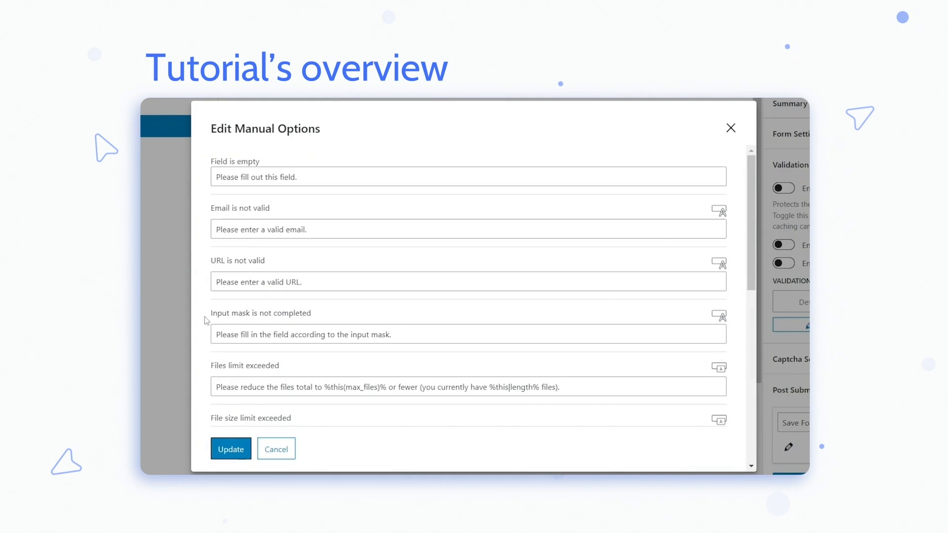
Open the rule's preset source choices and enter 'Abc'.
{"action": "scroll", "scroll_direction": "down", "scroll_amount": 3}
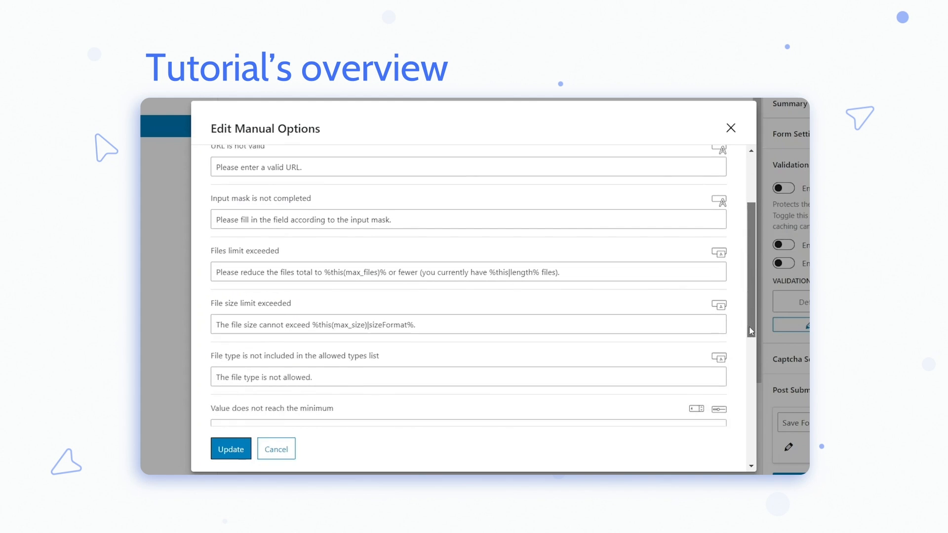
{"action": "scroll", "scroll_direction": "down", "scroll_amount": 3}
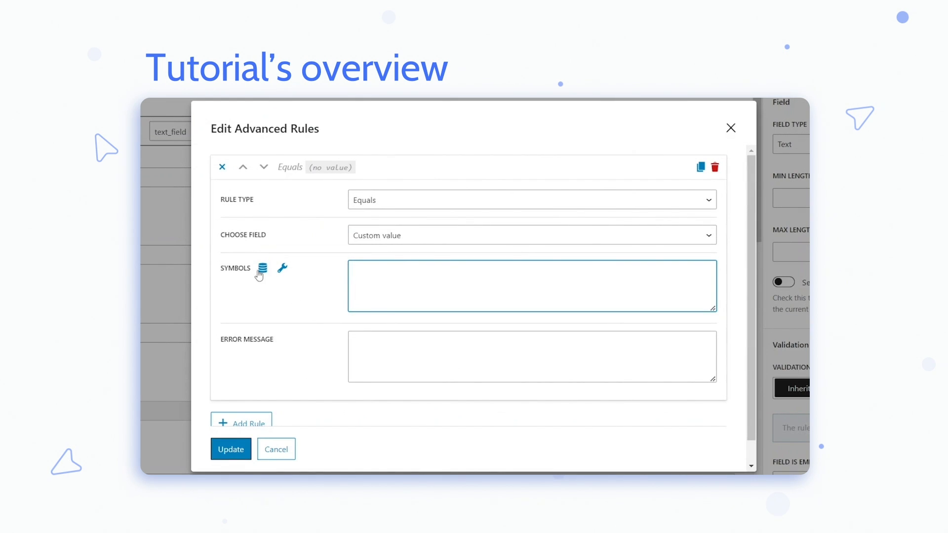
{"action": "left_click", "coordinate": [260, 268]}
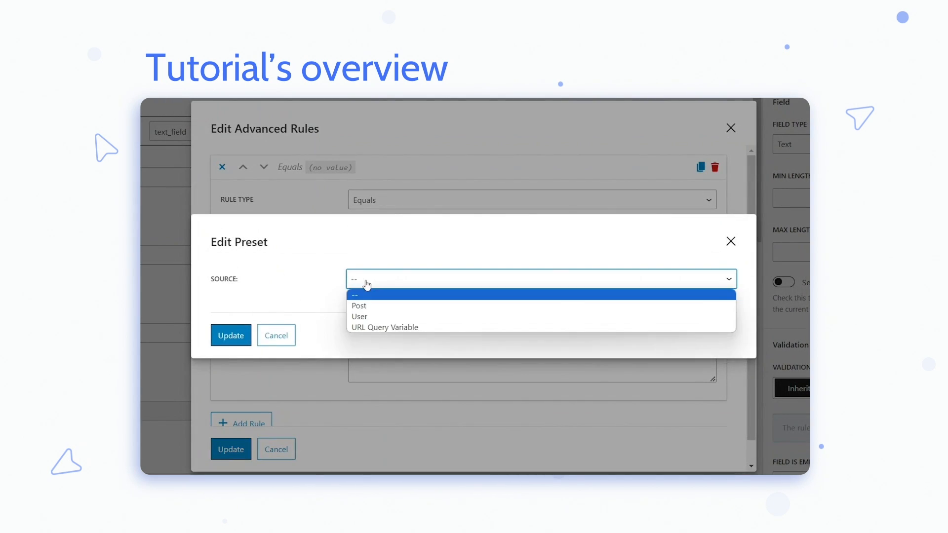
{"action": "mouse_move", "coordinate": [384, 327]}
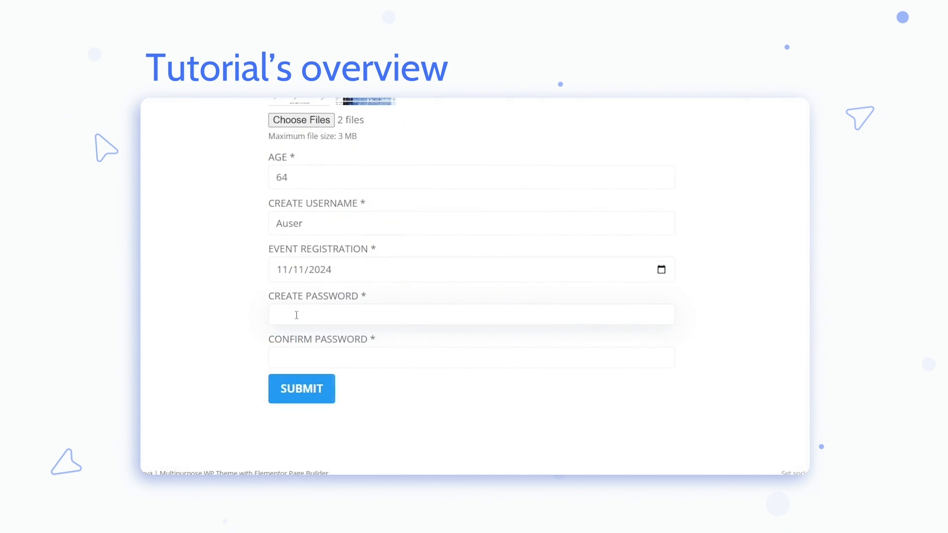
{"action": "type", "text": "Abcdefgh1"}
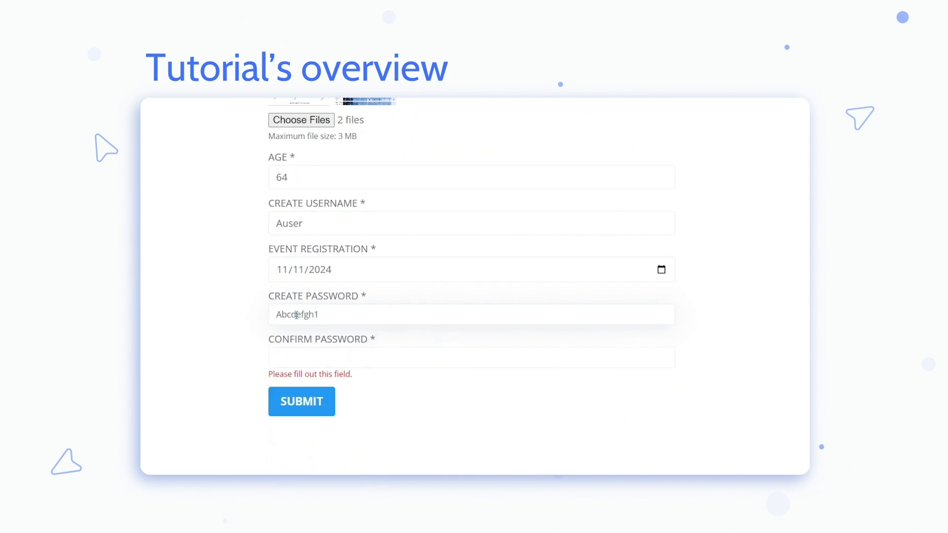
{"action": "type", "text": "Abc"}
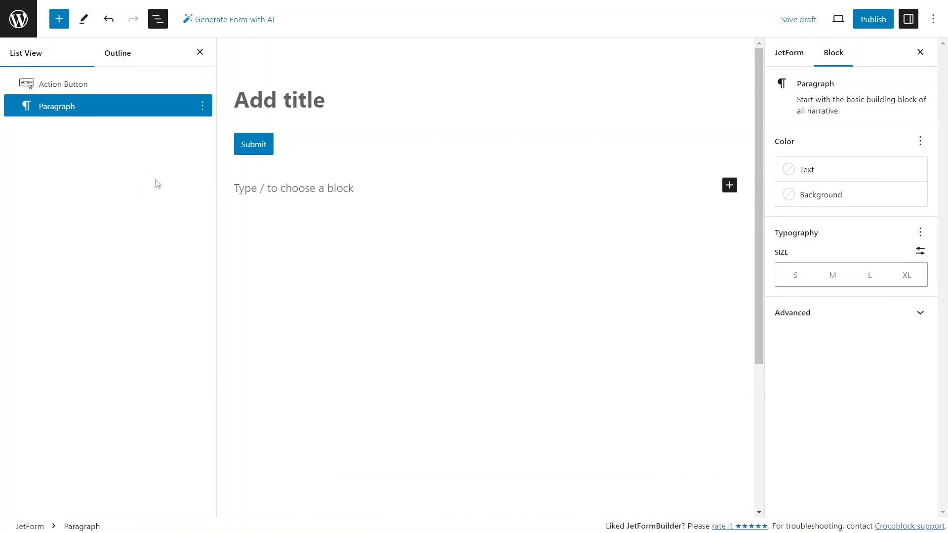
{"action": "mouse_move", "coordinate": [789, 68]}
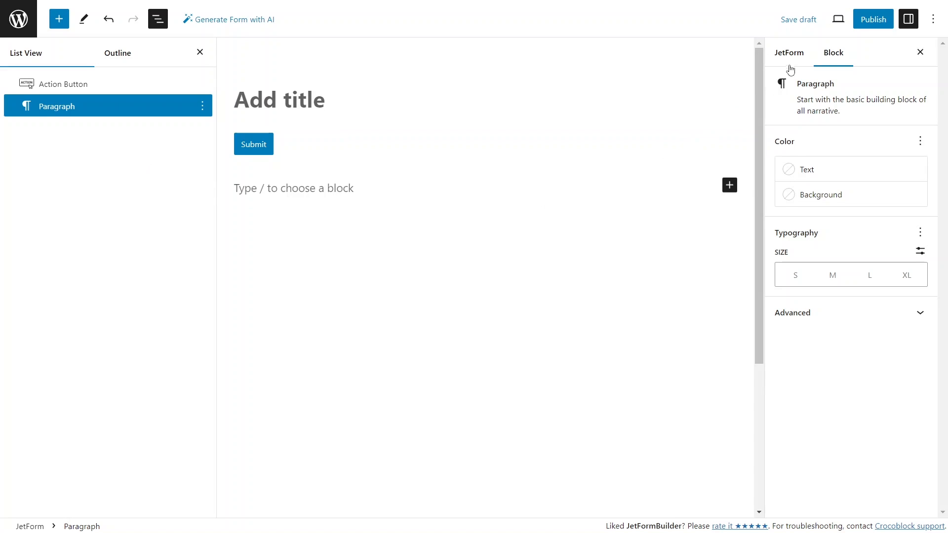
In form settings Validation, toggle form safety and Honeypot protection on, then off.
{"action": "left_click", "coordinate": [789, 53]}
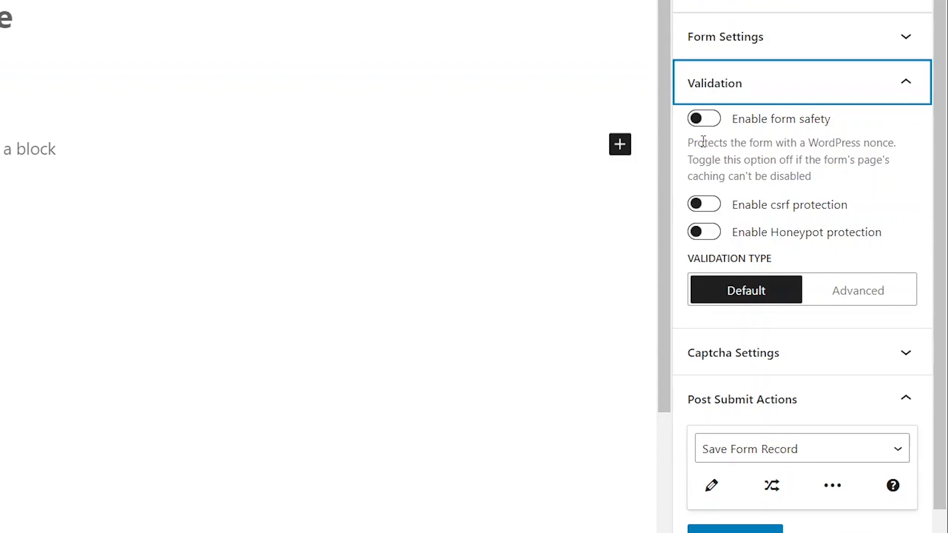
{"action": "left_click", "coordinate": [703, 118]}
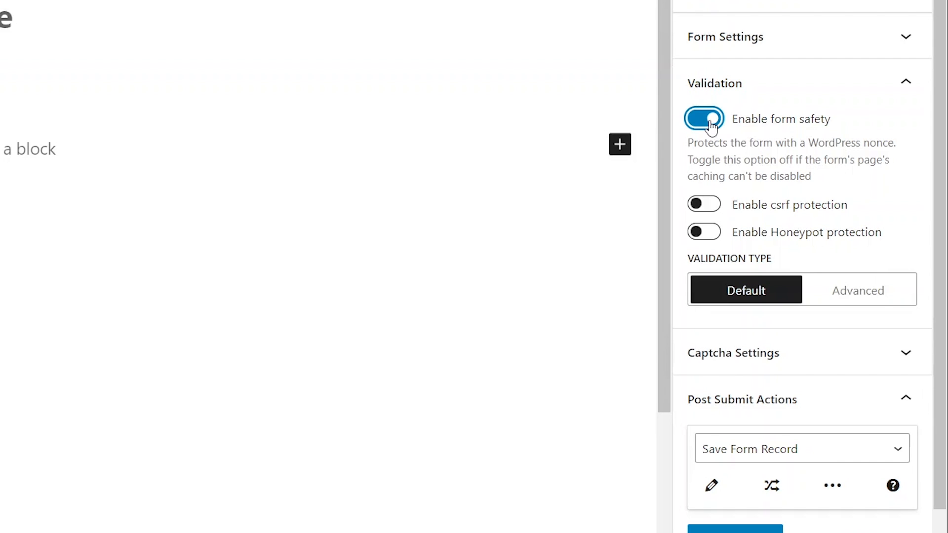
{"action": "left_click", "coordinate": [703, 118]}
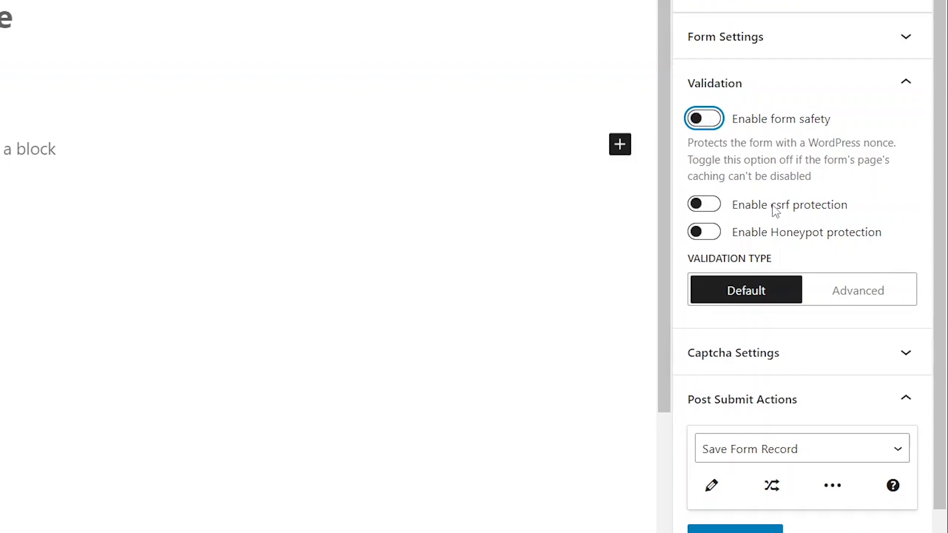
{"action": "double_click", "coordinate": [780, 205]}
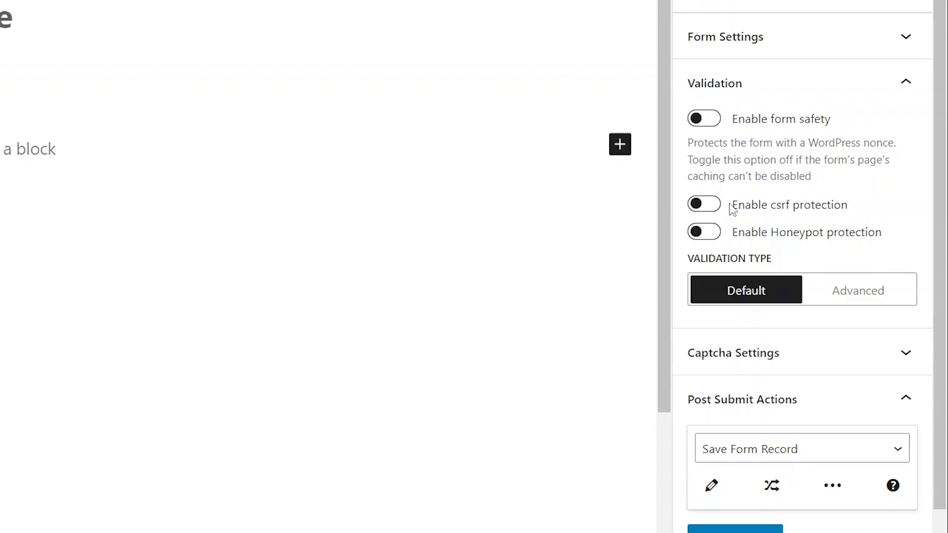
{"action": "mouse_move", "coordinate": [735, 227]}
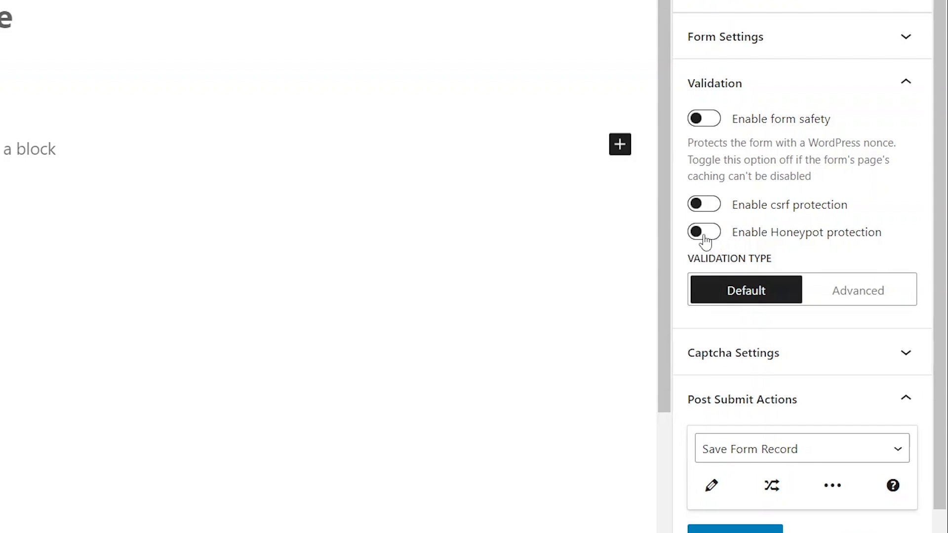
{"action": "left_click", "coordinate": [704, 232]}
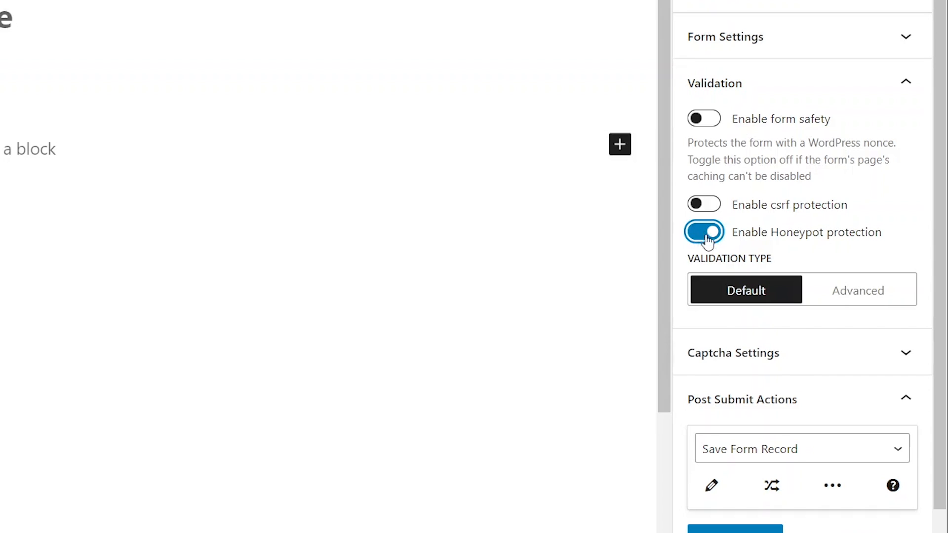
{"action": "left_click", "coordinate": [704, 232]}
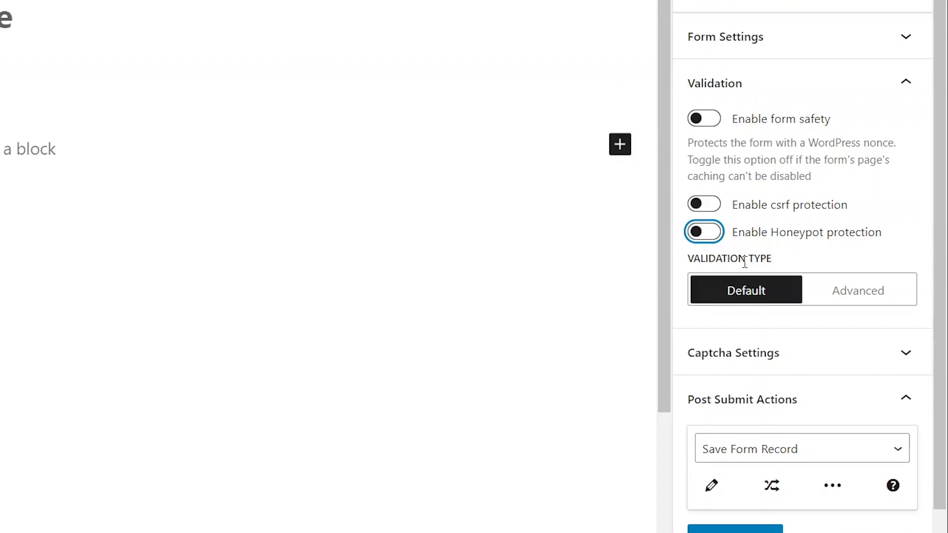
{"action": "mouse_move", "coordinate": [745, 290]}
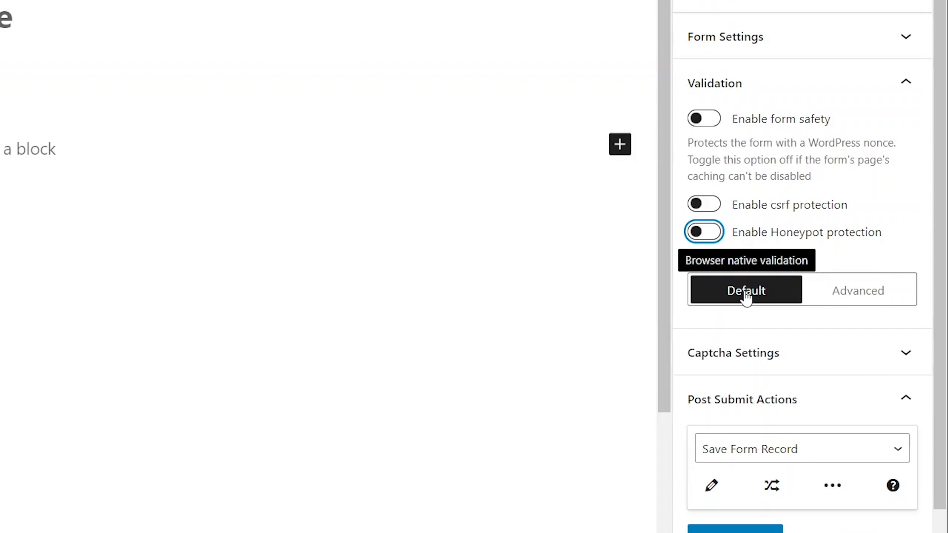
{"action": "mouse_move", "coordinate": [858, 290]}
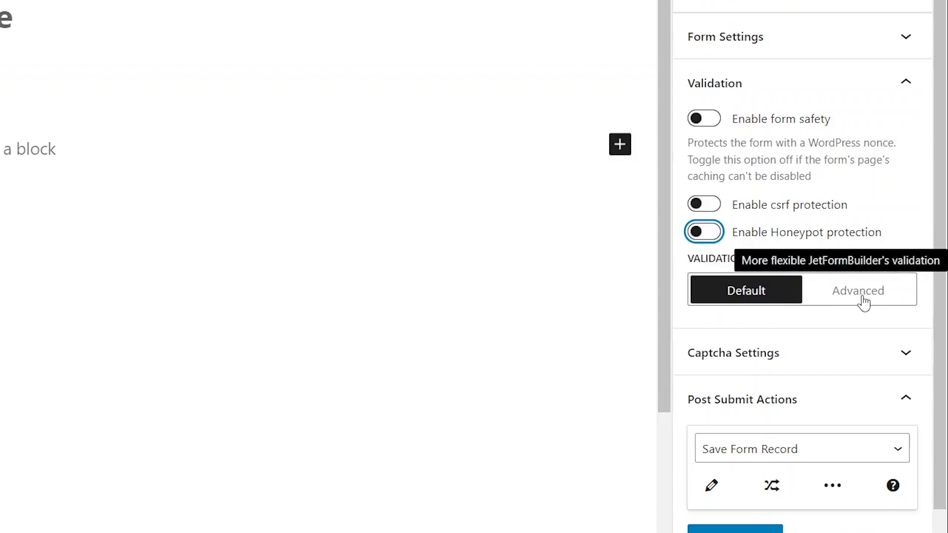
Set Validation Type to Advanced and open Edit validation messages.
{"action": "left_click", "coordinate": [856, 291]}
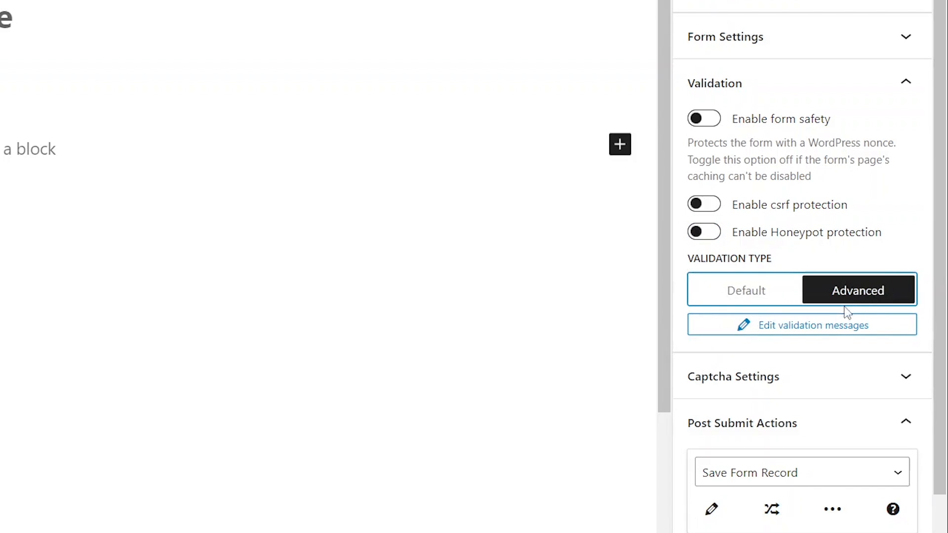
{"action": "left_click", "coordinate": [801, 325]}
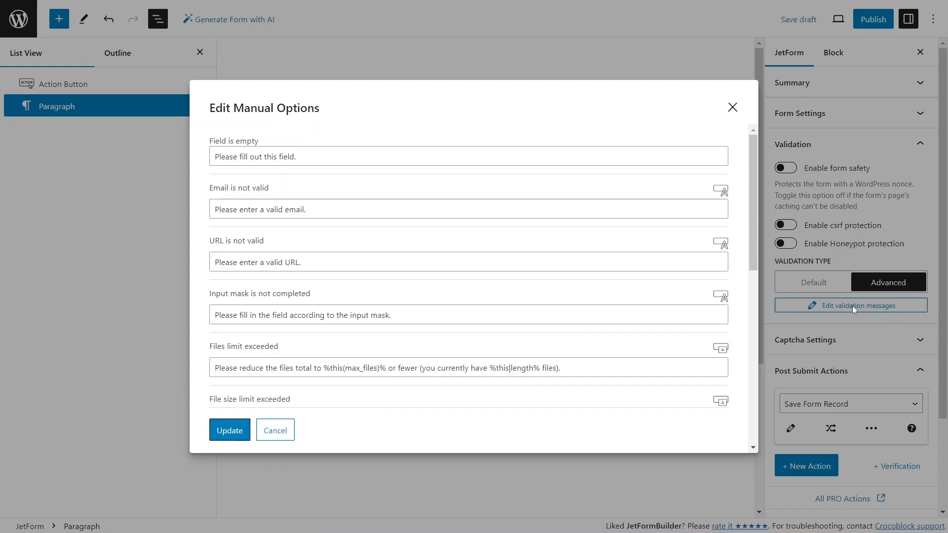
{"action": "mouse_move", "coordinate": [216, 198]}
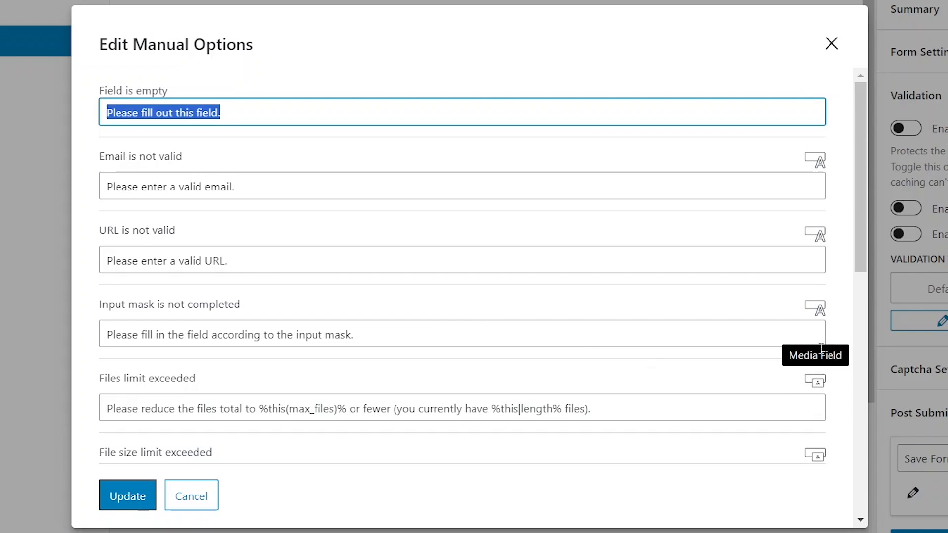
{"action": "mouse_move", "coordinate": [819, 243]}
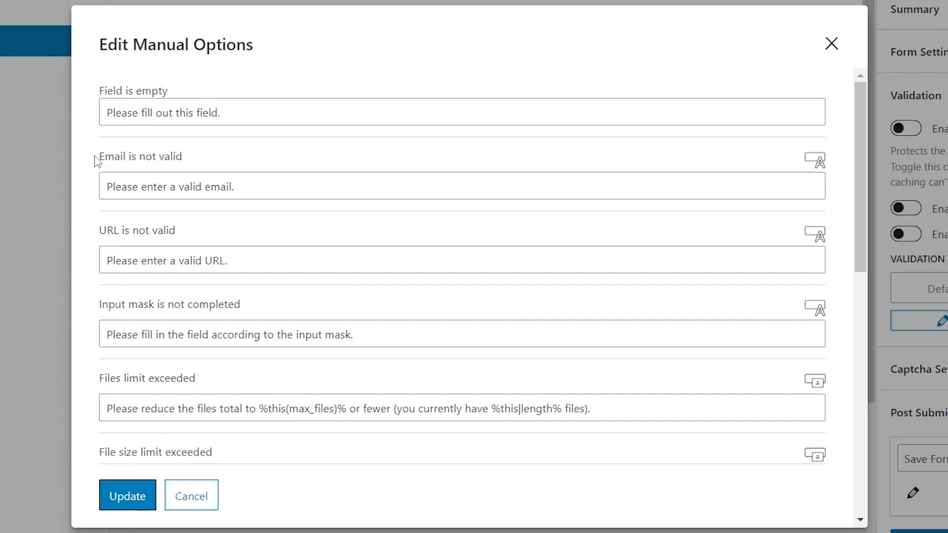
{"action": "mouse_move", "coordinate": [94, 200]}
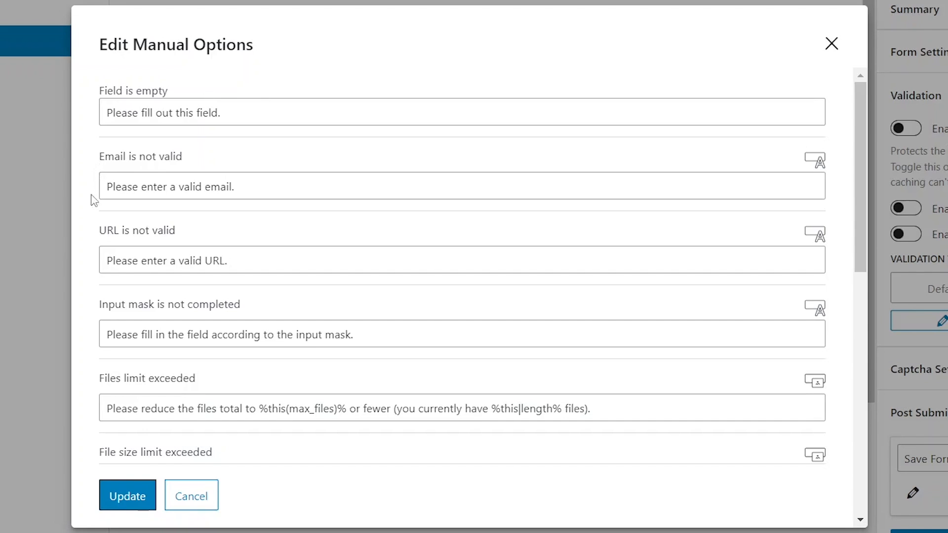
{"action": "mouse_move", "coordinate": [92, 236]}
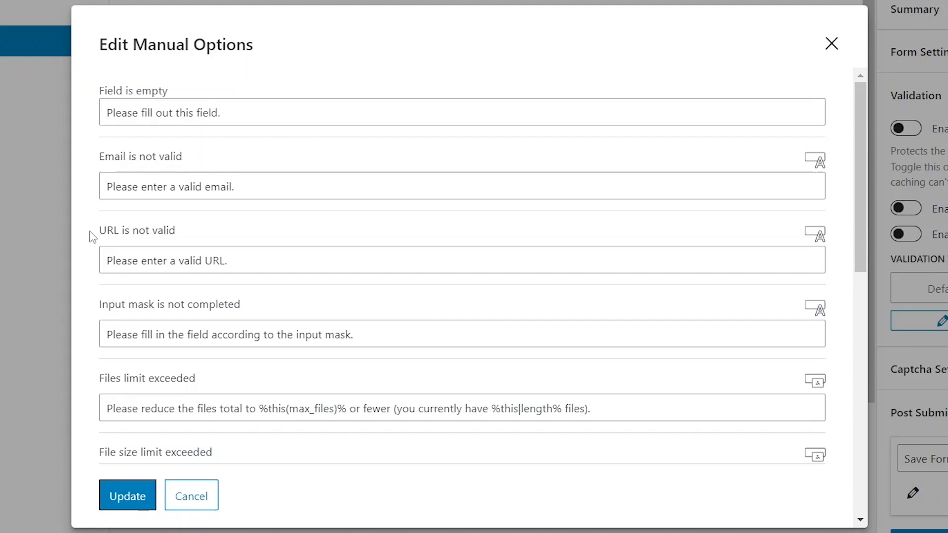
{"action": "mouse_move", "coordinate": [92, 303]}
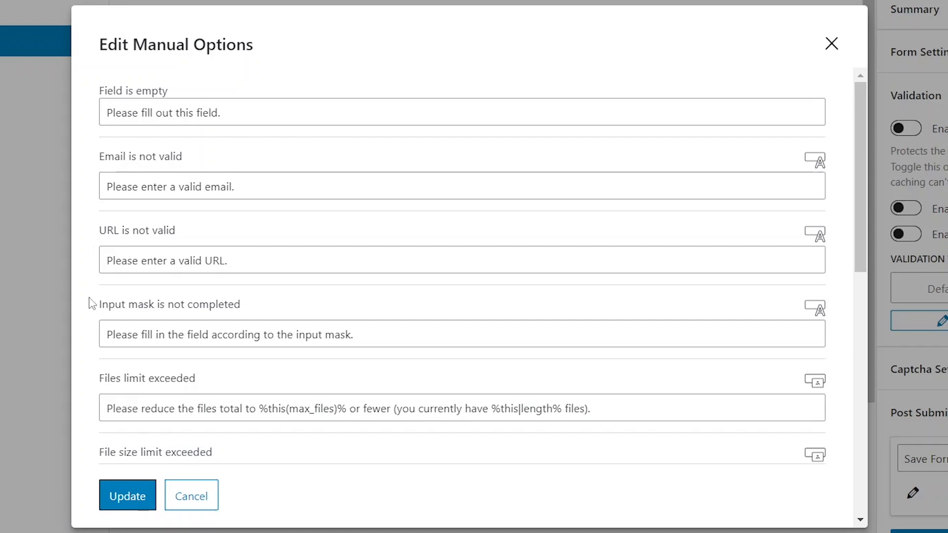
{"action": "mouse_move", "coordinate": [92, 314]}
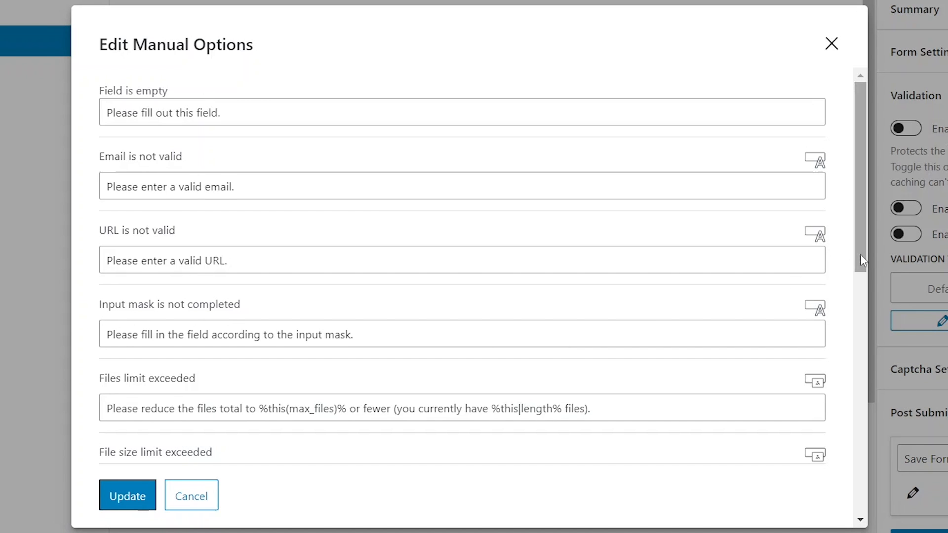
Review the default messages down to the timestamp-too-early and timestamp-too-late entries.
{"action": "scroll", "scroll_direction": "down", "scroll_amount": 3}
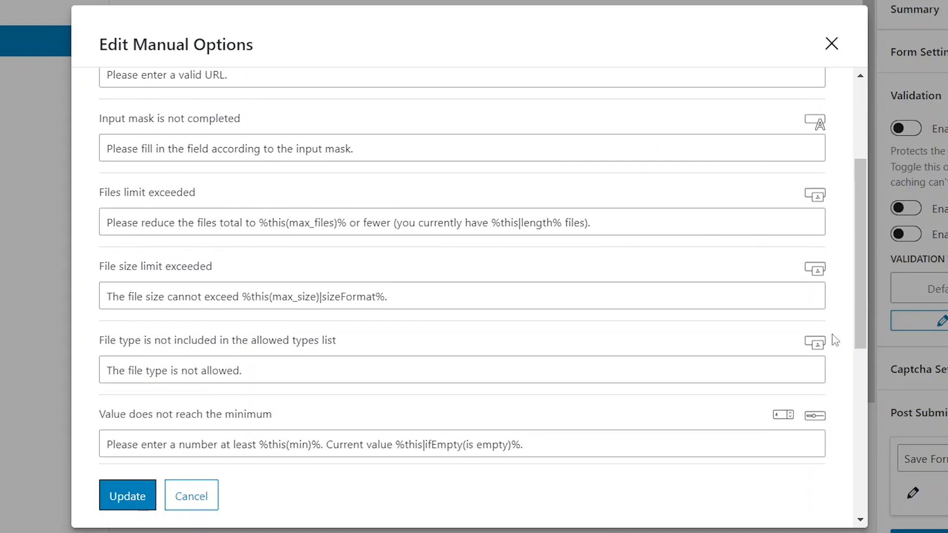
{"action": "mouse_move", "coordinate": [149, 281]}
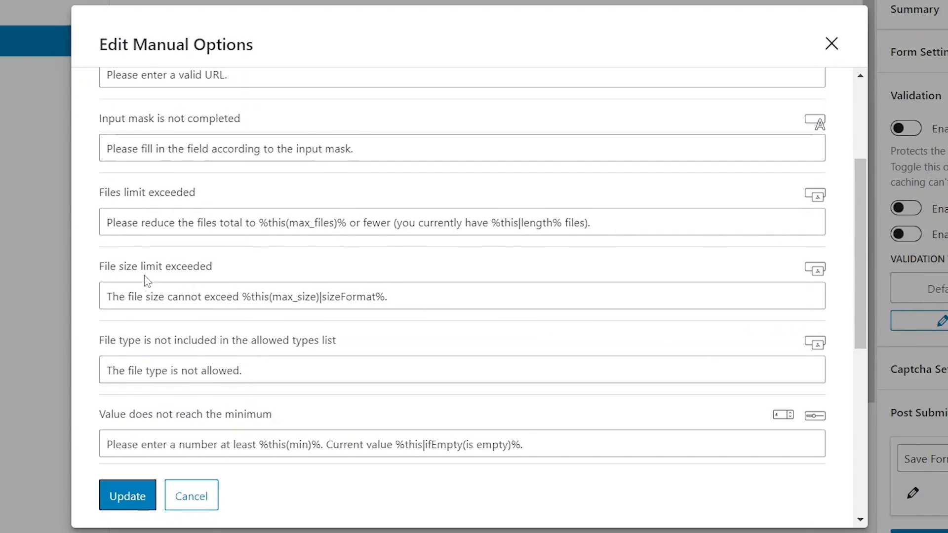
{"action": "mouse_move", "coordinate": [81, 229]}
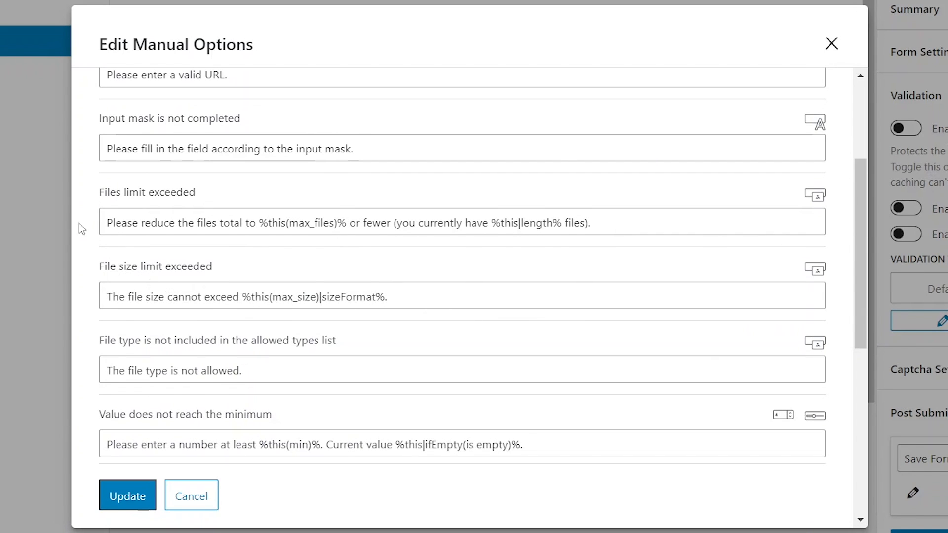
{"action": "mouse_move", "coordinate": [87, 346]}
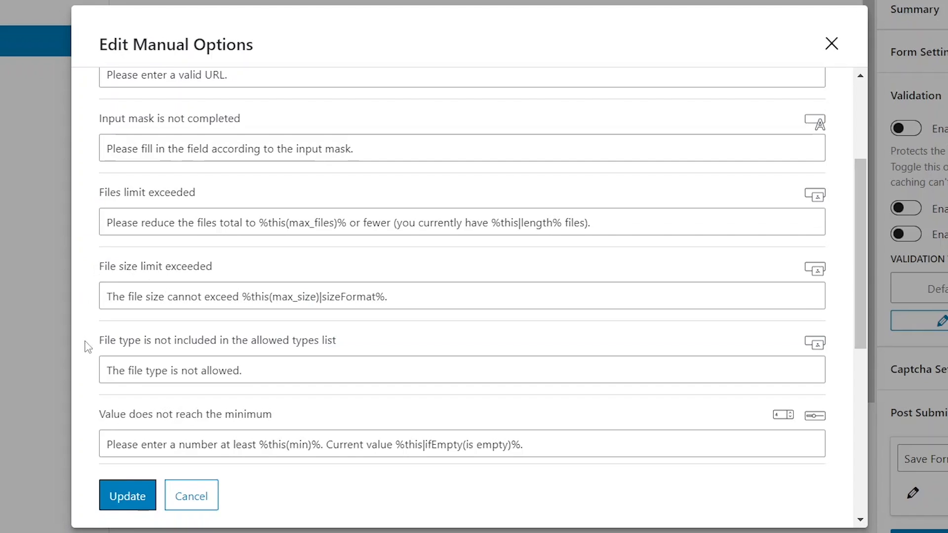
{"action": "mouse_move", "coordinate": [93, 350]}
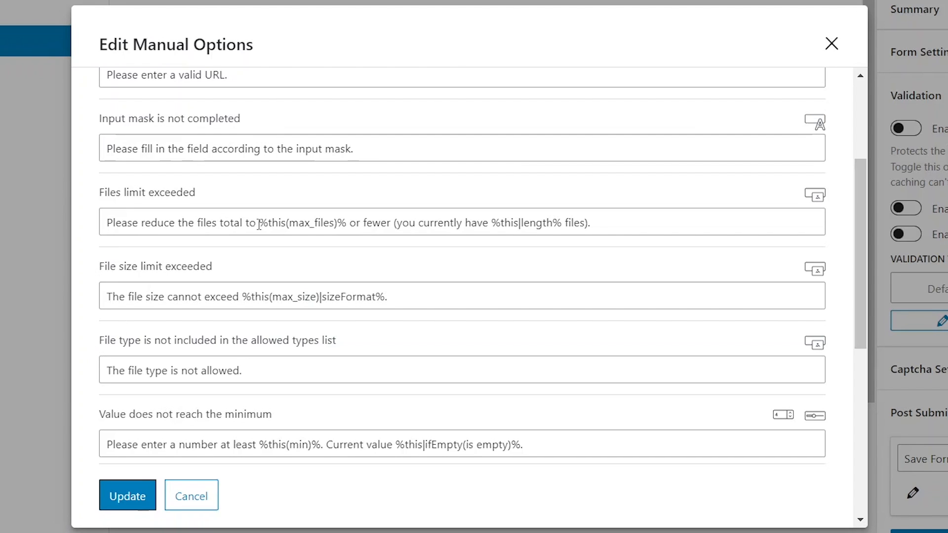
{"action": "double_click", "coordinate": [302, 223]}
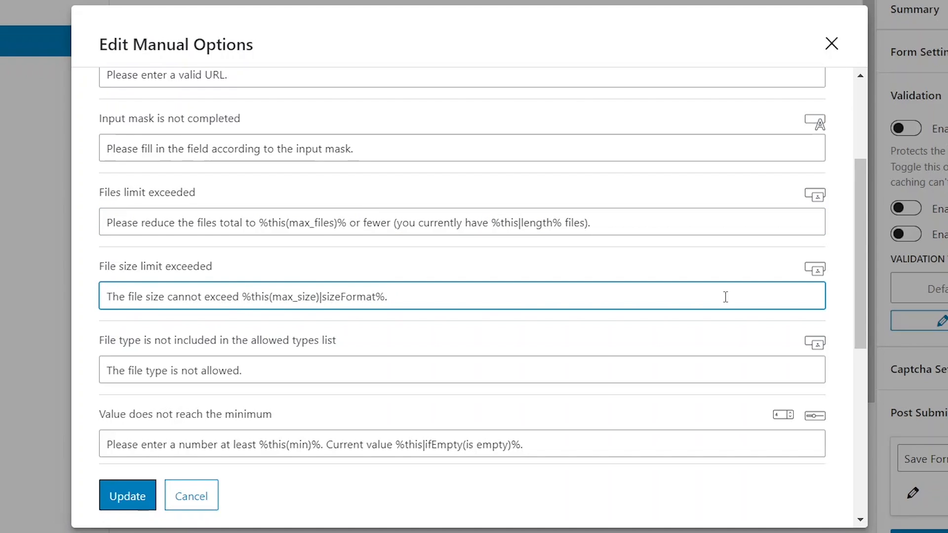
{"action": "scroll", "scroll_direction": "down", "scroll_amount": 3}
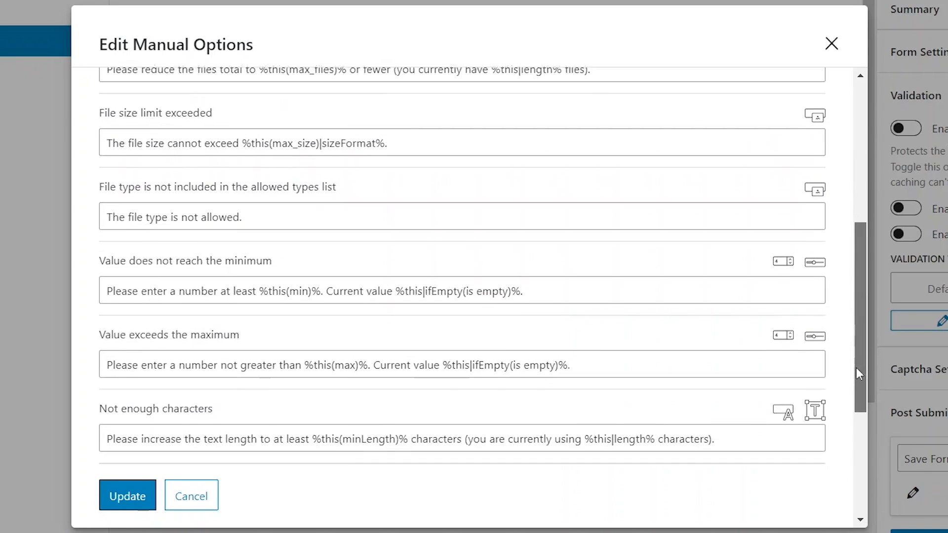
{"action": "scroll", "scroll_direction": "down", "scroll_amount": 3}
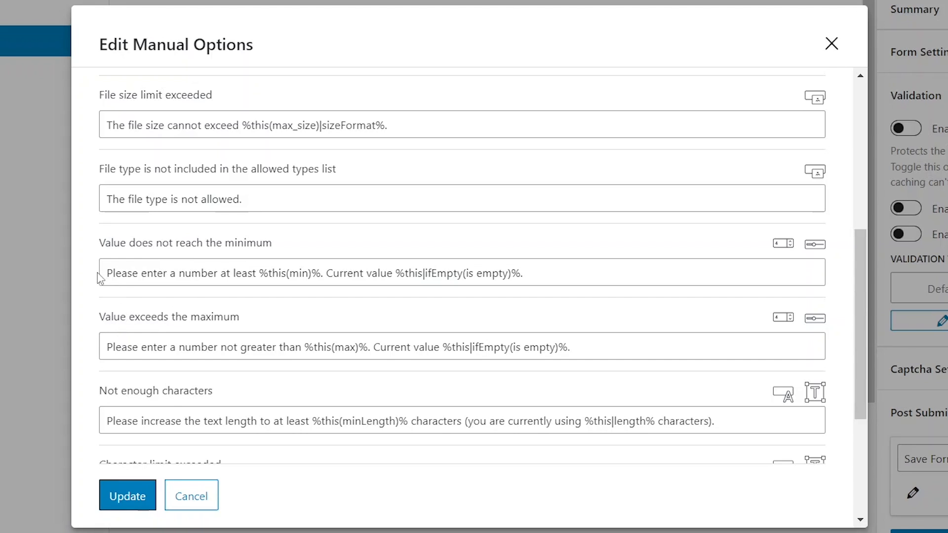
{"action": "double_click", "coordinate": [261, 272]}
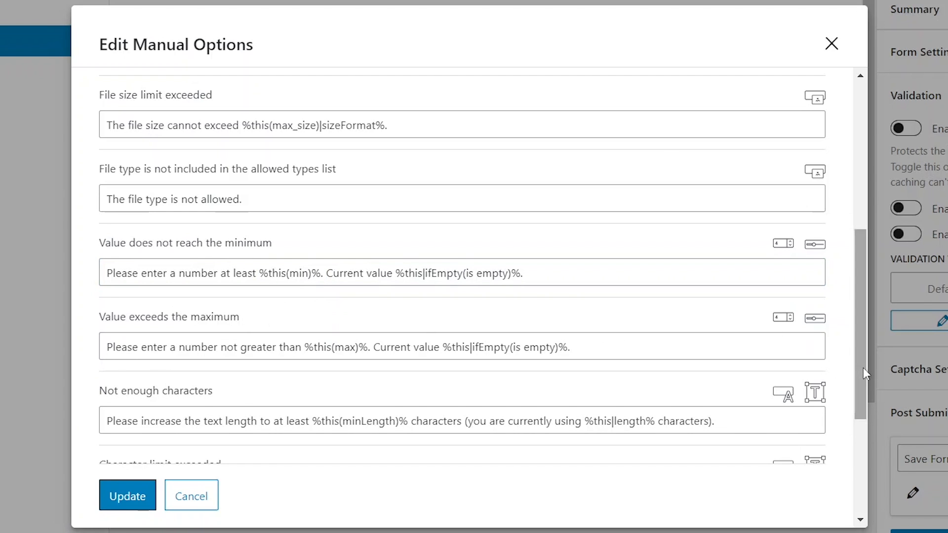
{"action": "scroll", "scroll_direction": "down", "scroll_amount": 3}
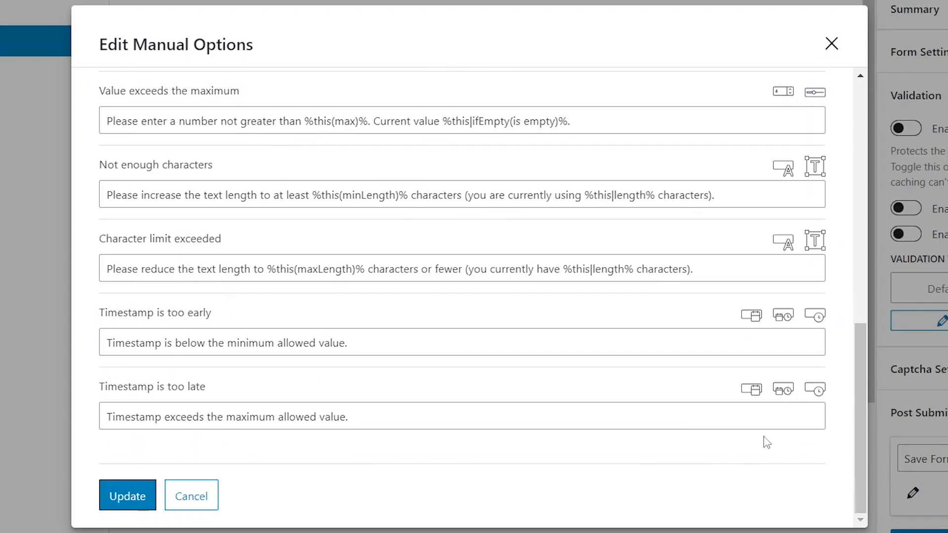
{"action": "mouse_move", "coordinate": [97, 172]}
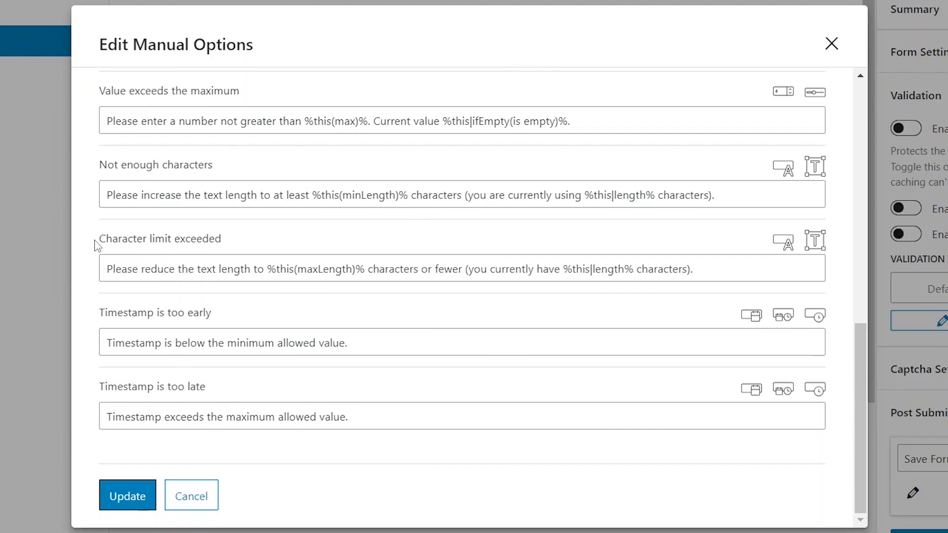
{"action": "mouse_move", "coordinate": [92, 272]}
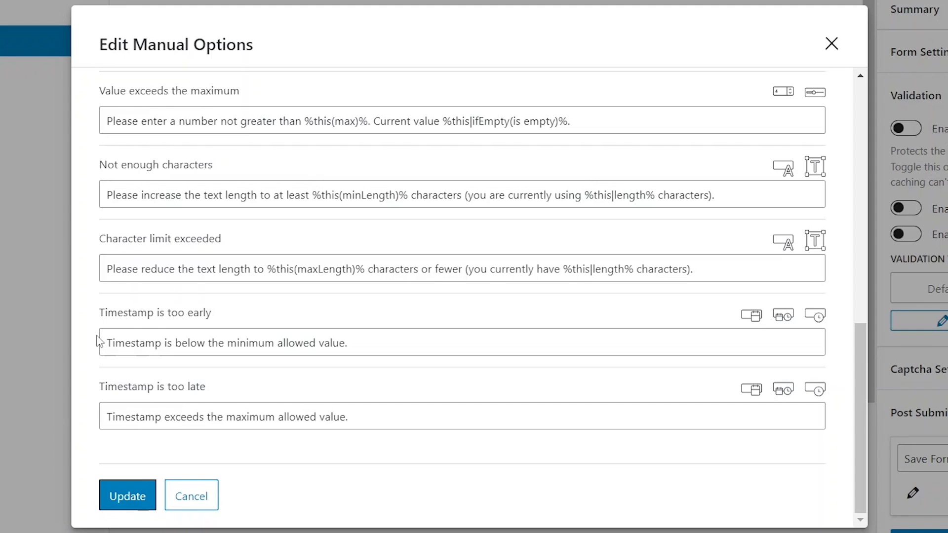
{"action": "mouse_move", "coordinate": [95, 411]}
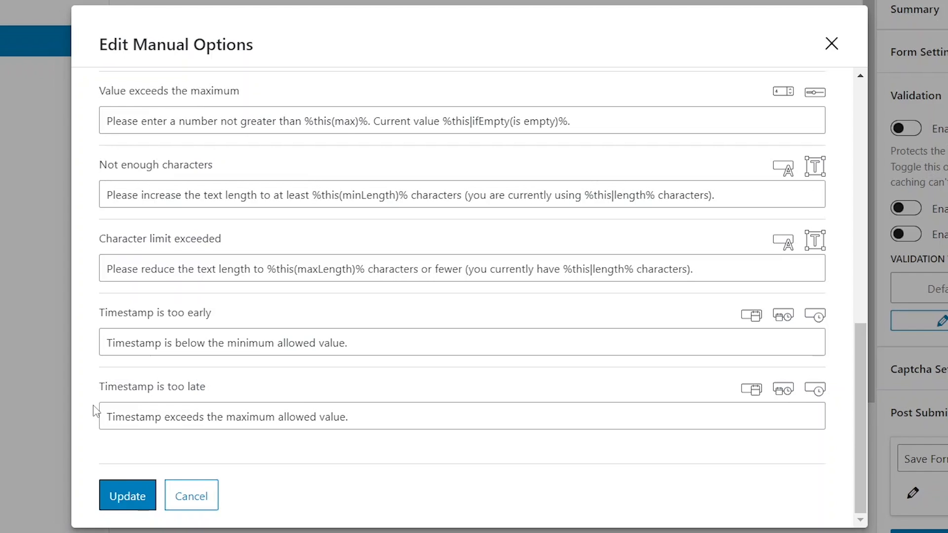
{"action": "mouse_move", "coordinate": [628, 295]}
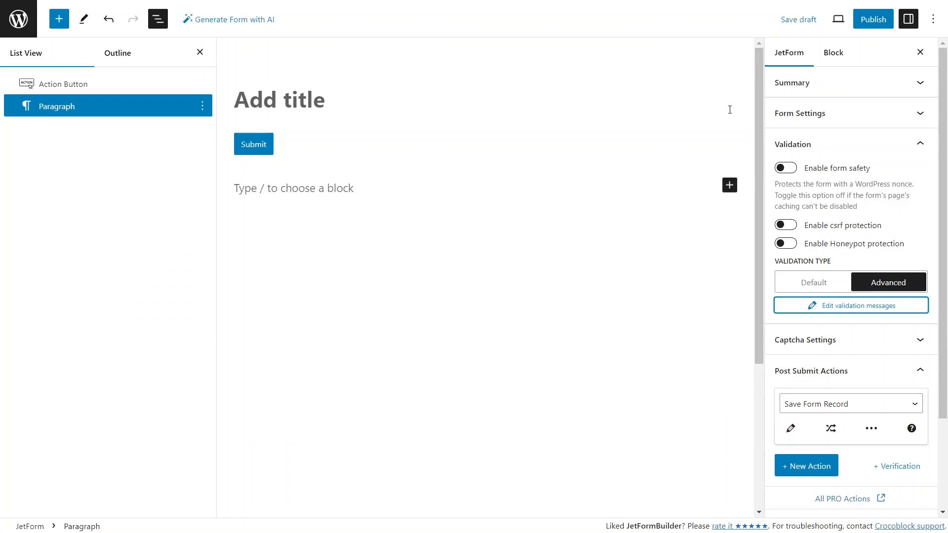
Add a Text Field block labelled NAME via the 'text' block search.
{"action": "left_click", "coordinate": [59, 19]}
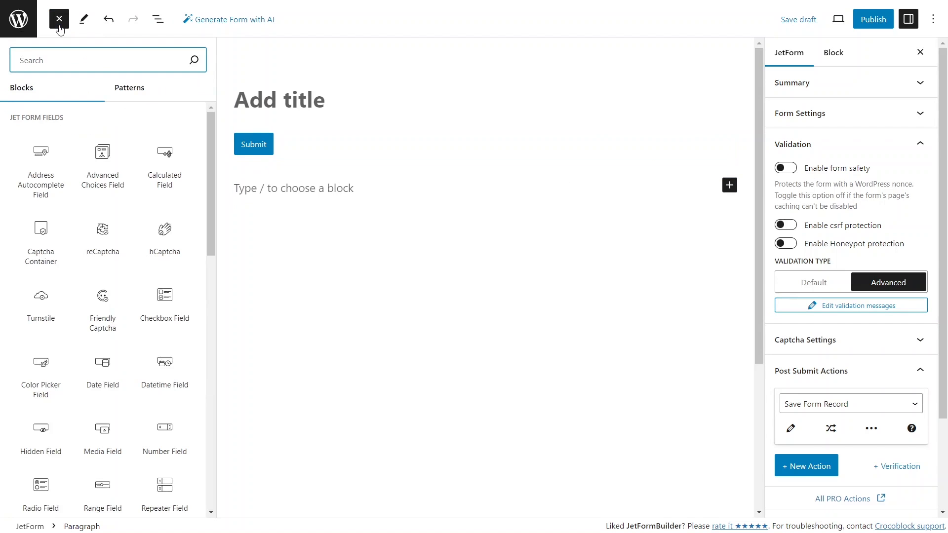
{"action": "type", "text": "text"}
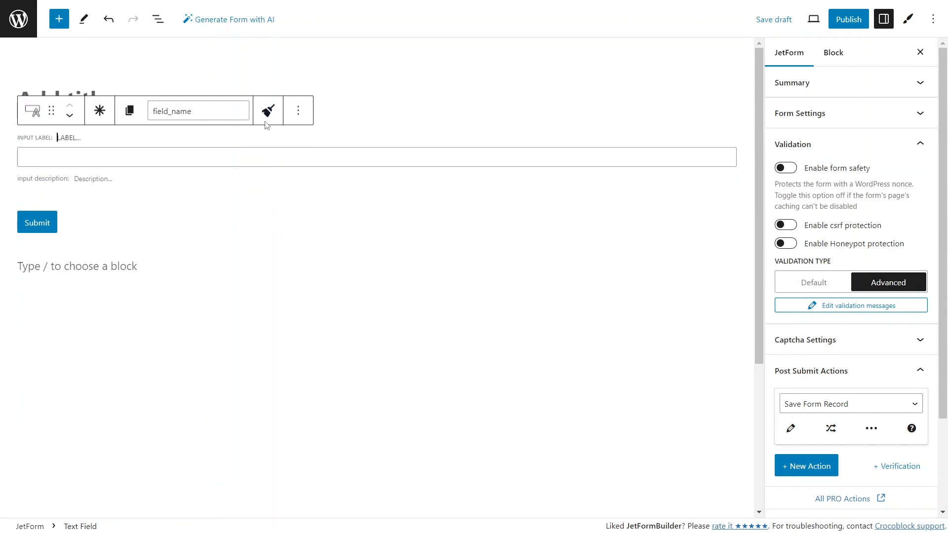
{"action": "type", "text": "NAME"}
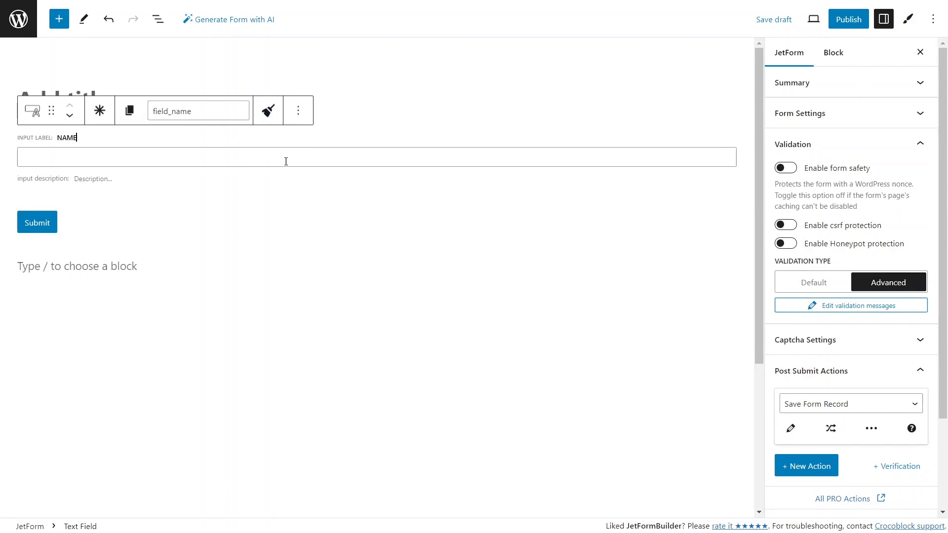
{"action": "left_click", "coordinate": [376, 202]}
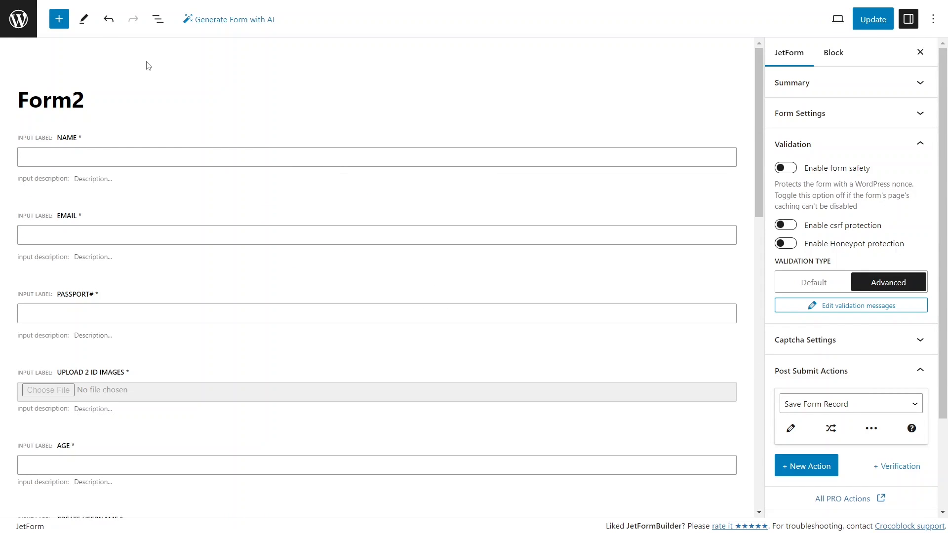
Select the NAME field and open its validation rule in Edit Advanced Rules.
{"action": "left_click", "coordinate": [375, 156]}
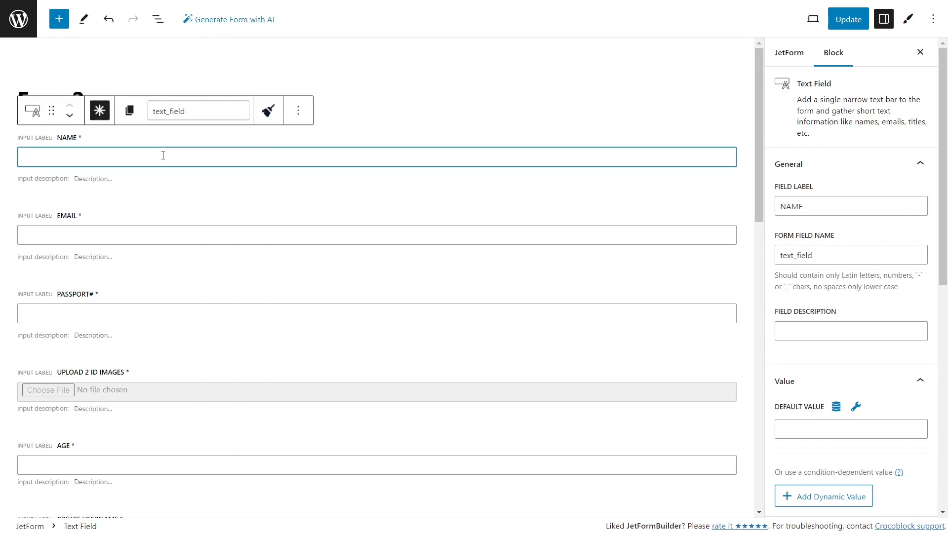
{"action": "scroll", "scroll_direction": "down", "scroll_amount": 3}
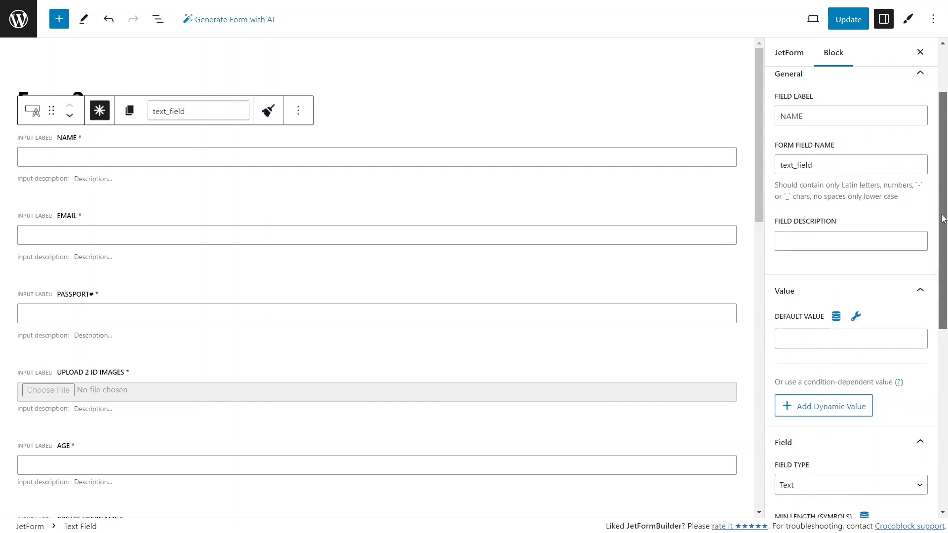
{"action": "scroll", "scroll_direction": "down", "scroll_amount": 3}
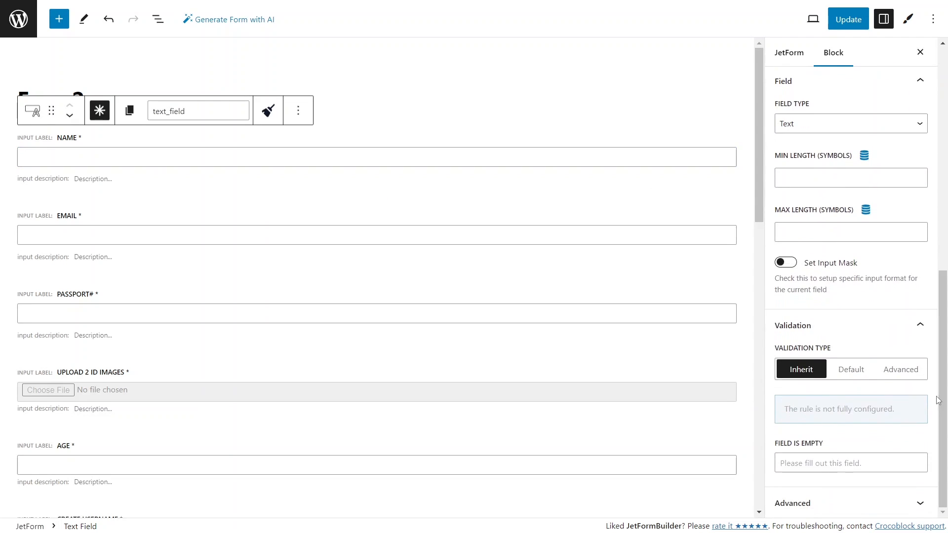
{"action": "mouse_move", "coordinate": [800, 369]}
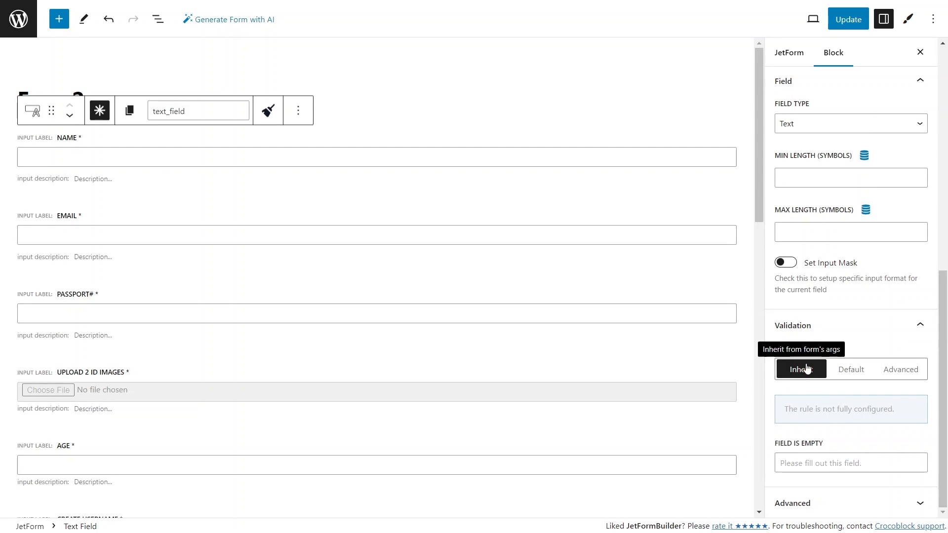
{"action": "mouse_move", "coordinate": [877, 375]}
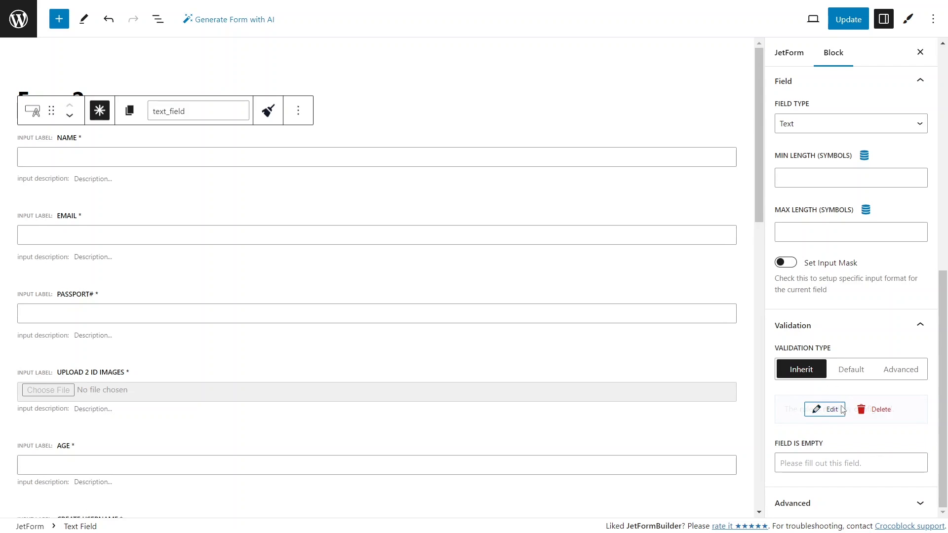
{"action": "left_click", "coordinate": [826, 409]}
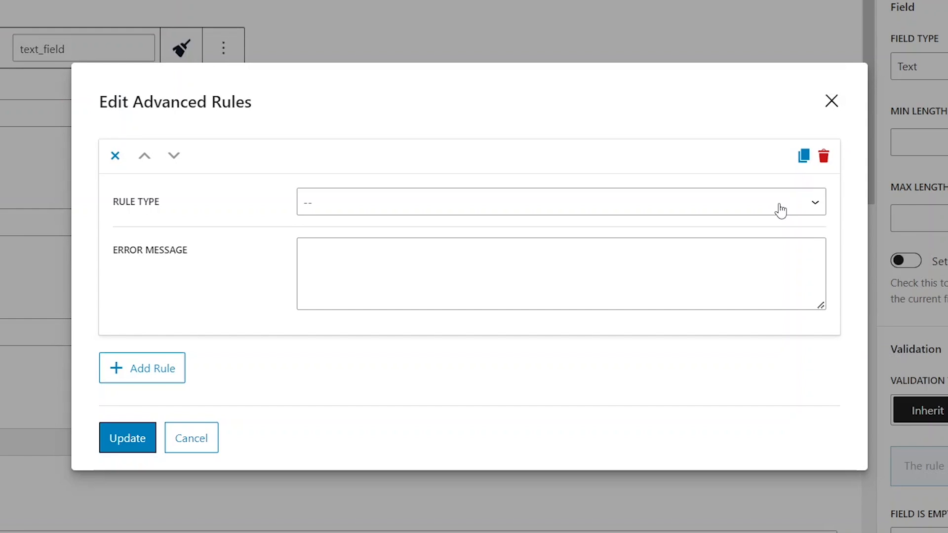
Show the Rule Type options for the NAME field's rule.
{"action": "left_click", "coordinate": [559, 202]}
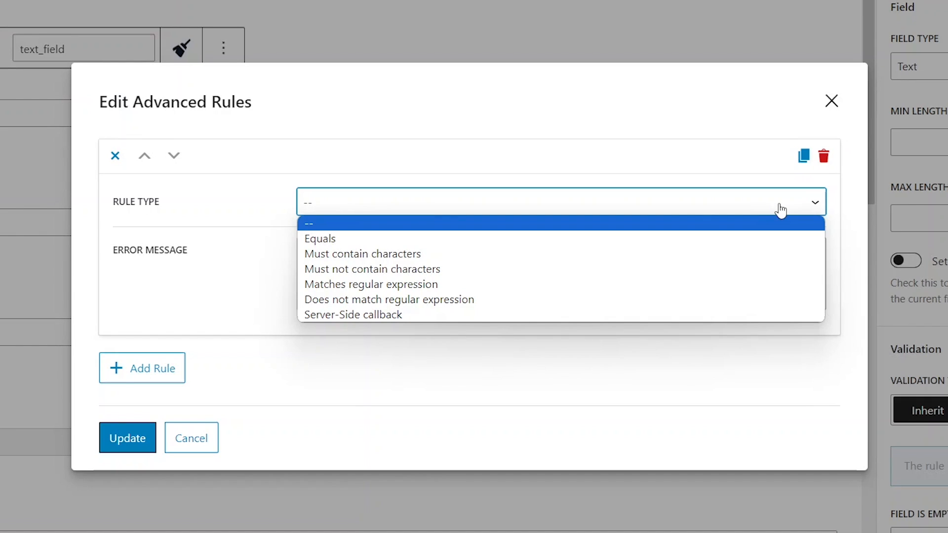
{"action": "mouse_move", "coordinate": [778, 212]}
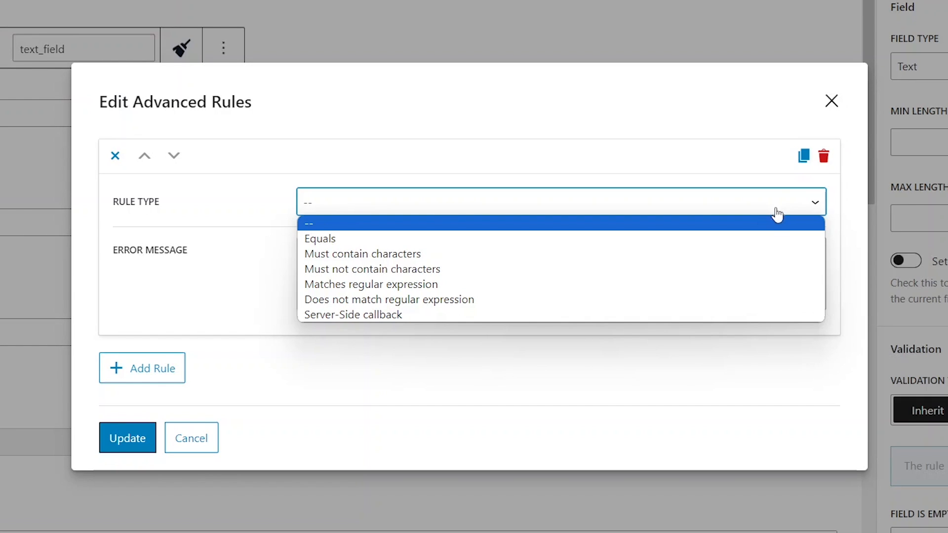
{"action": "mouse_move", "coordinate": [750, 238]}
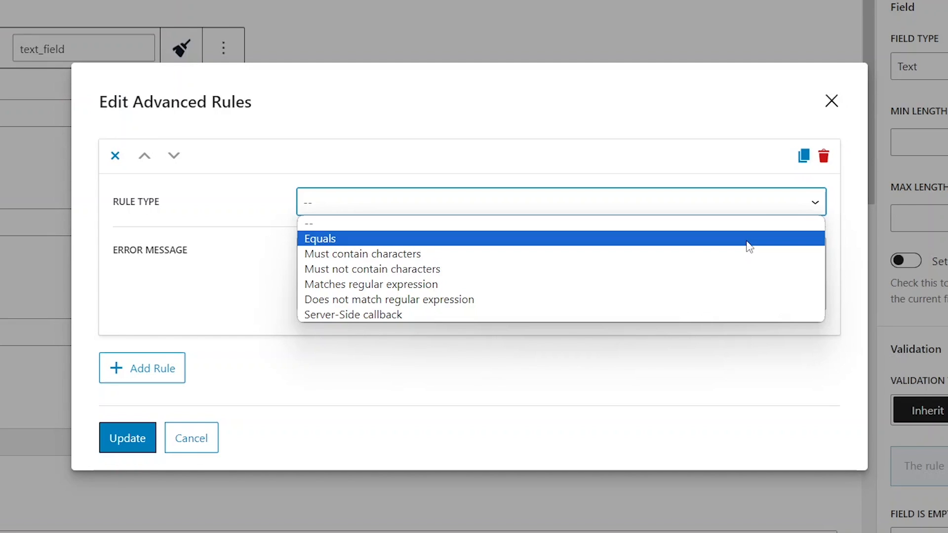
Set the NAME rule type to Equals, comparing against a custom value.
{"action": "left_click", "coordinate": [319, 238]}
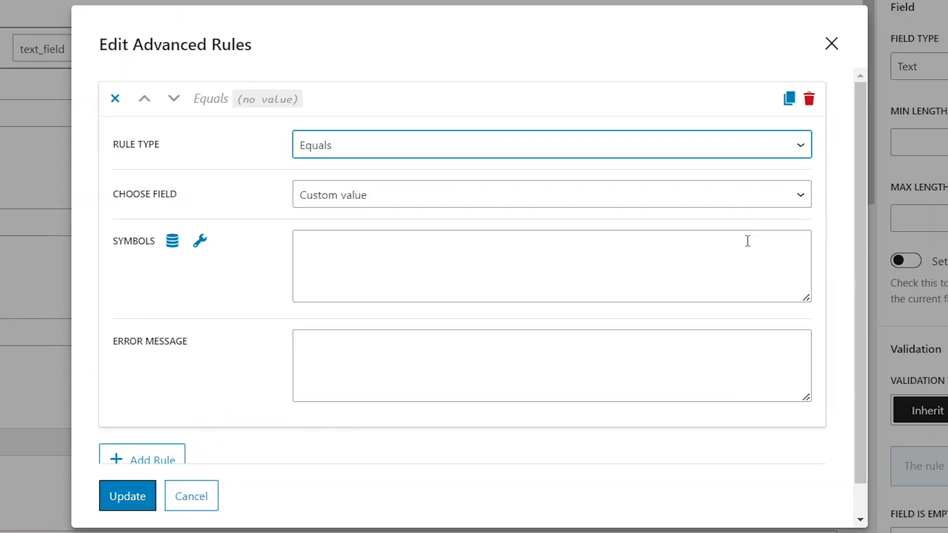
{"action": "mouse_move", "coordinate": [432, 197]}
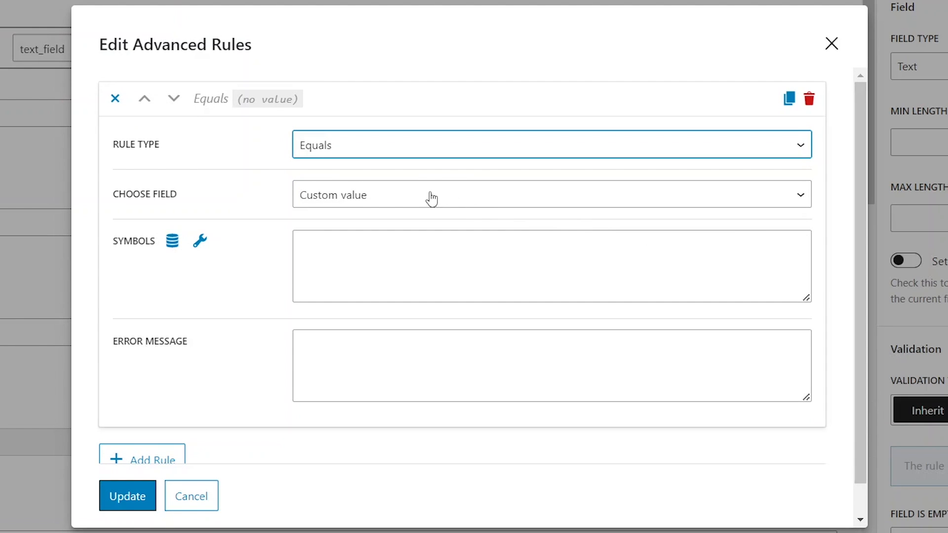
{"action": "left_click", "coordinate": [550, 194]}
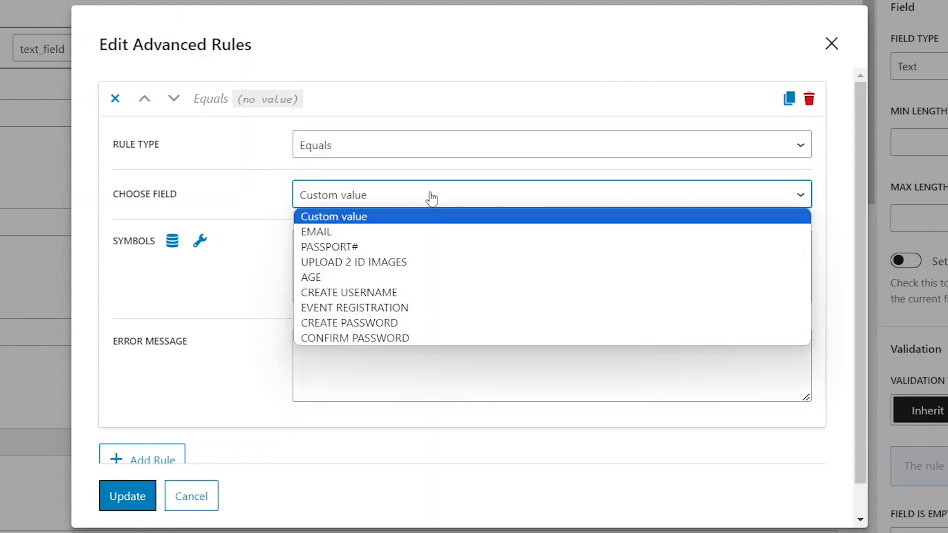
{"action": "mouse_move", "coordinate": [429, 219]}
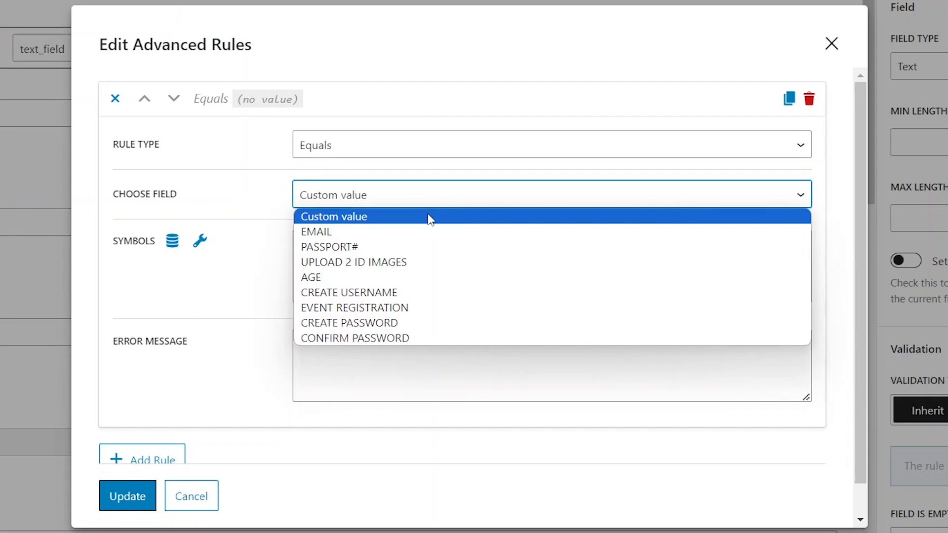
{"action": "left_click", "coordinate": [333, 216]}
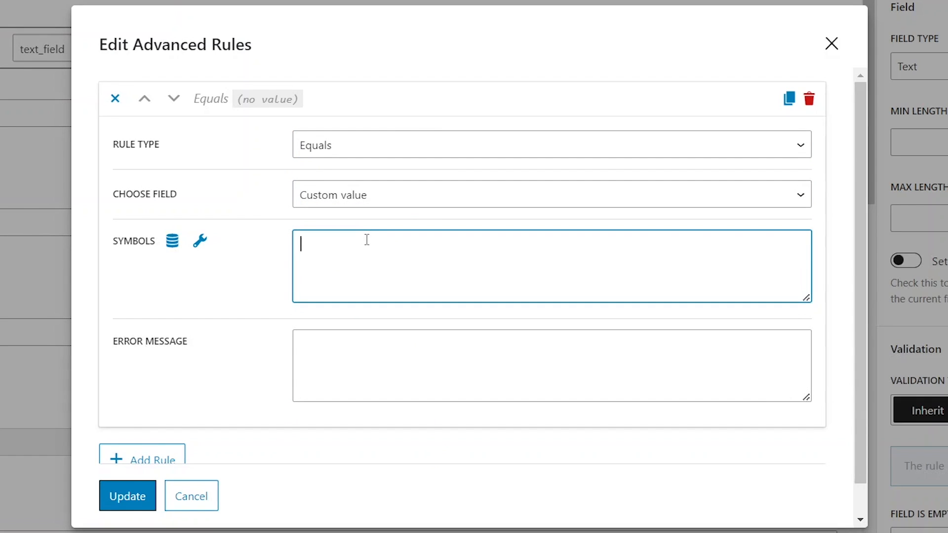
{"action": "mouse_move", "coordinate": [212, 285]}
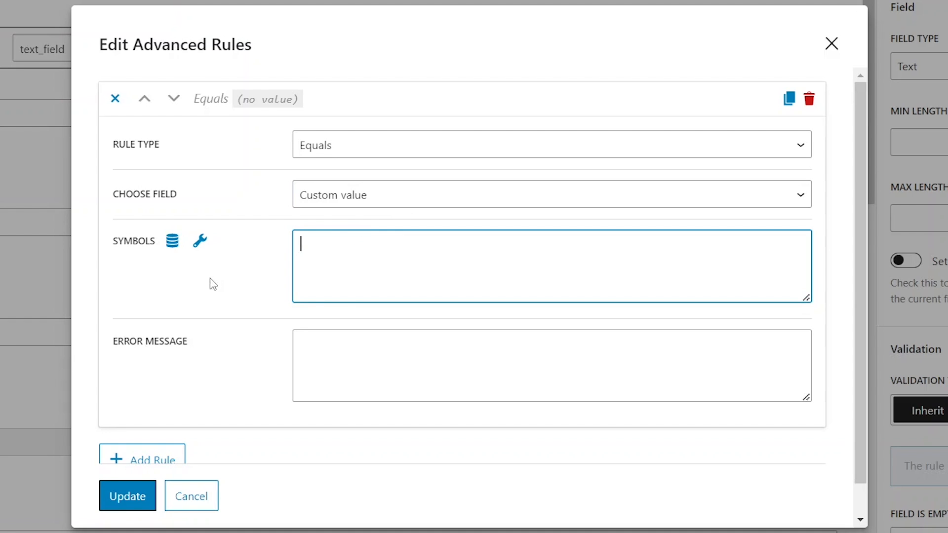
Cancel the Edit Preset source settings, view field macros, and keep Custom value.
{"action": "left_click", "coordinate": [172, 241]}
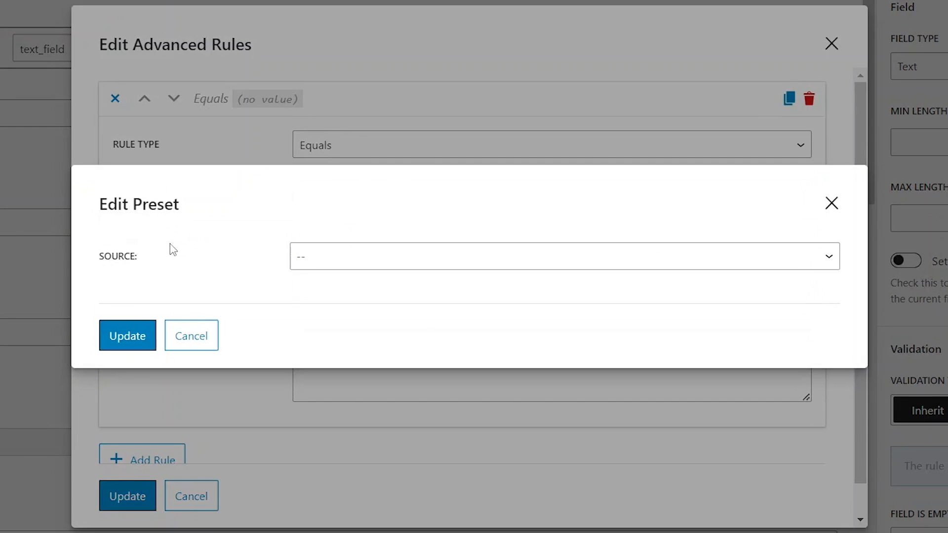
{"action": "left_click", "coordinate": [564, 256]}
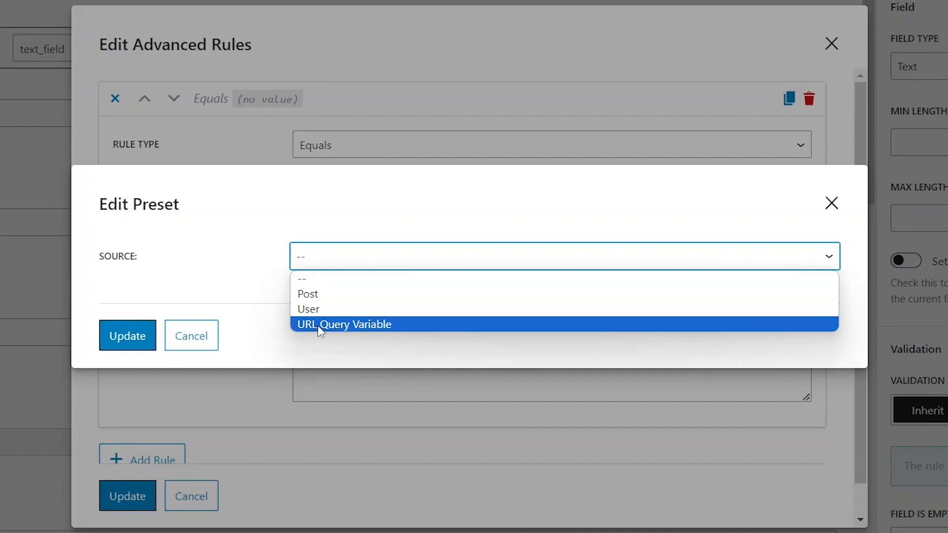
{"action": "mouse_move", "coordinate": [264, 334]}
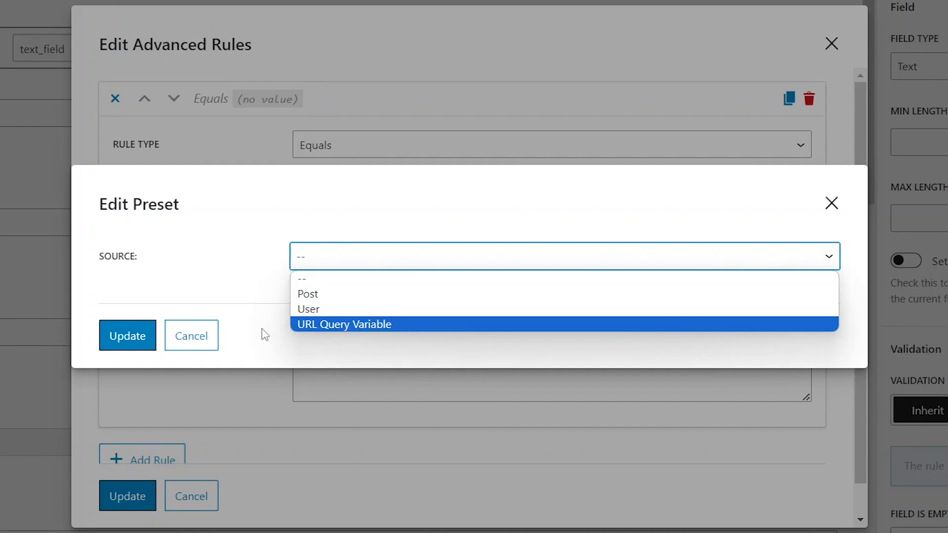
{"action": "left_click", "coordinate": [190, 336]}
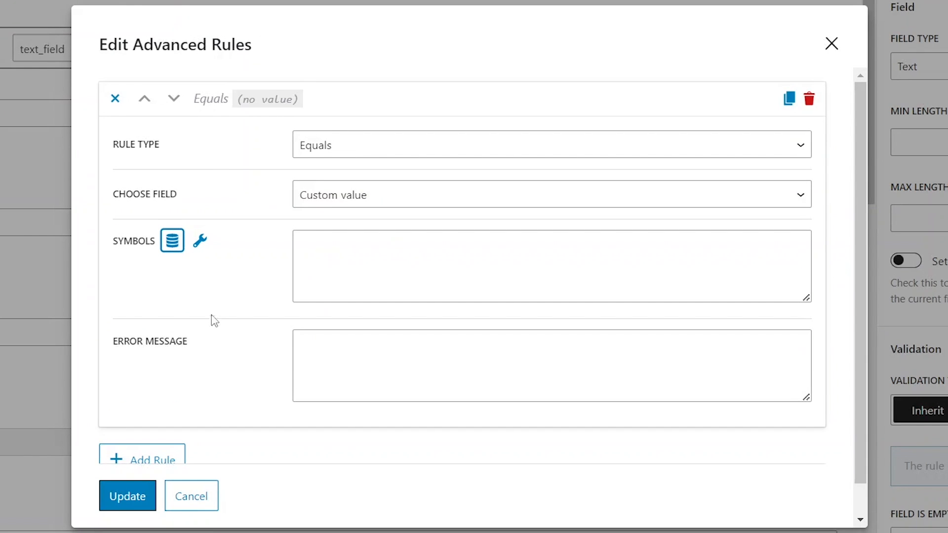
{"action": "left_click", "coordinate": [199, 240]}
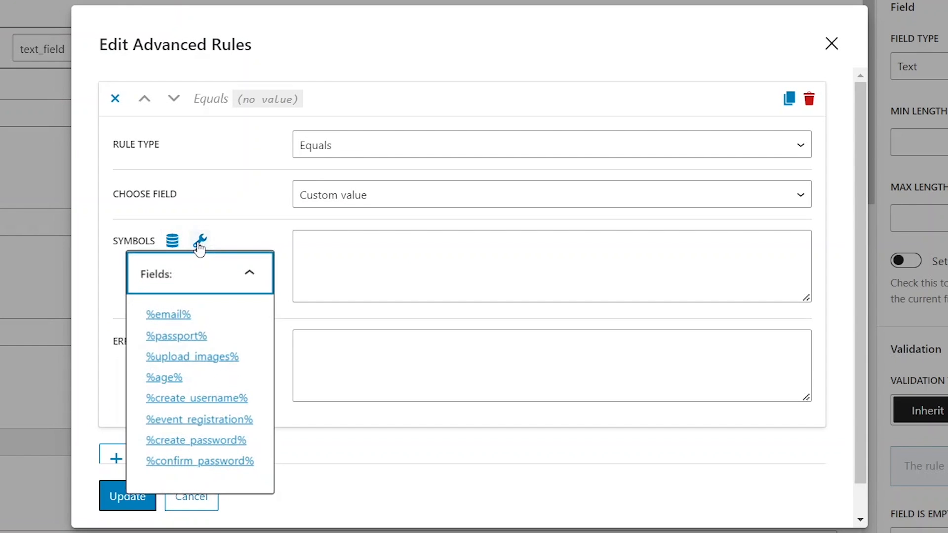
{"action": "mouse_move", "coordinate": [175, 338]}
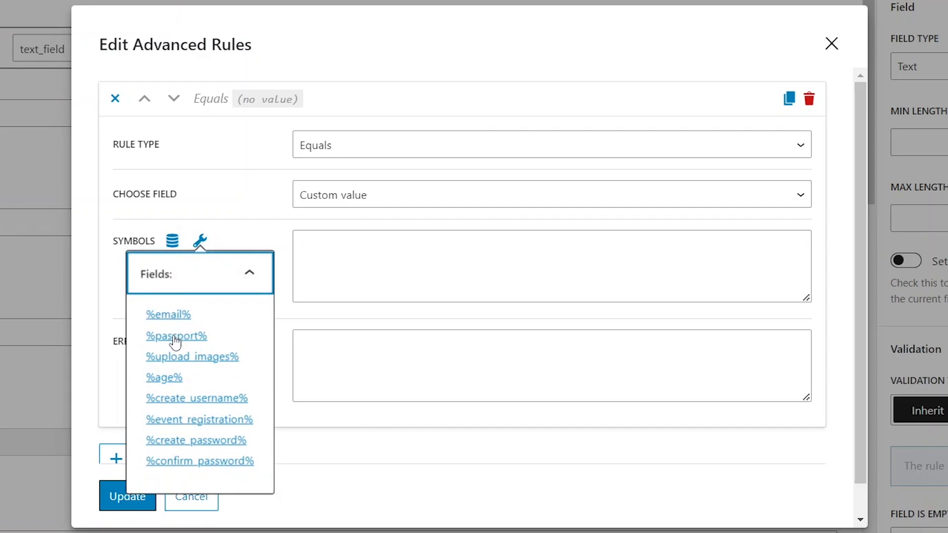
{"action": "mouse_move", "coordinate": [219, 302]}
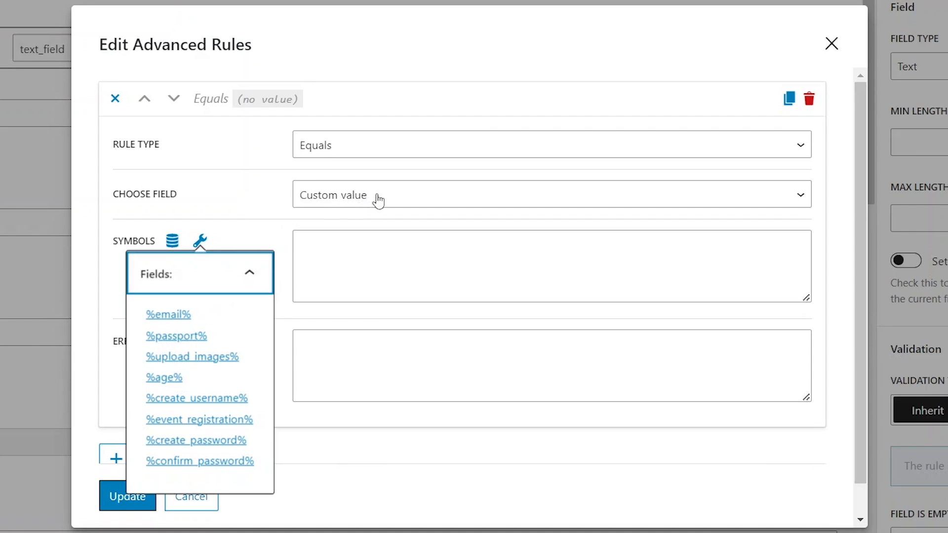
{"action": "left_click", "coordinate": [551, 194]}
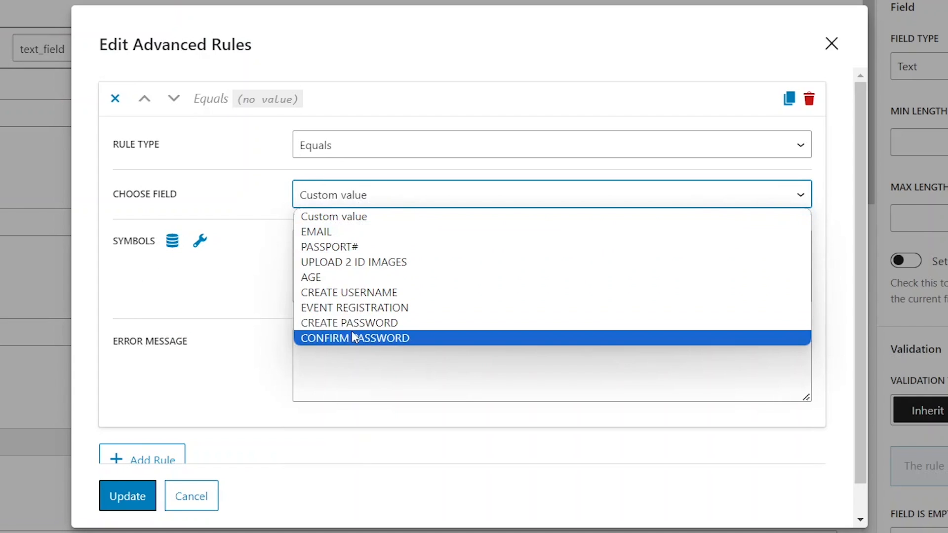
{"action": "mouse_move", "coordinate": [349, 291]}
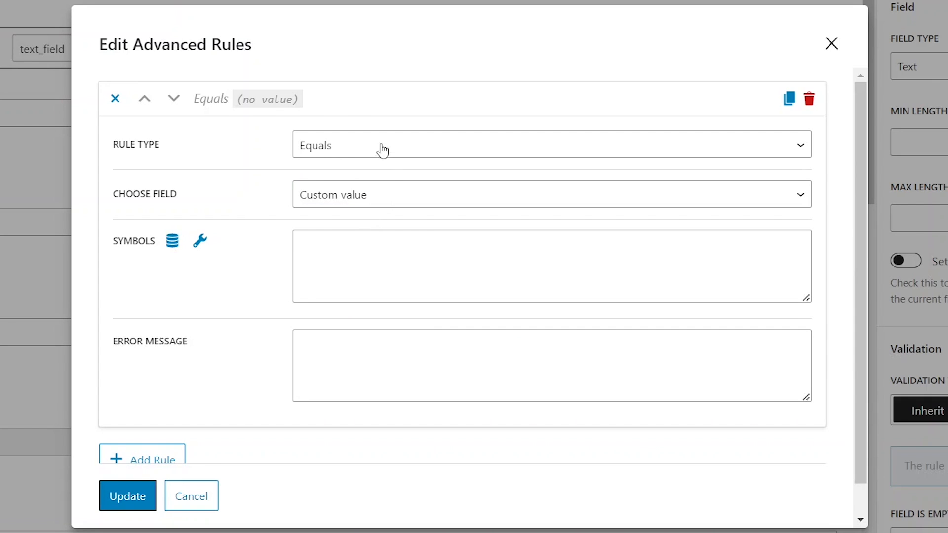
Browse the NAME rule's types, Equals through Server-Side callback.
{"action": "left_click", "coordinate": [550, 145]}
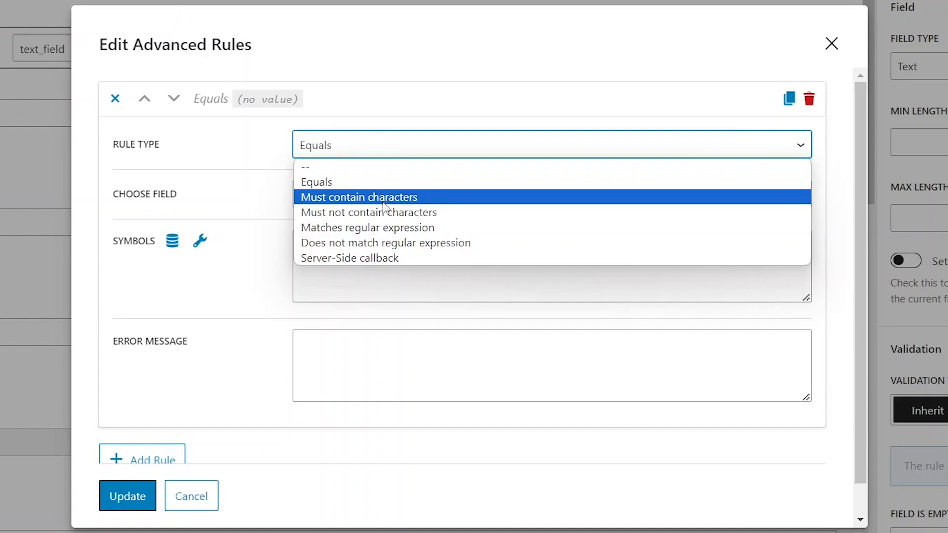
{"action": "mouse_move", "coordinate": [386, 212]}
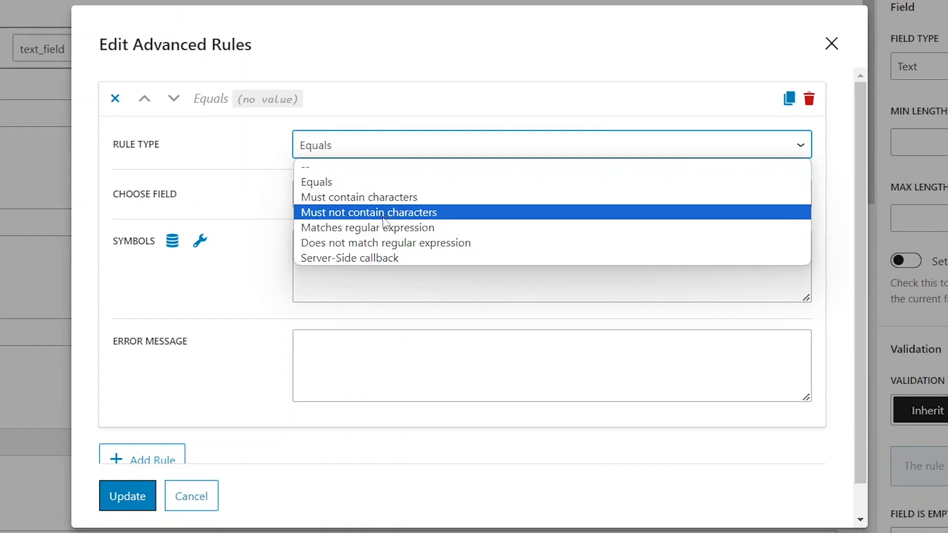
{"action": "mouse_move", "coordinate": [384, 242]}
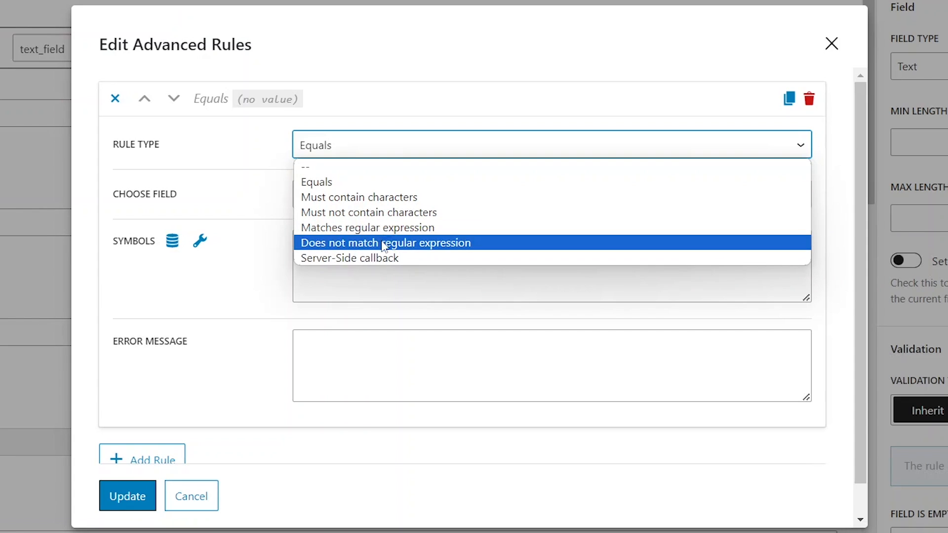
{"action": "mouse_move", "coordinate": [382, 258]}
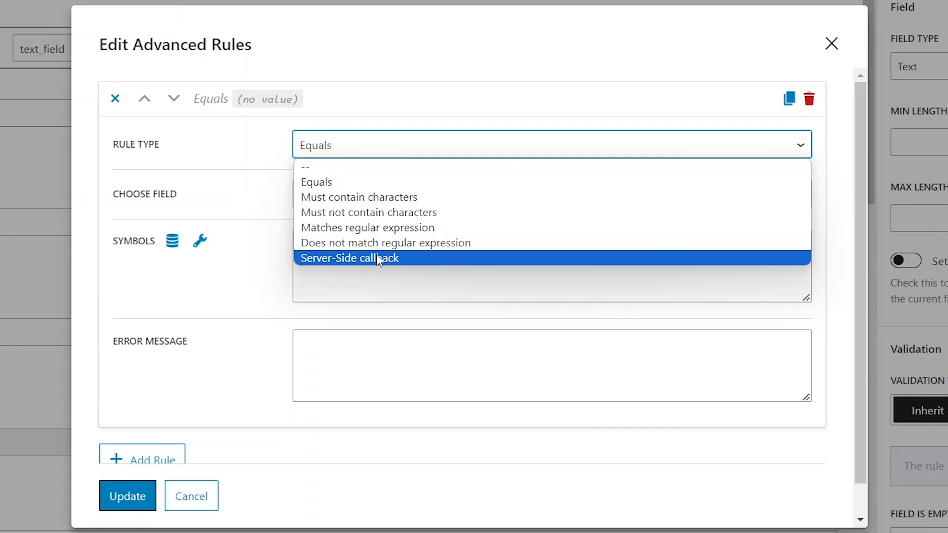
{"action": "mouse_move", "coordinate": [387, 227]}
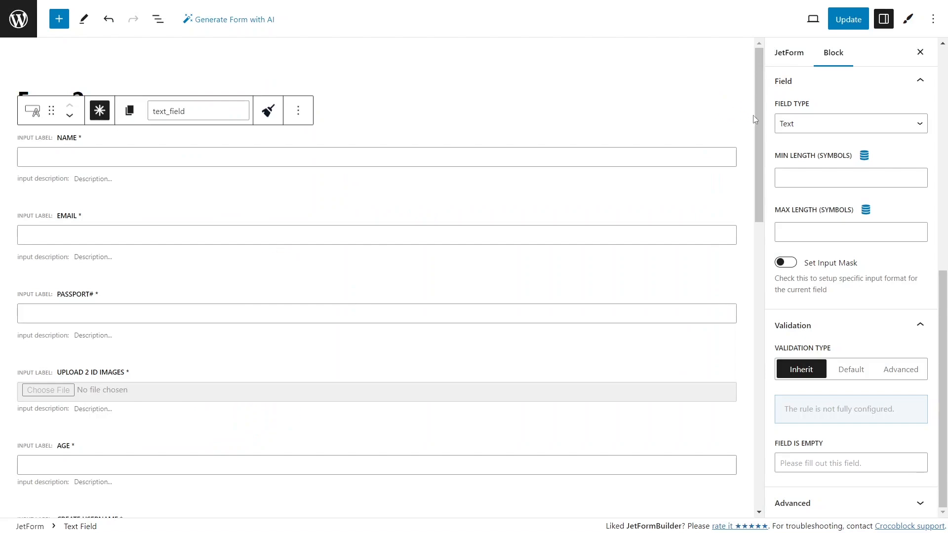
Select the Create Username field and open its Edit Advanced Rules dialog.
{"action": "scroll", "scroll_direction": "down", "scroll_amount": 3}
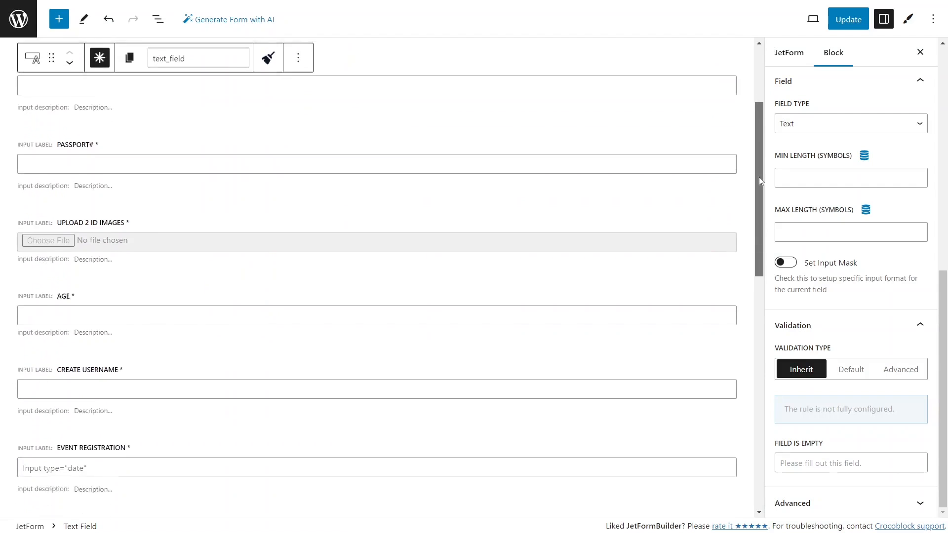
{"action": "scroll", "scroll_direction": "down", "scroll_amount": 3}
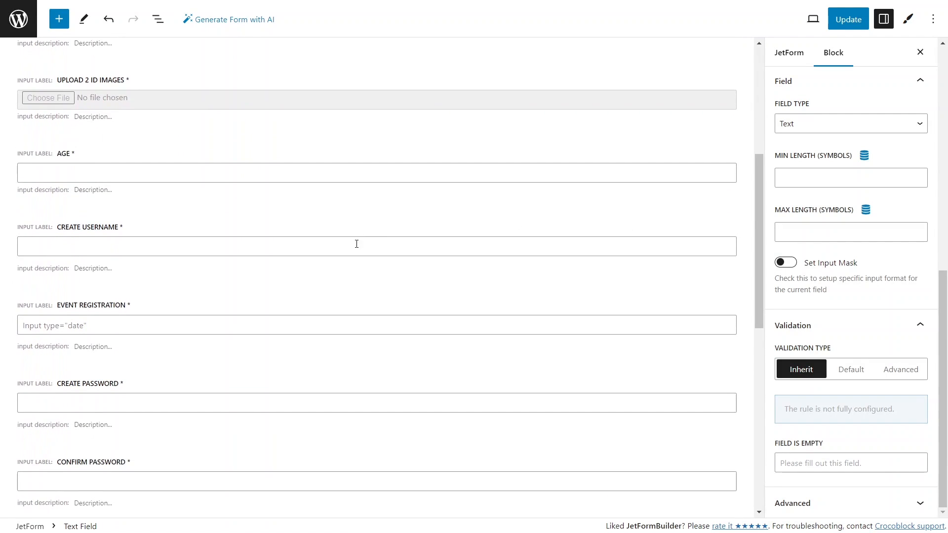
{"action": "left_click", "coordinate": [375, 246]}
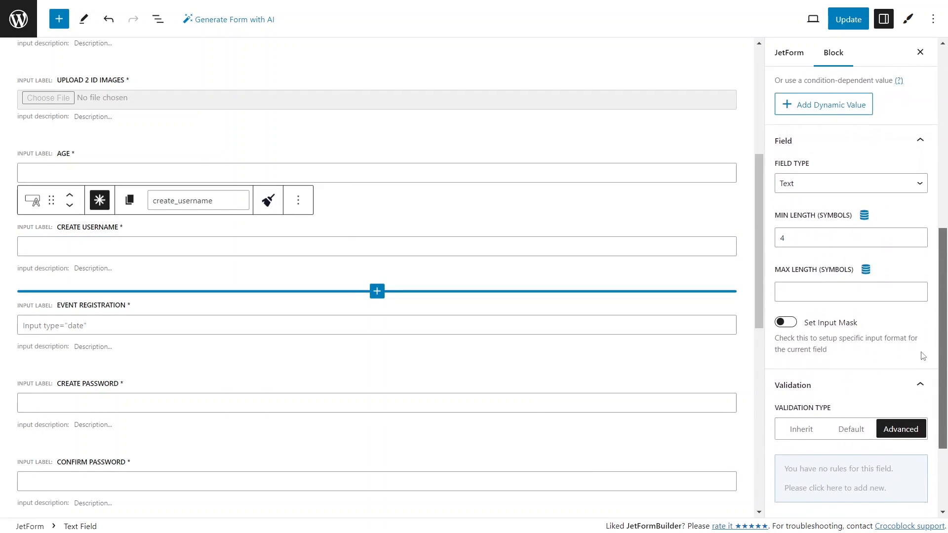
{"action": "scroll", "scroll_direction": "down", "scroll_amount": 3}
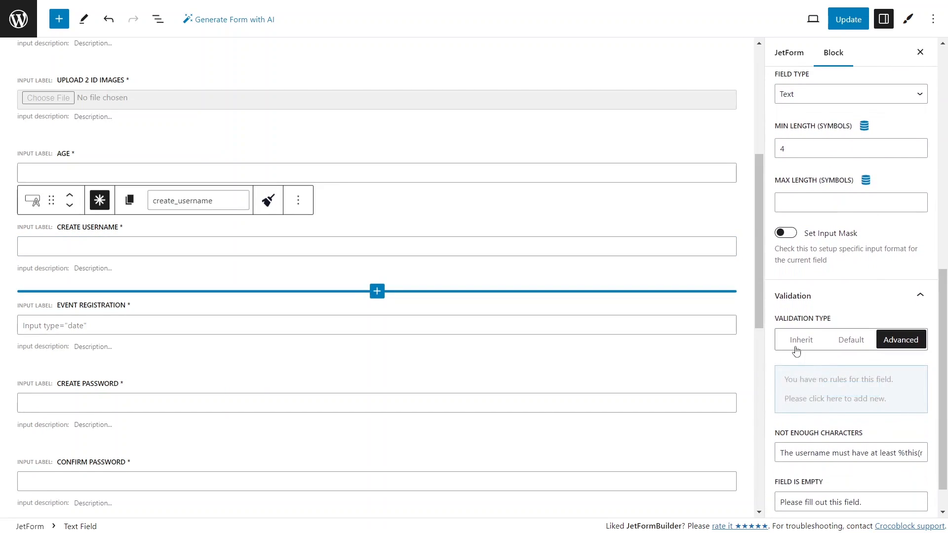
{"action": "left_click", "coordinate": [845, 399]}
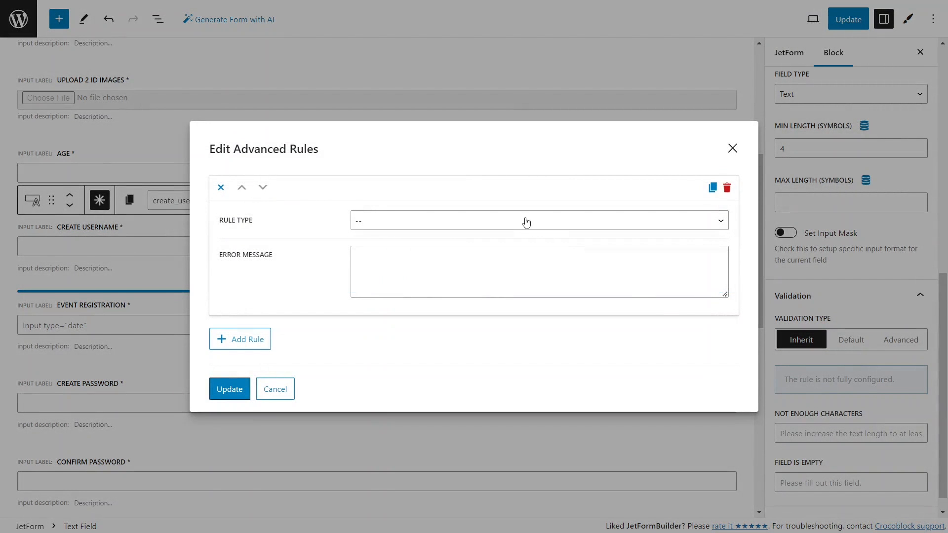
Browse Create Username's rule types, hovering Matches regular expression, then go to the desktop.
{"action": "left_click", "coordinate": [538, 220]}
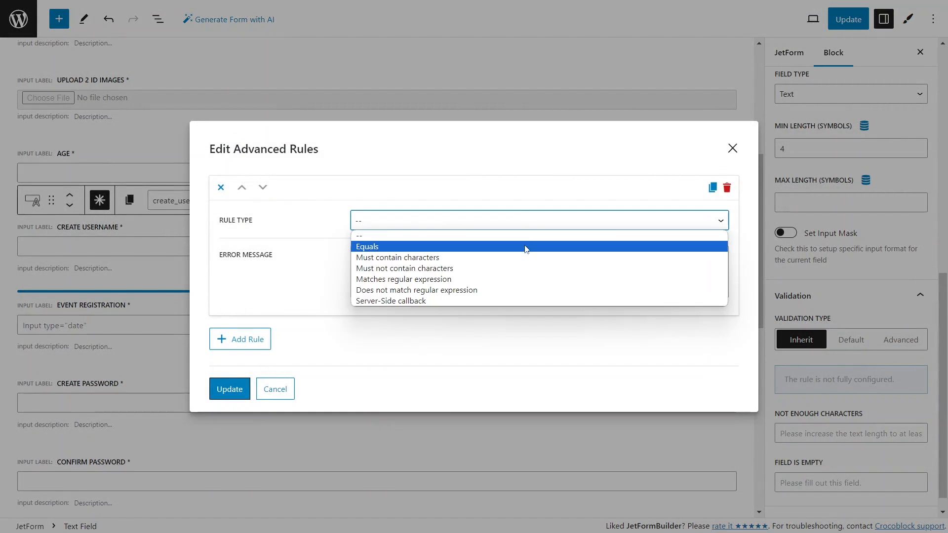
{"action": "mouse_move", "coordinate": [527, 279]}
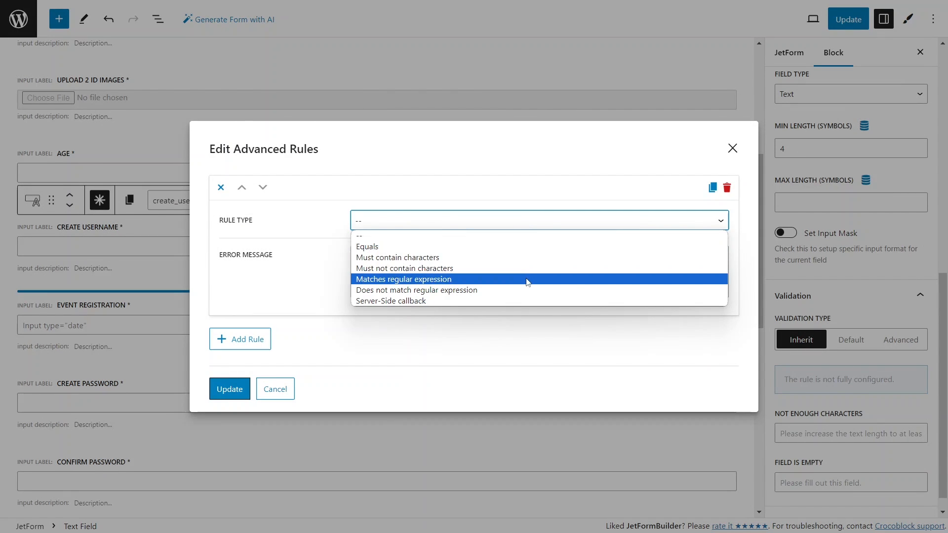
{"action": "left_click", "coordinate": [403, 278]}
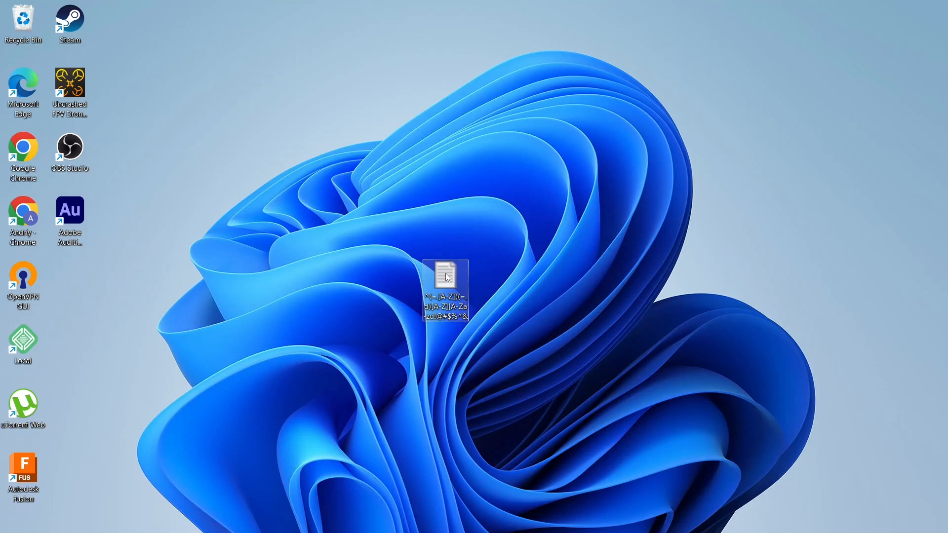
Open the desktop text file holding the regex pattern.
{"action": "double_click", "coordinate": [447, 277]}
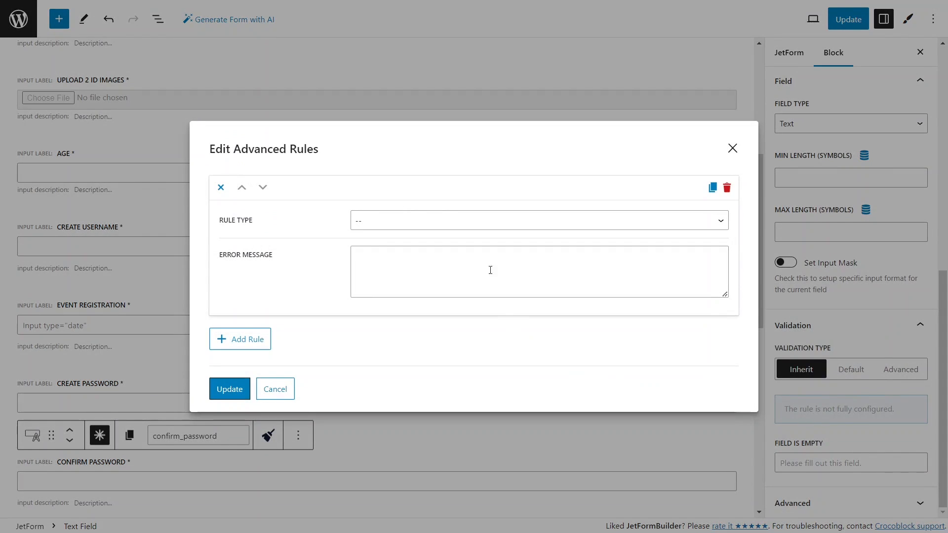
Set Confirm Password's rule to Equals CREATE PASSWORD with error "These messages don't match.".
{"action": "left_click", "coordinate": [531, 215]}
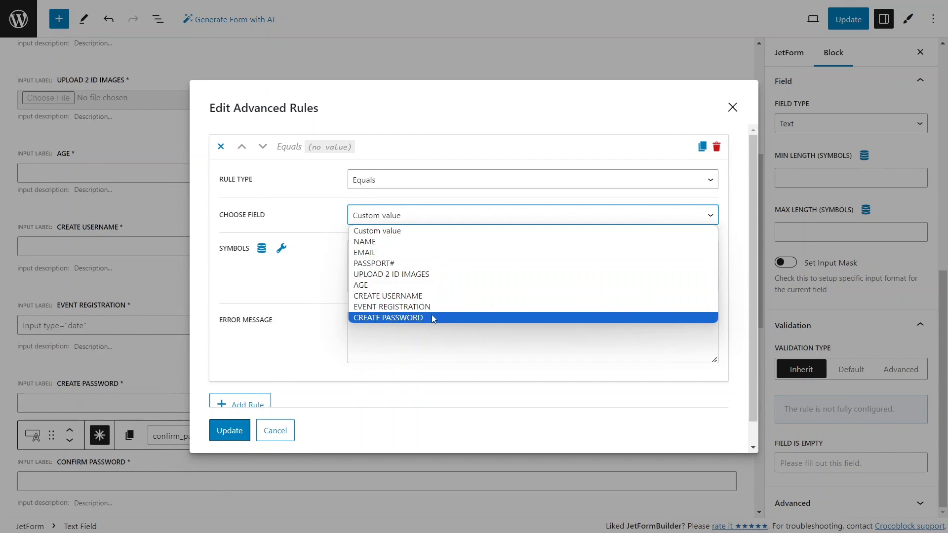
{"action": "left_click", "coordinate": [275, 430]}
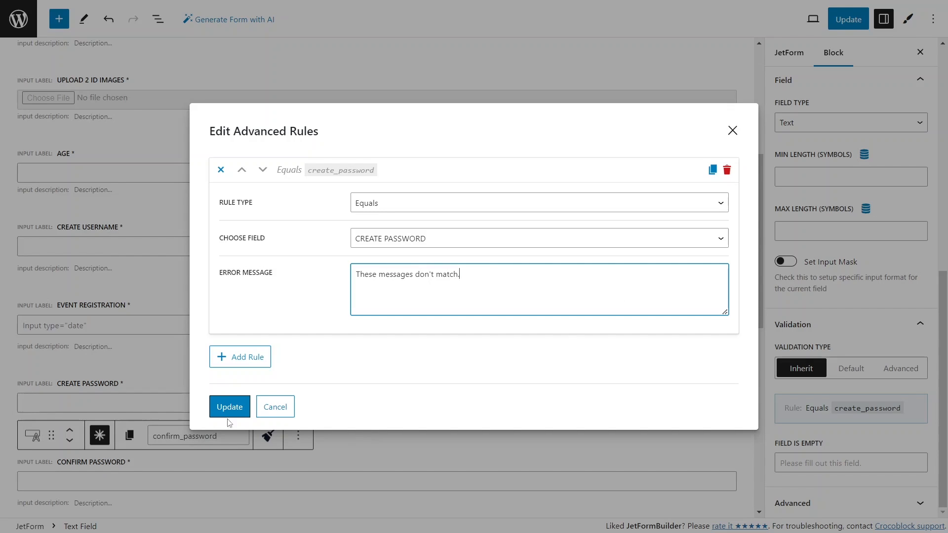
{"action": "left_click", "coordinate": [229, 406]}
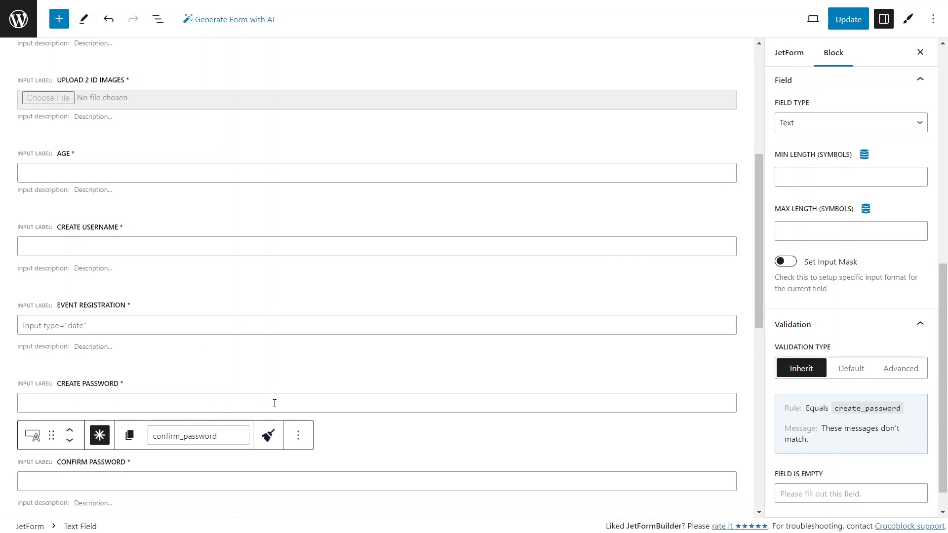
{"action": "left_click", "coordinate": [849, 423]}
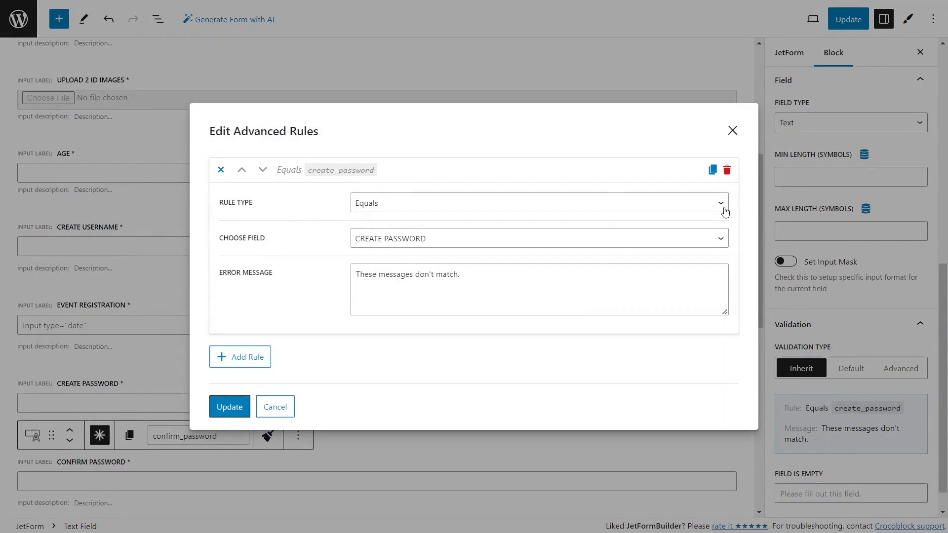
Browse the server-side callback options, then close the rules editor without saving.
{"action": "left_click", "coordinate": [537, 202]}
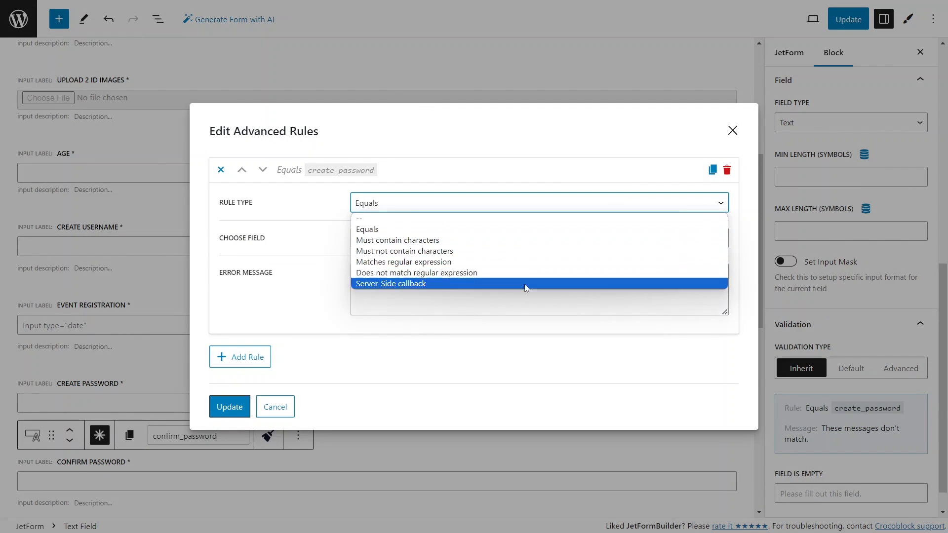
{"action": "left_click", "coordinate": [391, 283]}
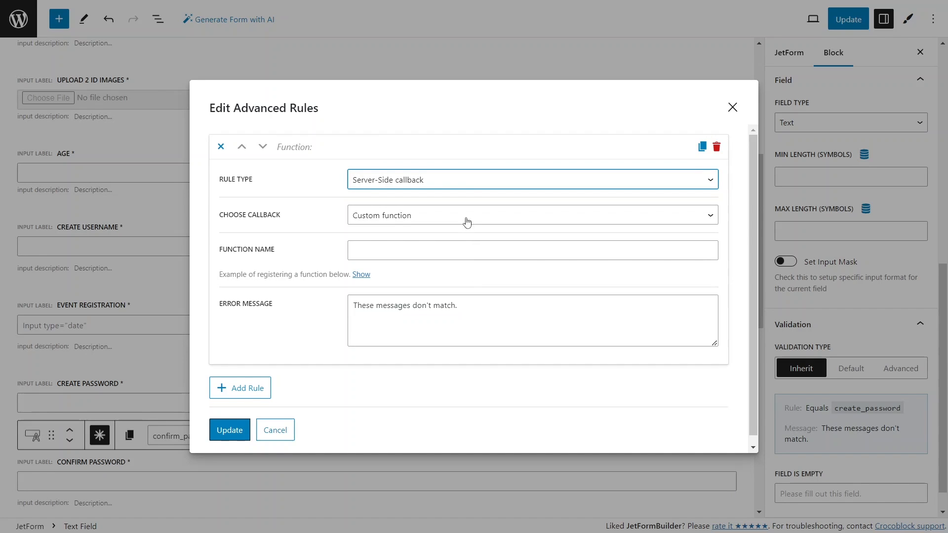
{"action": "left_click", "coordinate": [531, 215]}
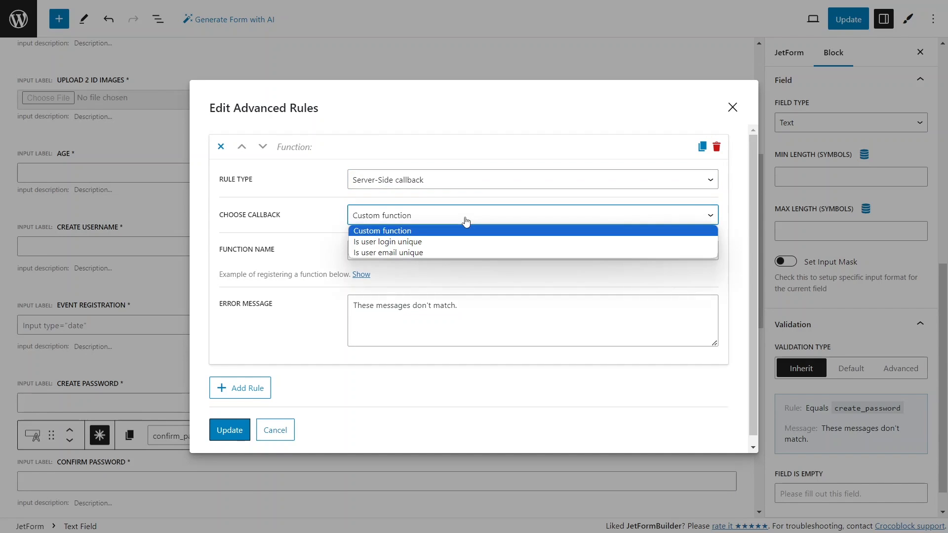
{"action": "mouse_move", "coordinate": [388, 241]}
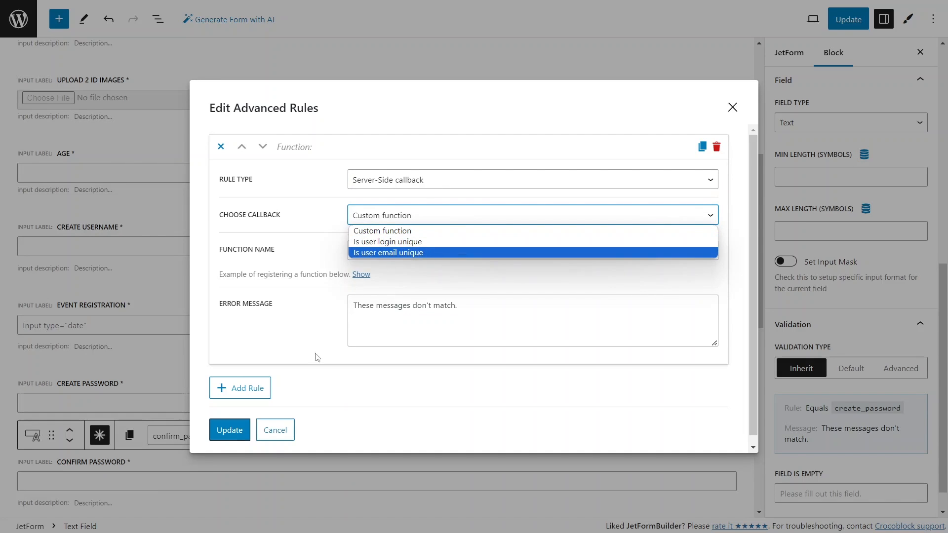
{"action": "left_click", "coordinate": [275, 430]}
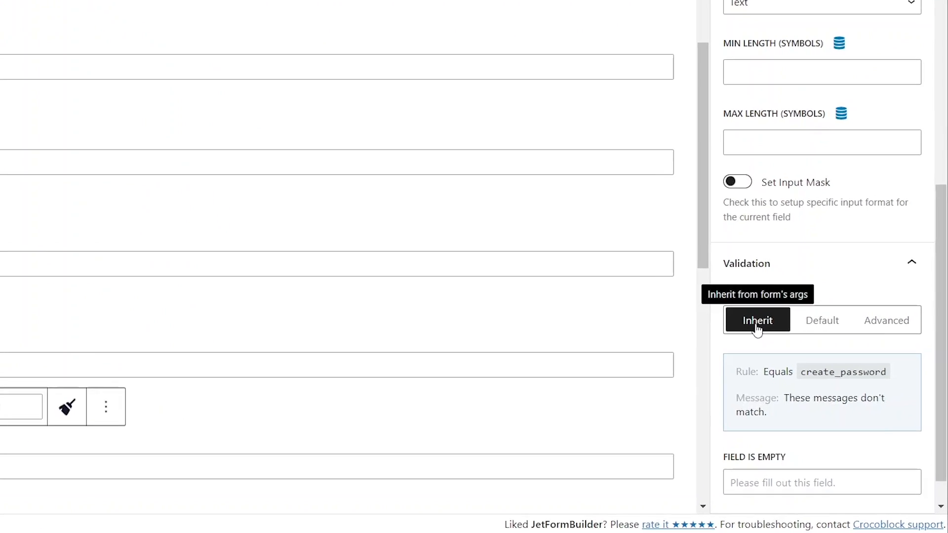
Switch Confirm Password's validation from Default to Advanced and select the Field Is Empty message.
{"action": "scroll", "scroll_direction": "down", "scroll_amount": 3}
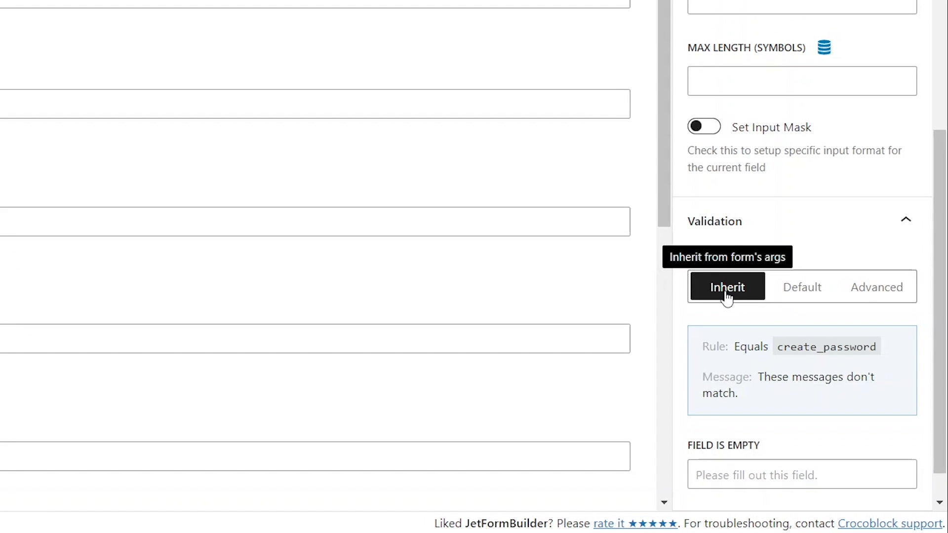
{"action": "mouse_move", "coordinate": [801, 293]}
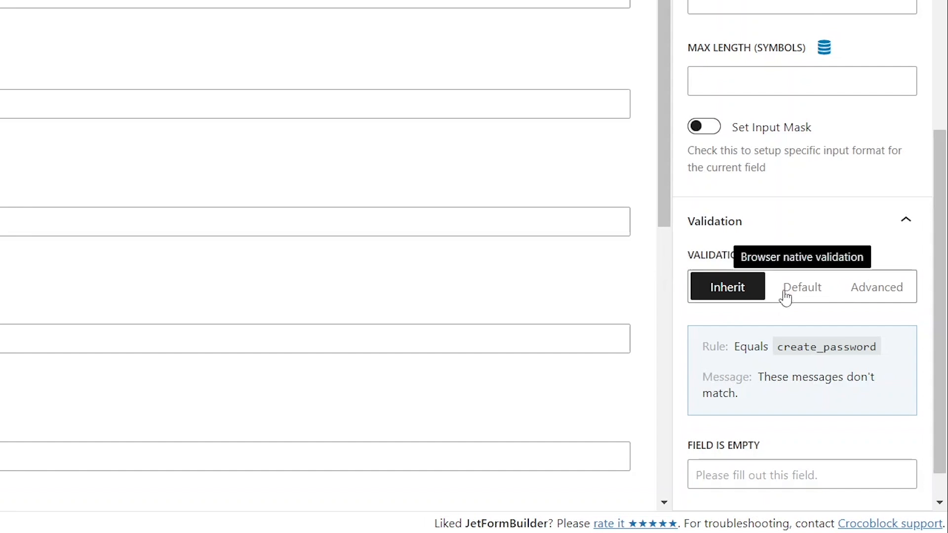
{"action": "scroll", "scroll_direction": "down", "scroll_amount": 3}
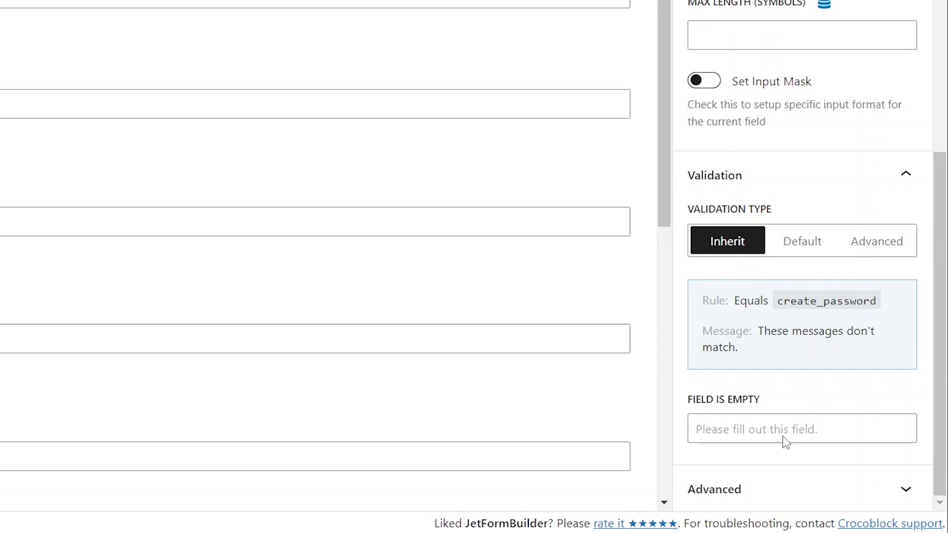
{"action": "mouse_move", "coordinate": [716, 388]}
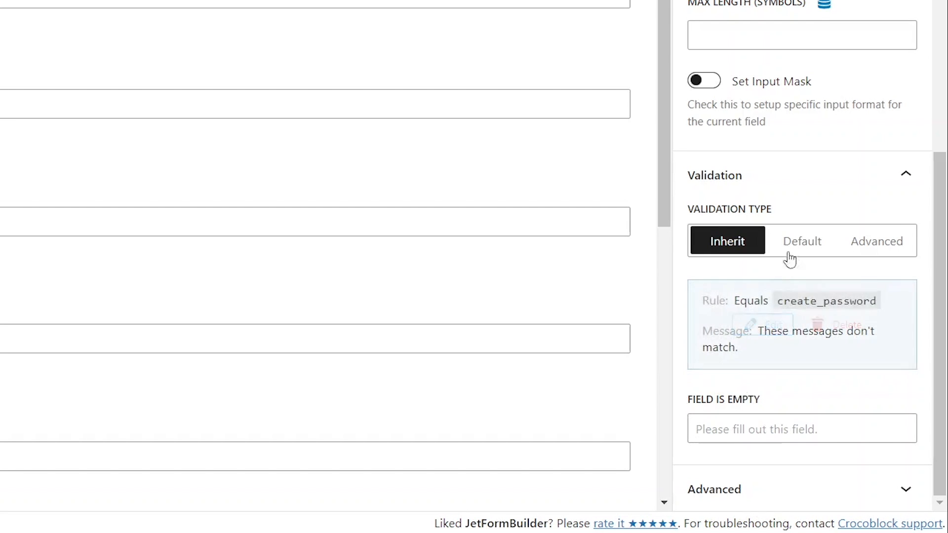
{"action": "left_click", "coordinate": [800, 241]}
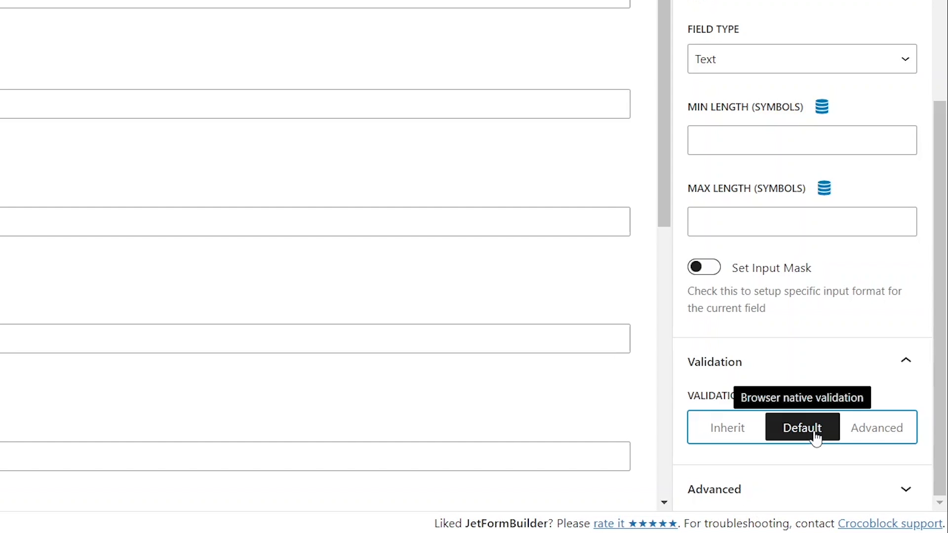
{"action": "left_click", "coordinate": [875, 427]}
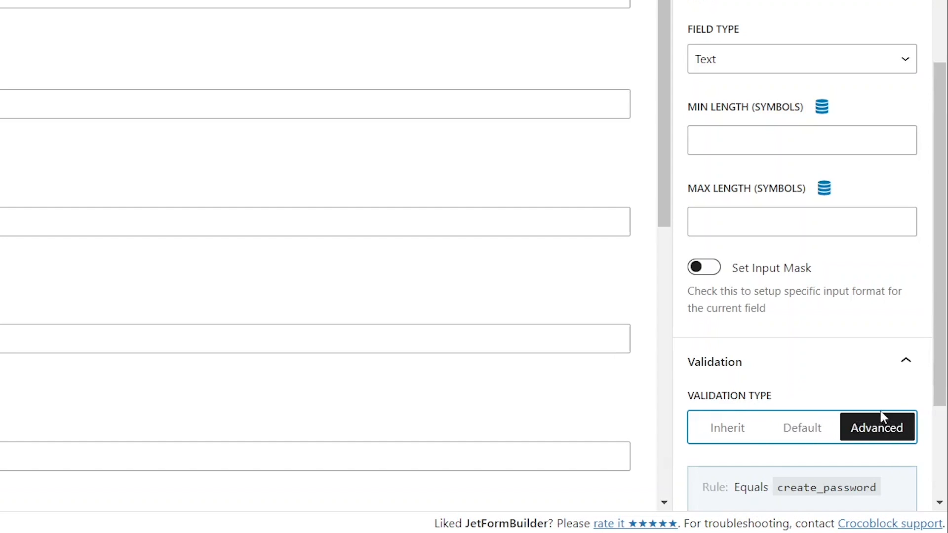
{"action": "scroll", "scroll_direction": "down", "scroll_amount": 3}
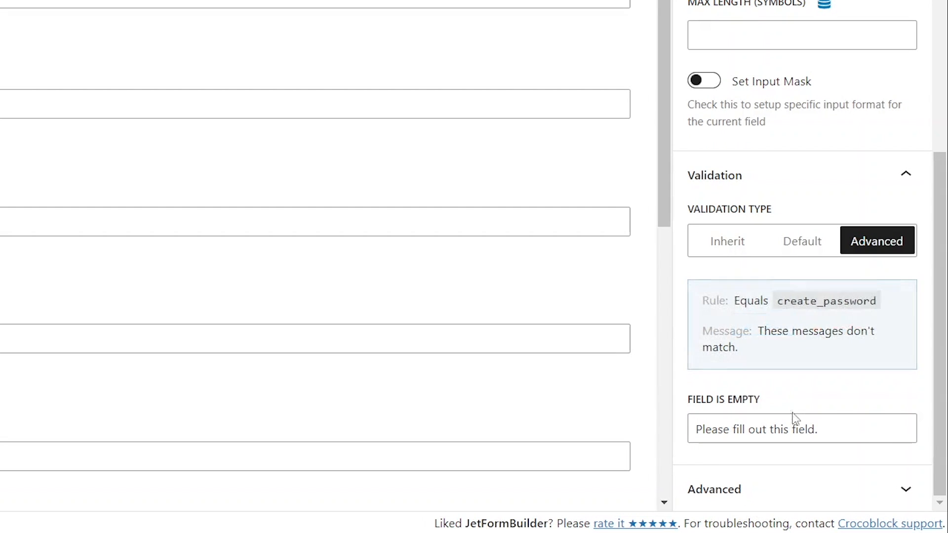
{"action": "triple_click", "coordinate": [754, 429]}
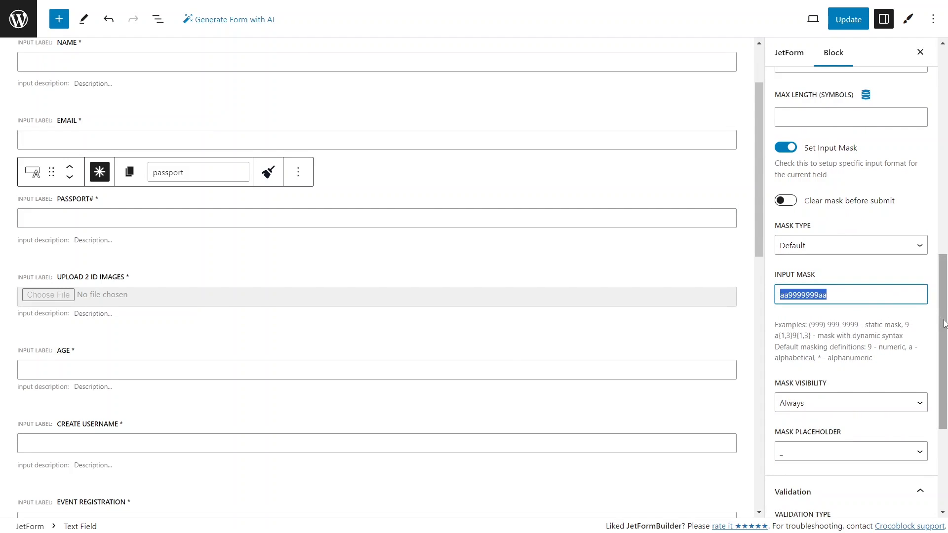
Replace Passport#'s incomplete-mask message with "This is not a valid US passport format.".
{"action": "scroll", "scroll_direction": "down", "scroll_amount": 3}
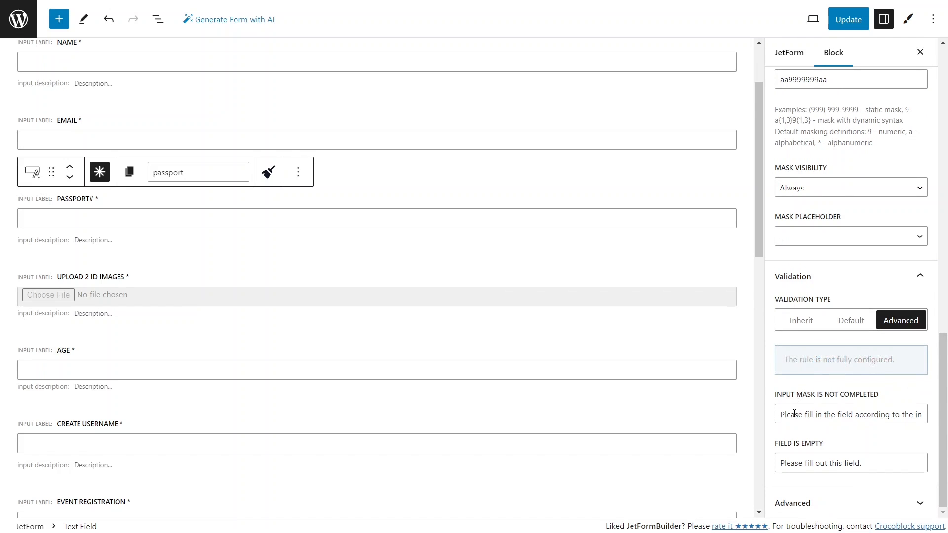
{"action": "double_click", "coordinate": [832, 414]}
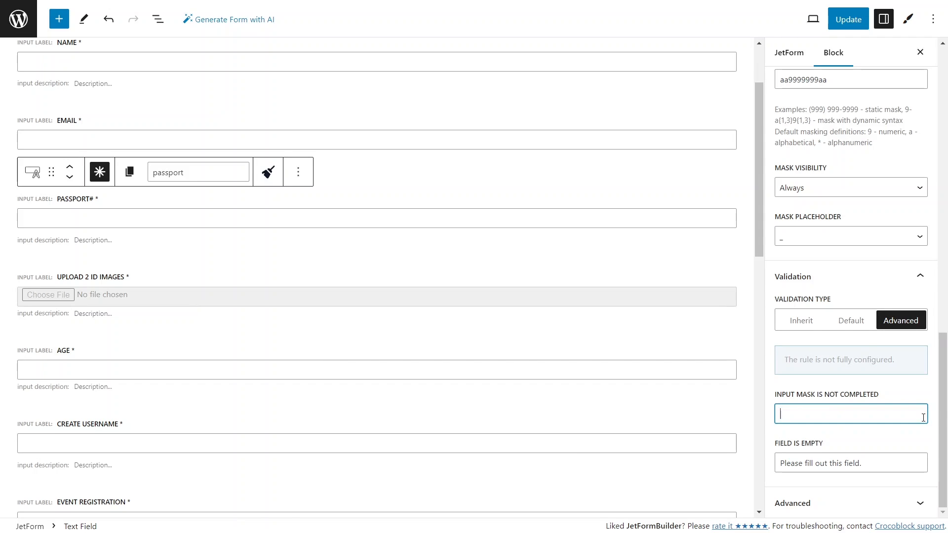
{"action": "type", "text": "This is not a valid US passpor"}
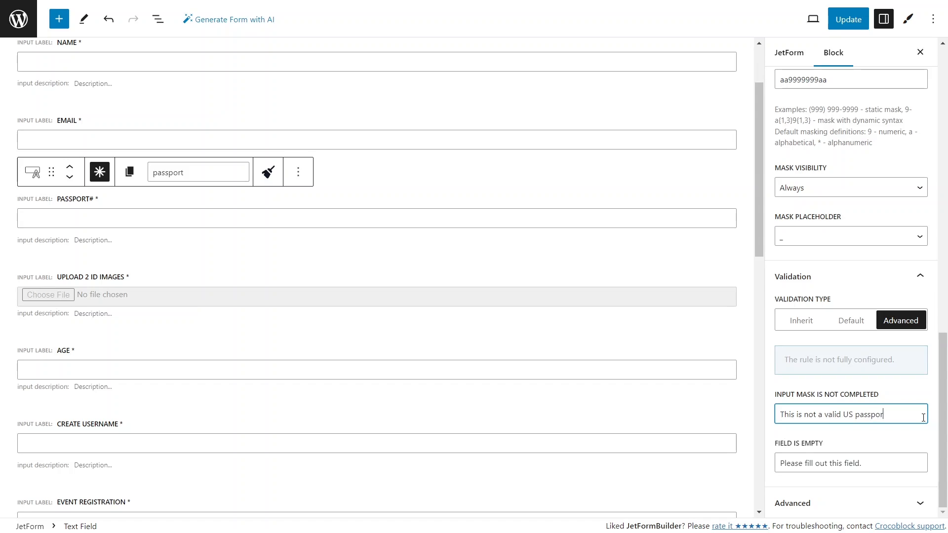
{"action": "type", "text": "format."}
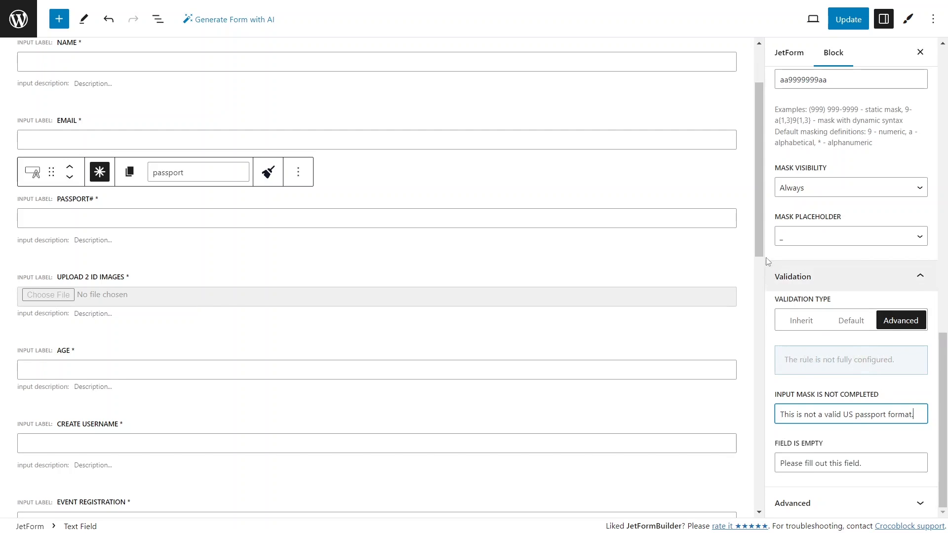
{"action": "scroll", "scroll_direction": "down", "scroll_amount": 3}
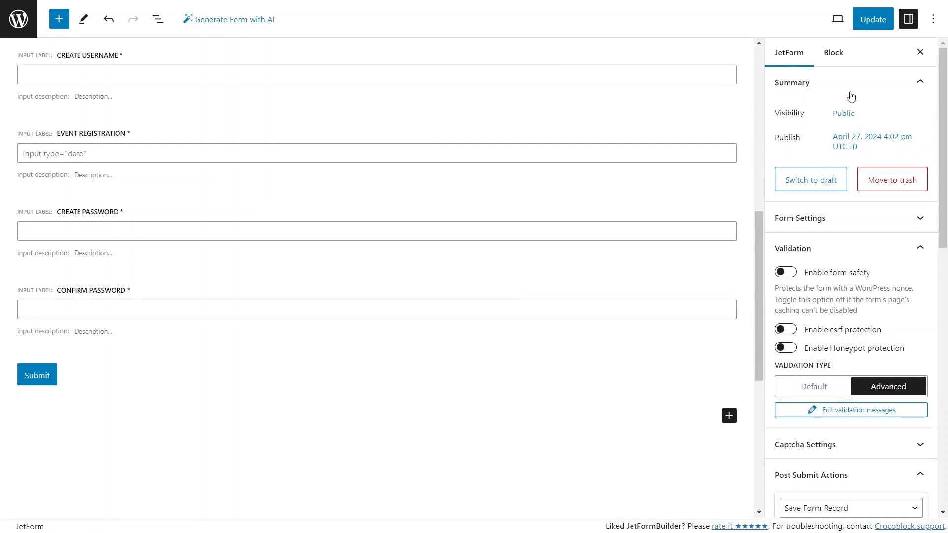
Leave the form editor and view the Form 2 page from All Pages.
{"action": "left_click", "coordinate": [872, 19]}
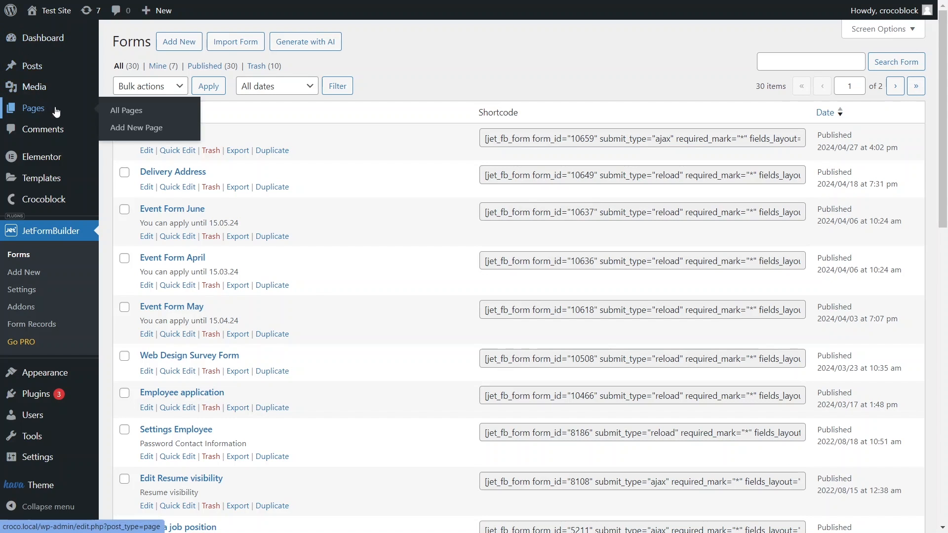
{"action": "left_click", "coordinate": [126, 110]}
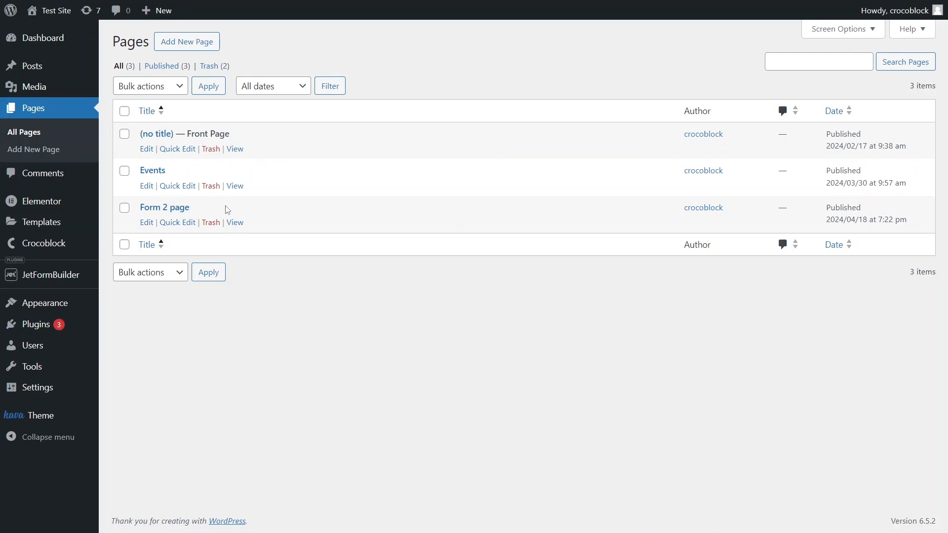
{"action": "left_click", "coordinate": [234, 223]}
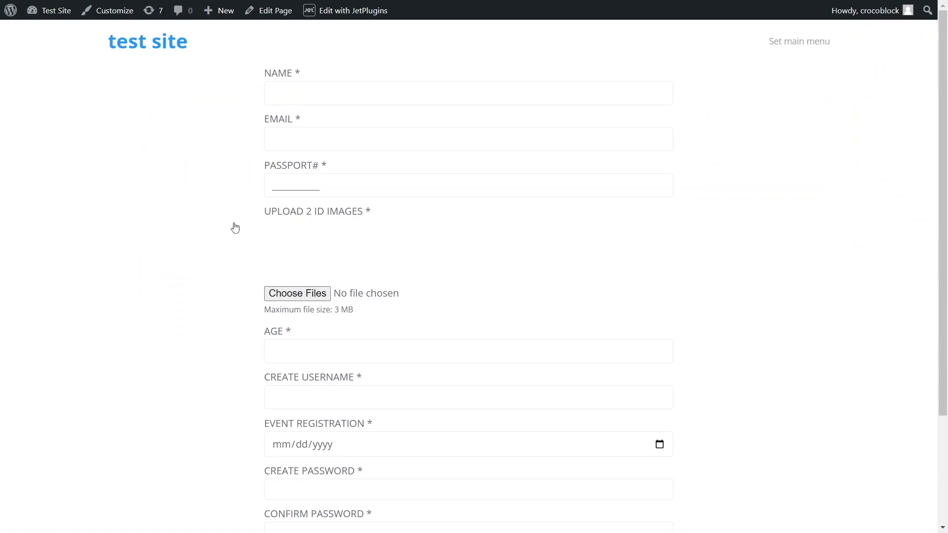
{"action": "mouse_move", "coordinate": [229, 207]}
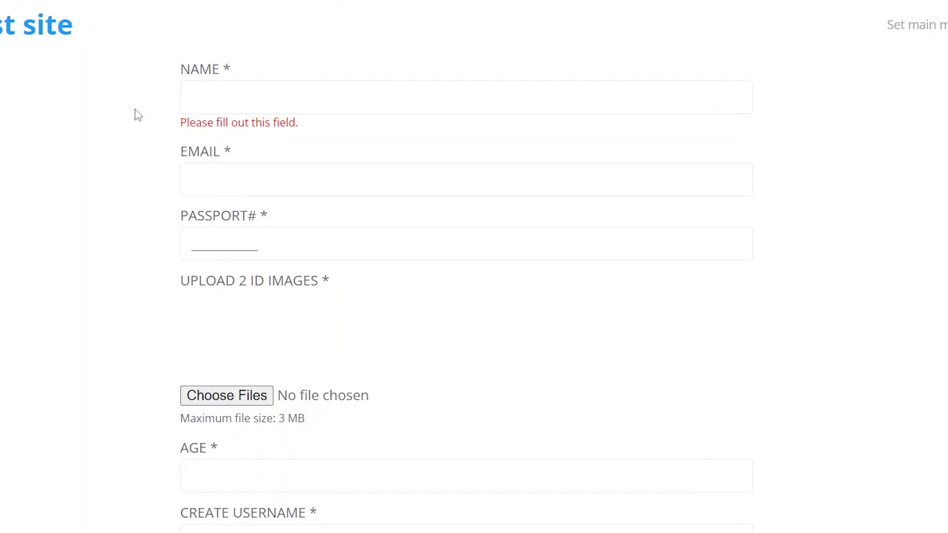
Enter the name Andrew and an email address on the front-end form.
{"action": "left_click", "coordinate": [465, 98]}
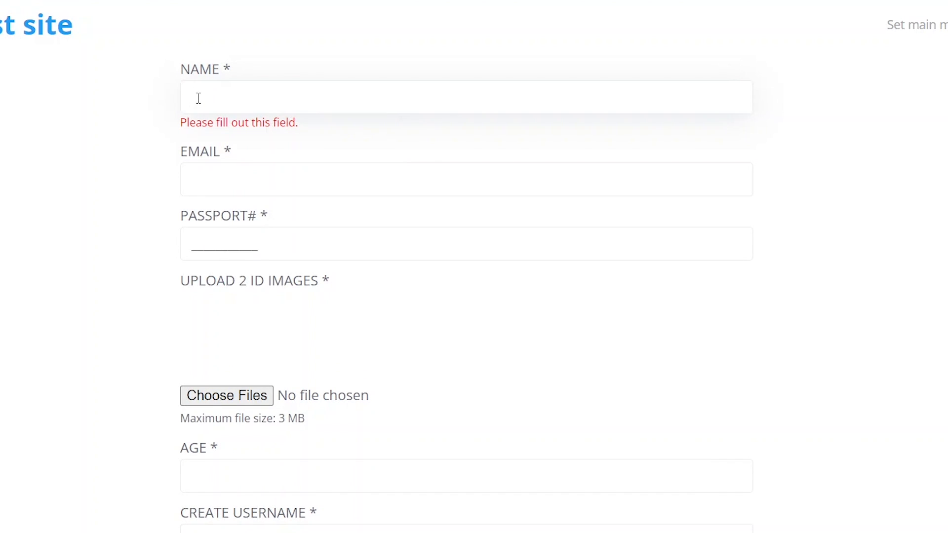
{"action": "type", "text": "Andrew"}
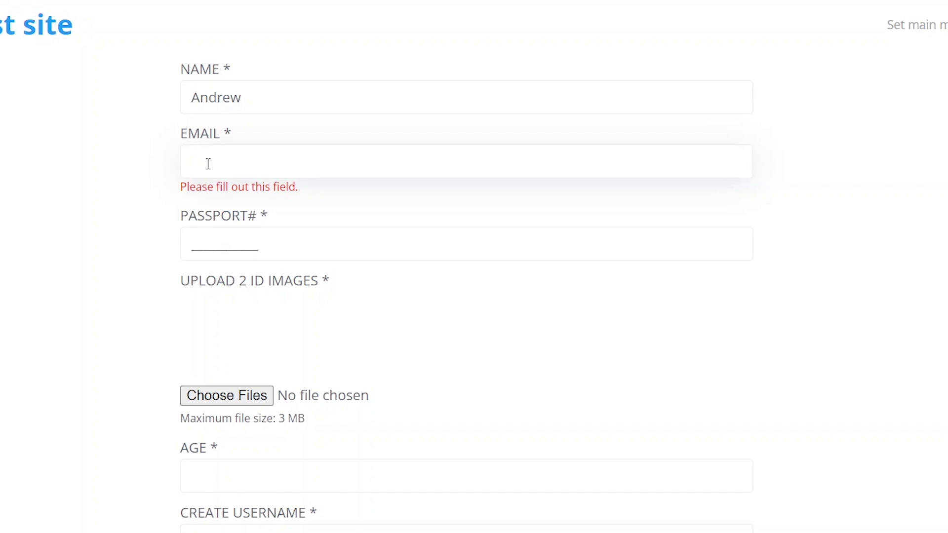
{"action": "type", "text": "e"}
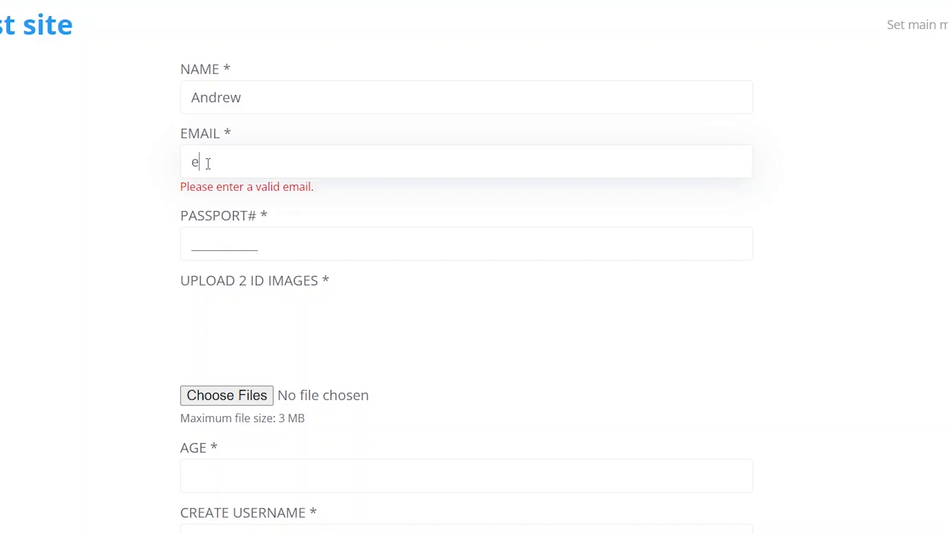
{"action": "type", "text": "mail"}
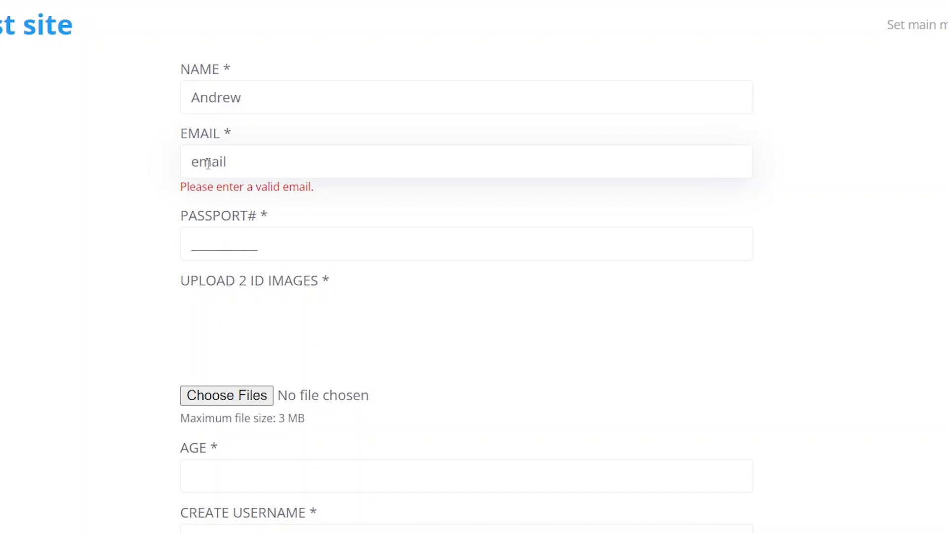
{"action": "type", "text": "@email.com"}
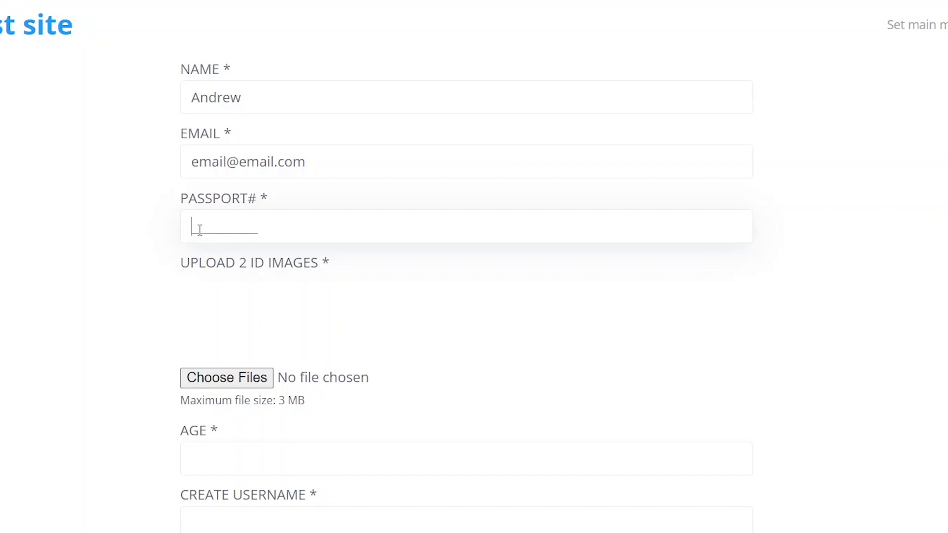
Enter the passport number bb1234567bb in Passport#.
{"action": "type", "text": "bb"}
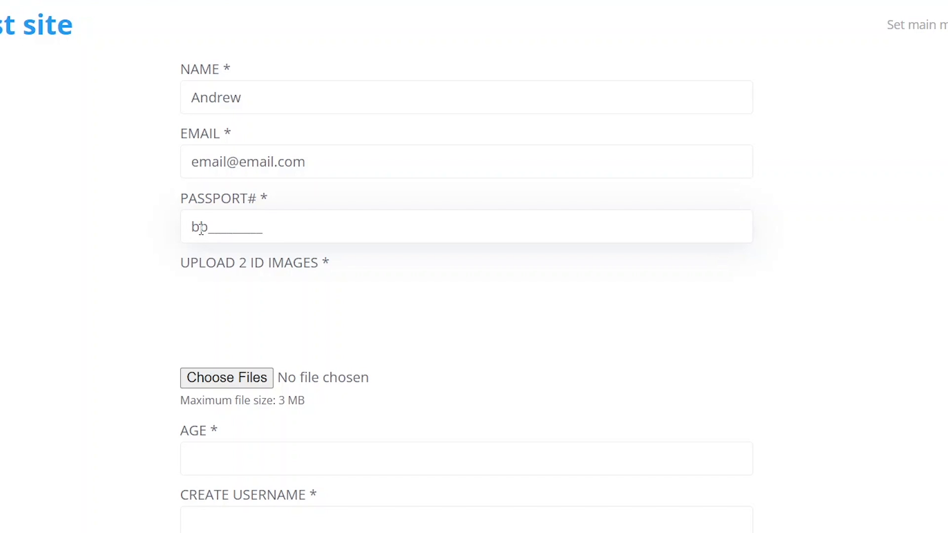
{"action": "type", "text": "1234"}
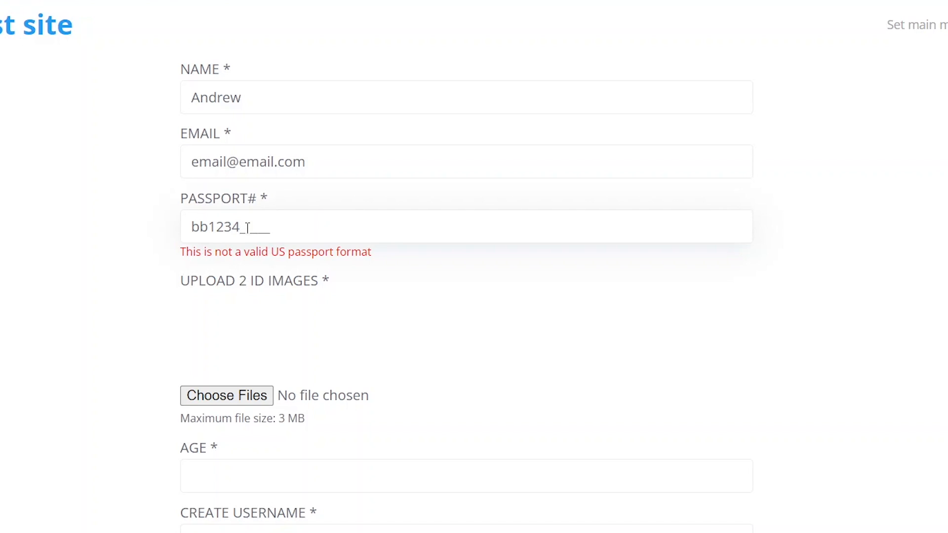
{"action": "type", "text": "567"}
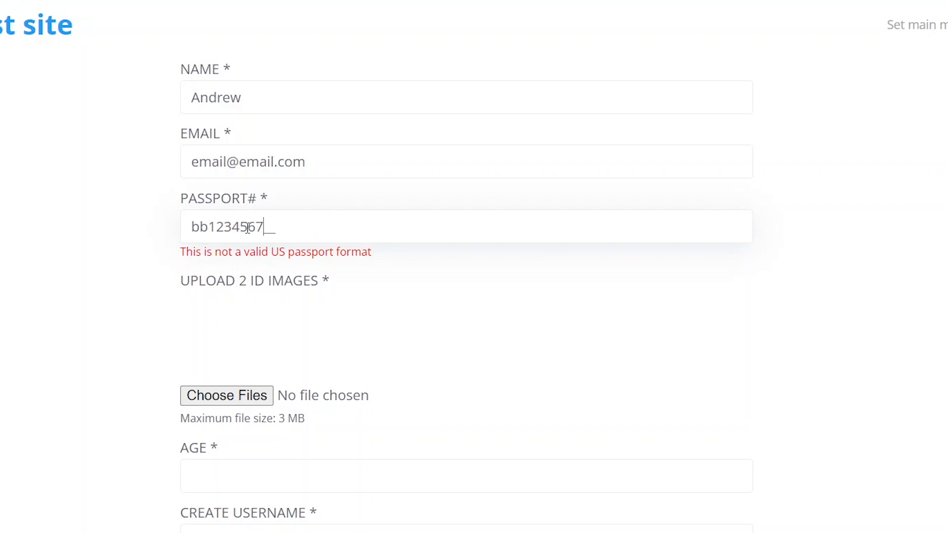
{"action": "type", "text": "bb"}
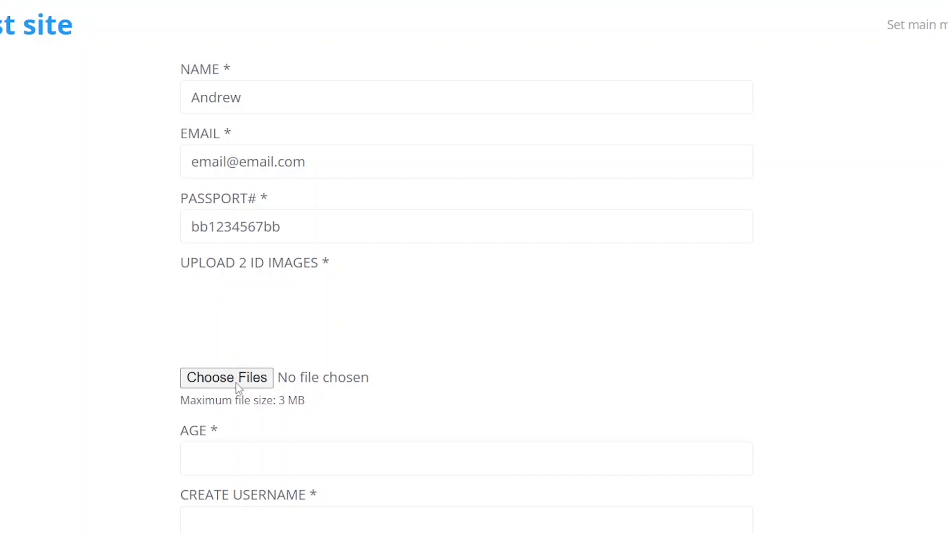
Open the ID images file picker and switch the file type filter to All Files.
{"action": "left_click", "coordinate": [226, 377]}
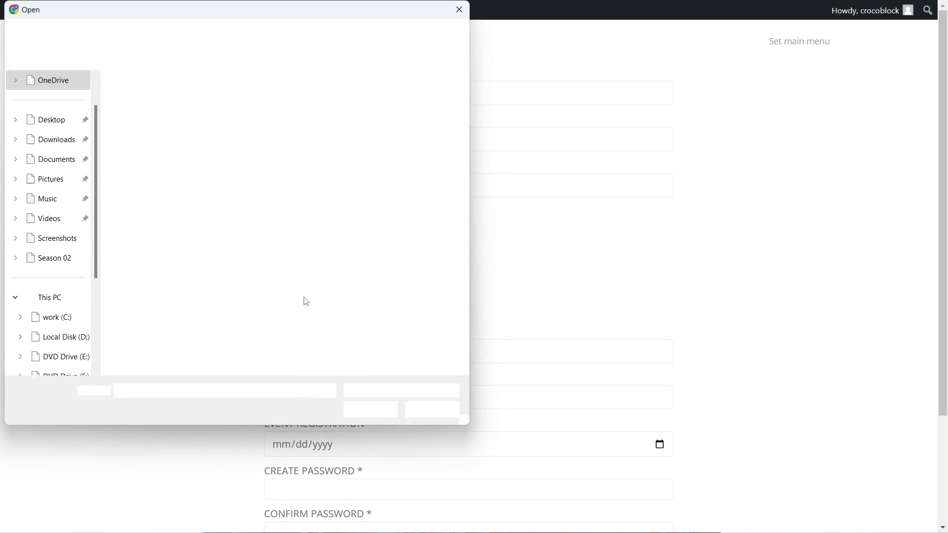
{"action": "left_click", "coordinate": [56, 238]}
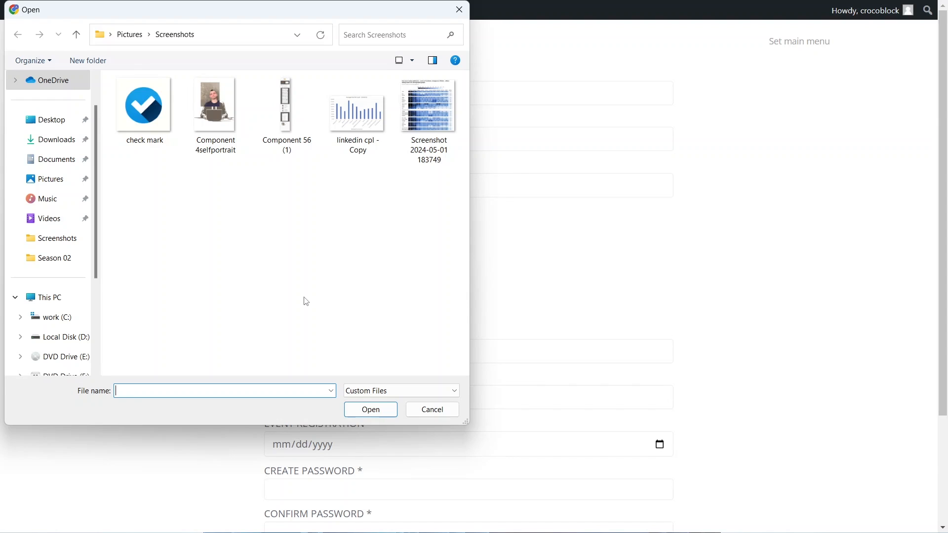
{"action": "left_click", "coordinate": [399, 391]}
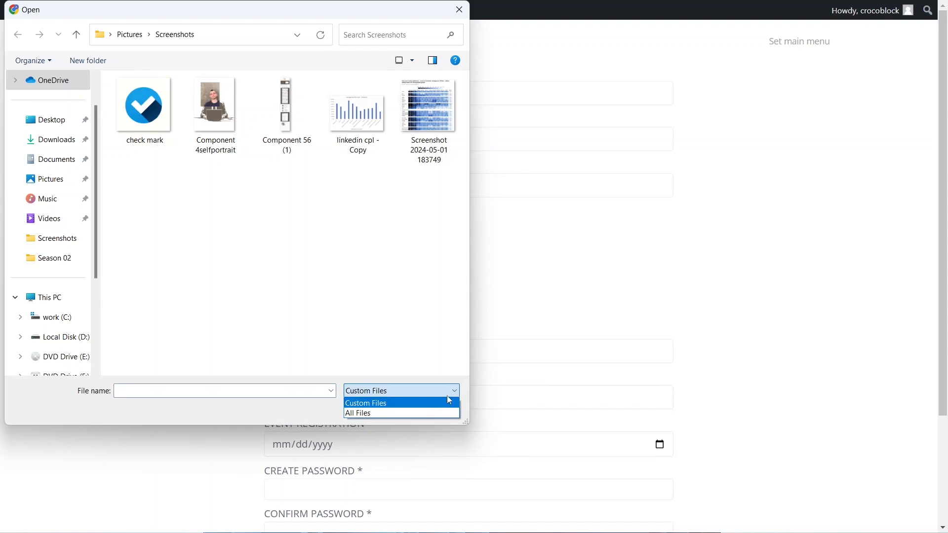
{"action": "left_click", "coordinate": [358, 413]}
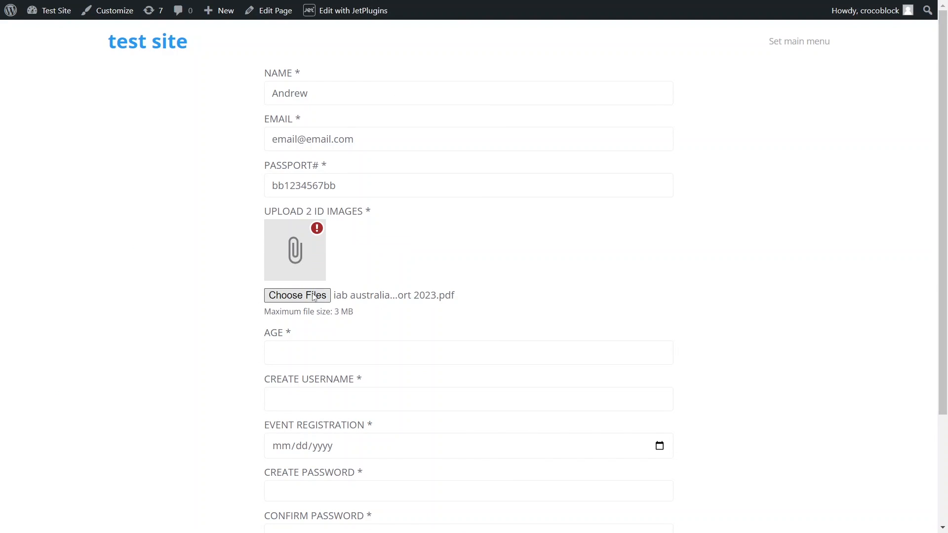
Reopen the picker, add the check mark image, and upload the chosen images.
{"action": "left_click", "coordinate": [296, 296]}
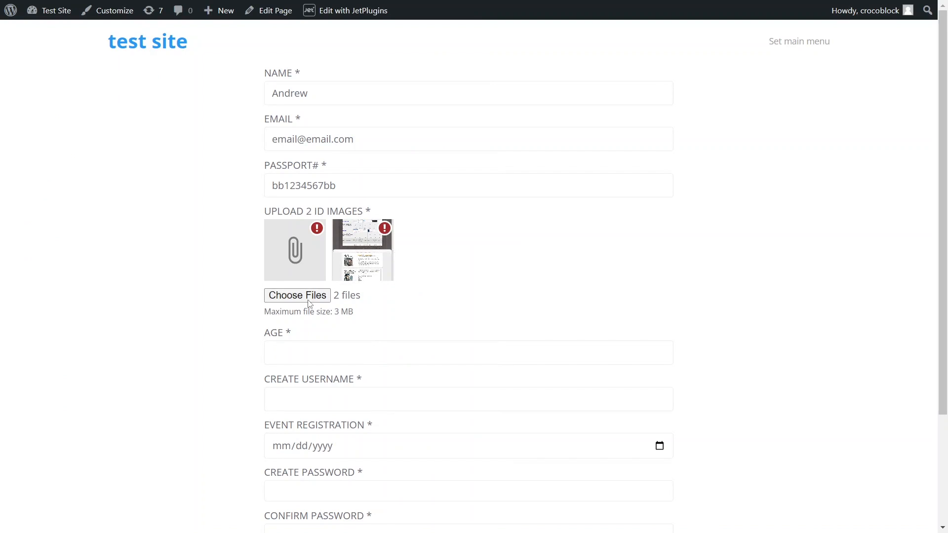
{"action": "left_click", "coordinate": [297, 295]}
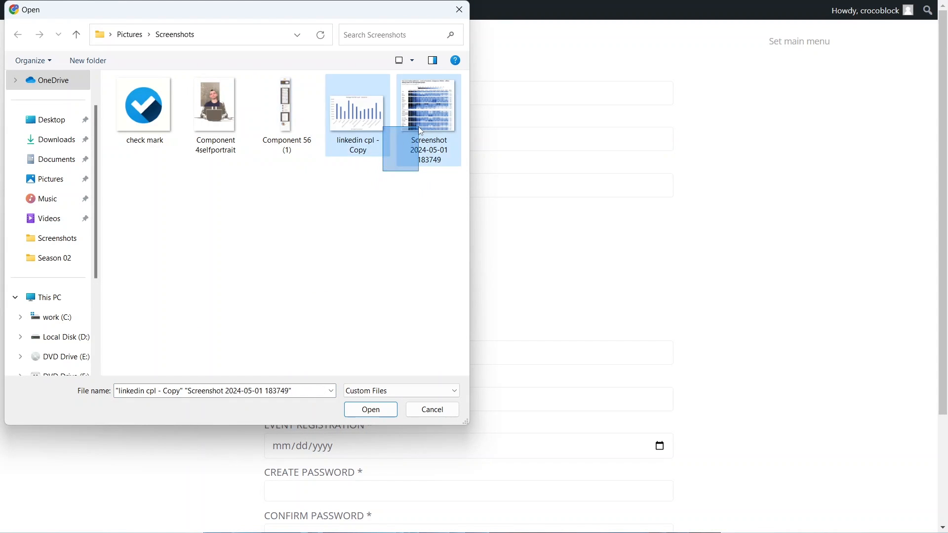
{"action": "left_click", "coordinate": [144, 104]}
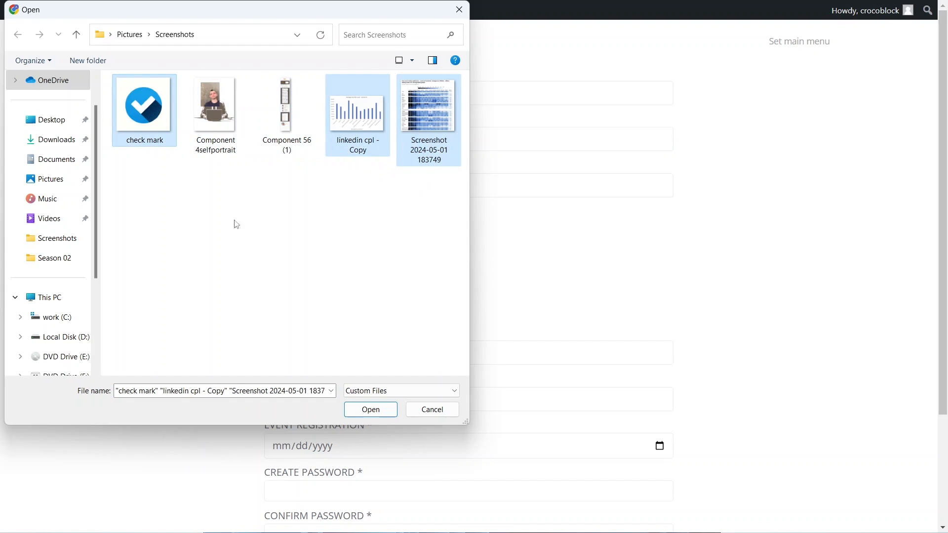
{"action": "left_click", "coordinate": [370, 409]}
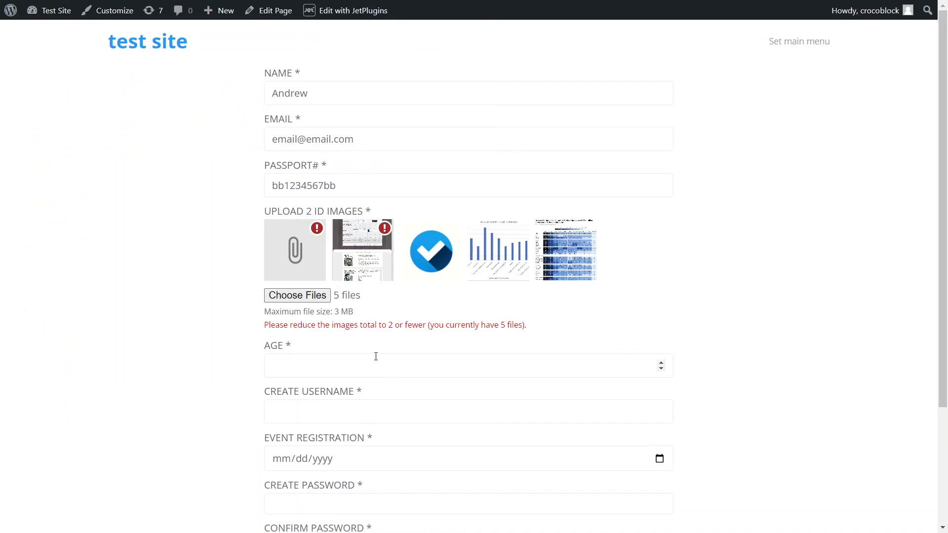
{"action": "mouse_move", "coordinate": [336, 279]}
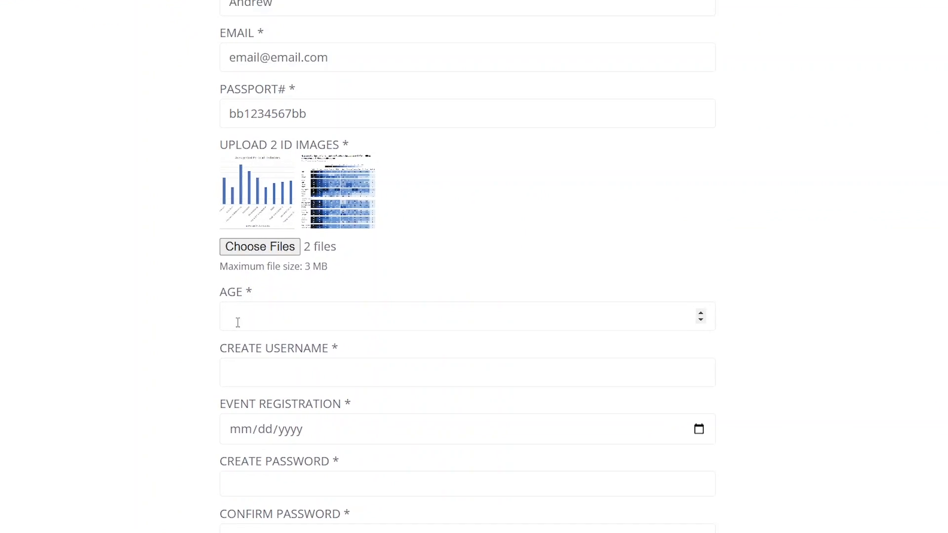
Enter Age 64 and the username Auser.
{"action": "scroll", "scroll_direction": "down", "scroll_amount": 3}
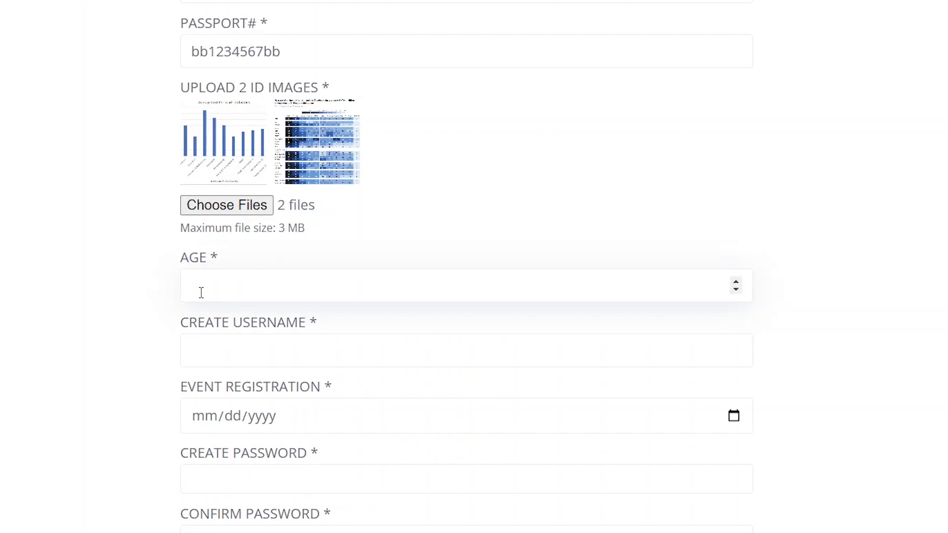
{"action": "type", "text": "6"}
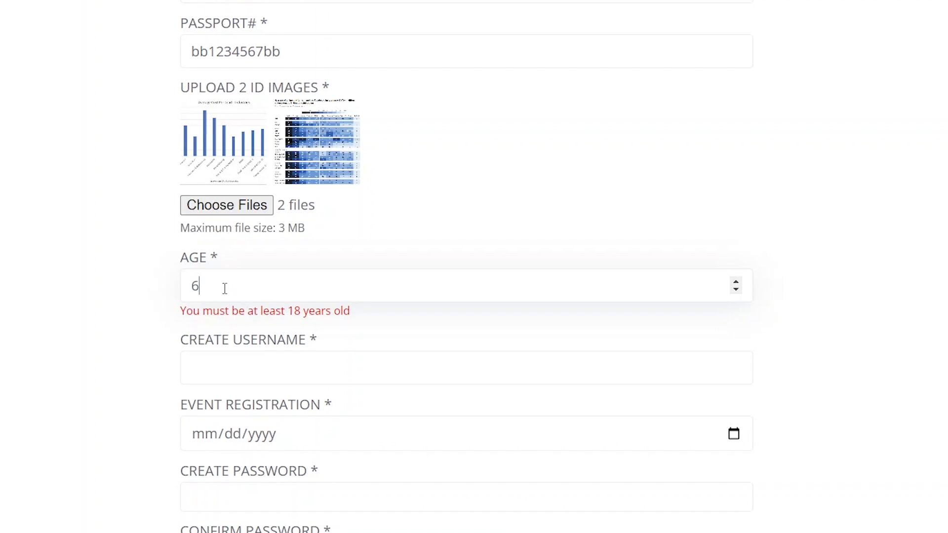
{"action": "type", "text": "7"}
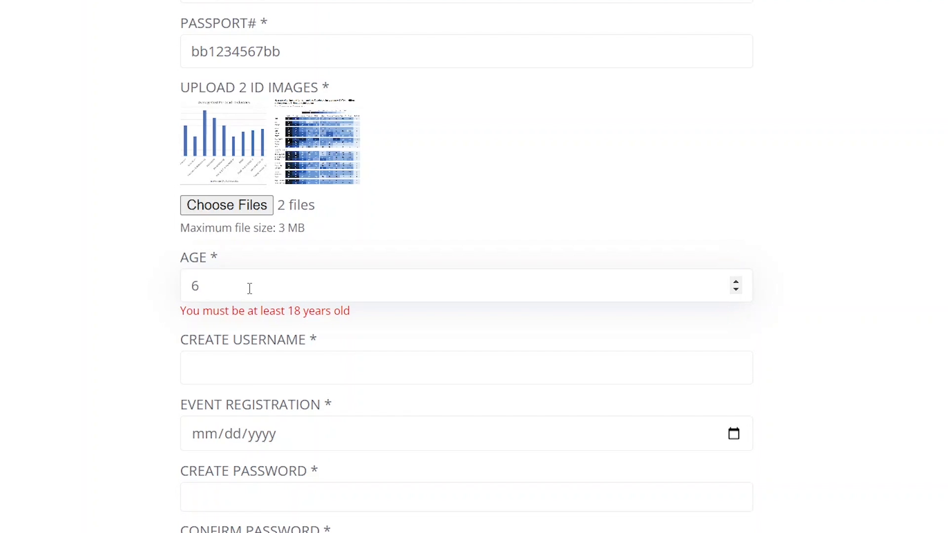
{"action": "type", "text": "4"}
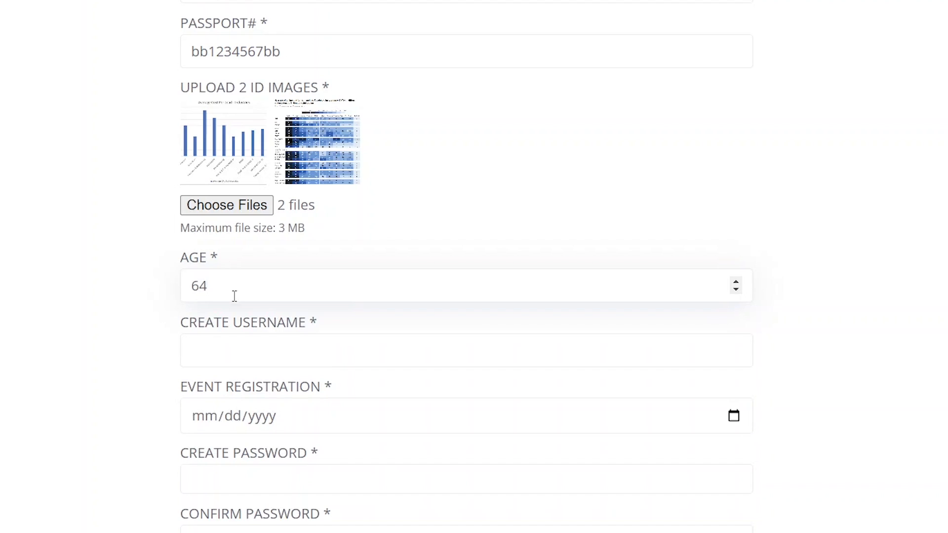
{"action": "left_click", "coordinate": [465, 350]}
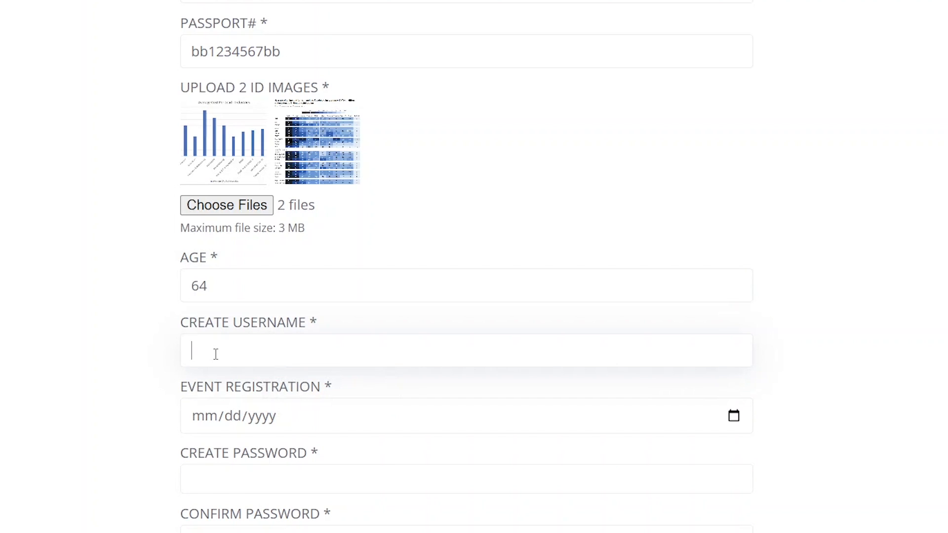
{"action": "type", "text": "A"}
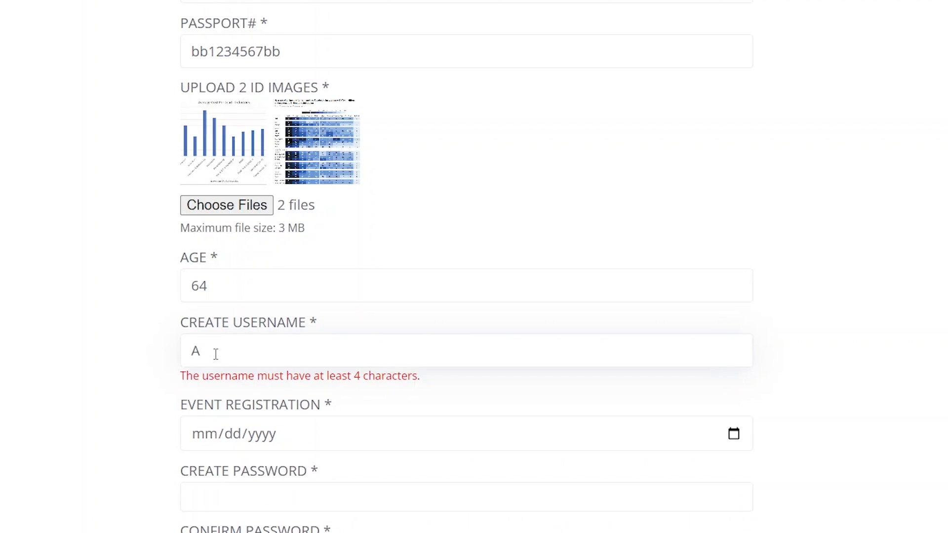
{"action": "type", "text": "user"}
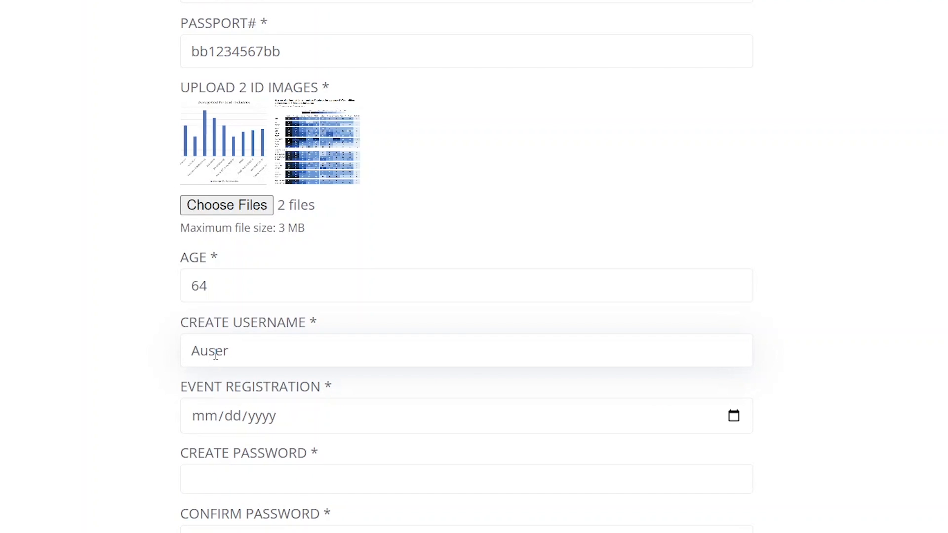
{"action": "mouse_move", "coordinate": [201, 423]}
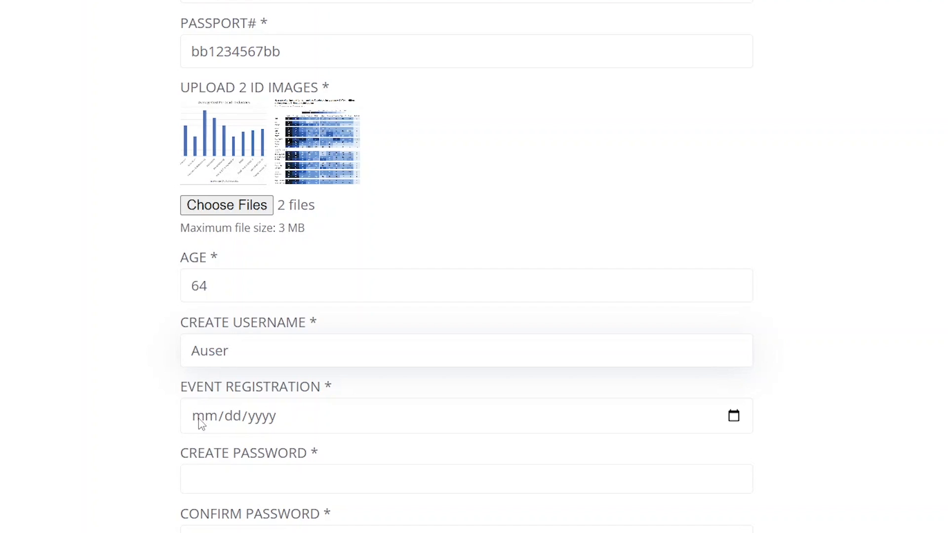
Set Event Registration to 11/11/2024, bumping the year up from 2023.
{"action": "type", "text": "11/11/0"}
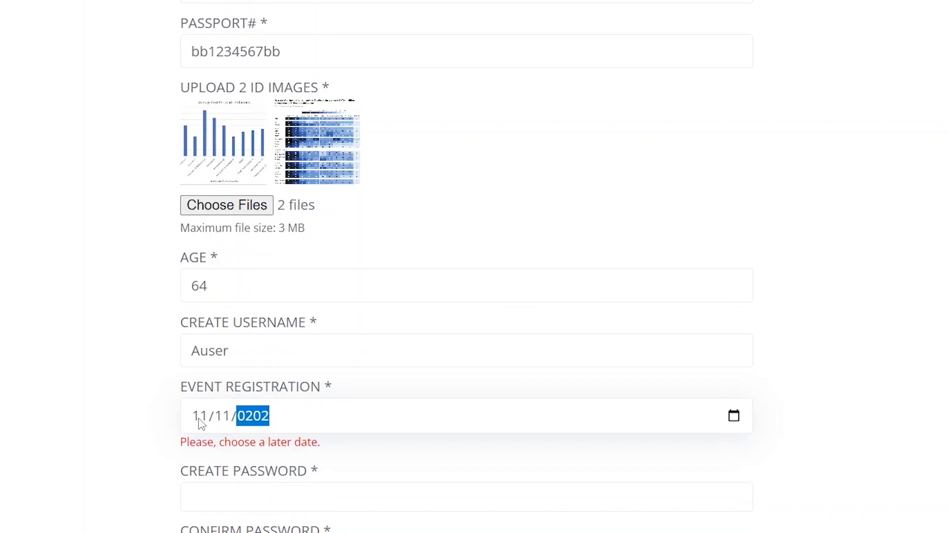
{"action": "type", "text": "2023"}
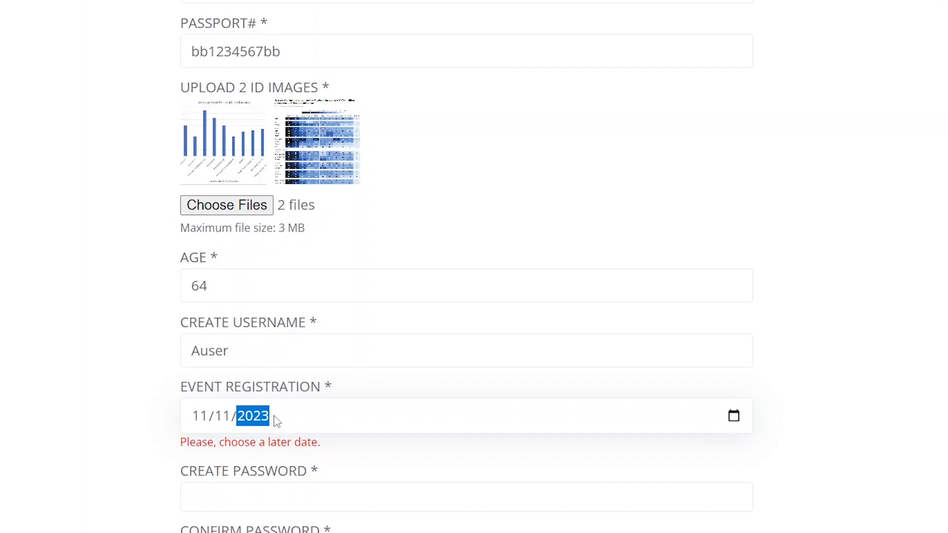
{"action": "key", "text": "Up"}
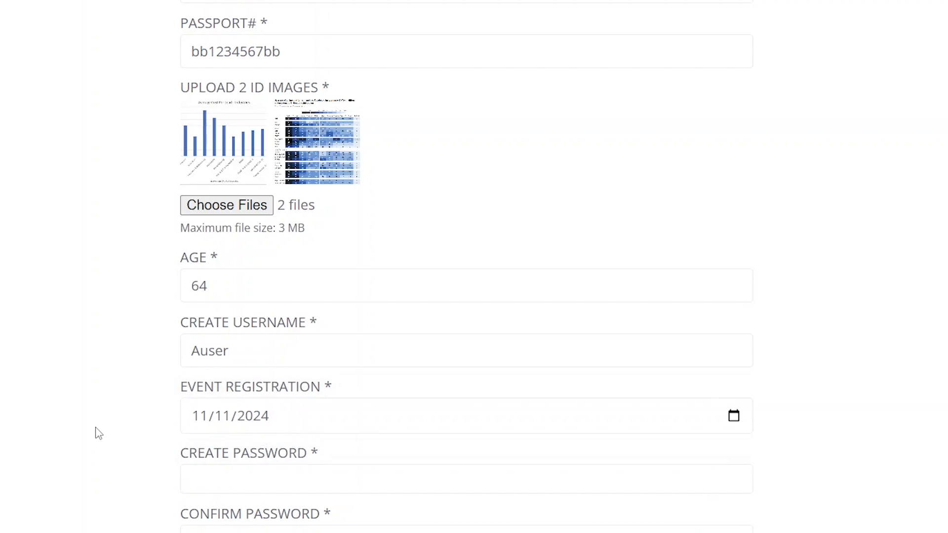
{"action": "scroll", "scroll_direction": "down", "scroll_amount": 3}
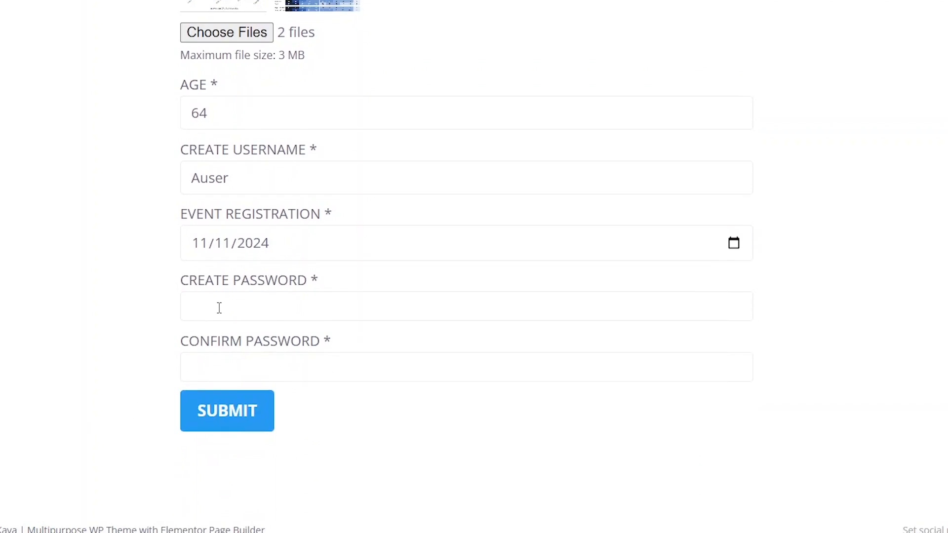
{"action": "left_click", "coordinate": [465, 307]}
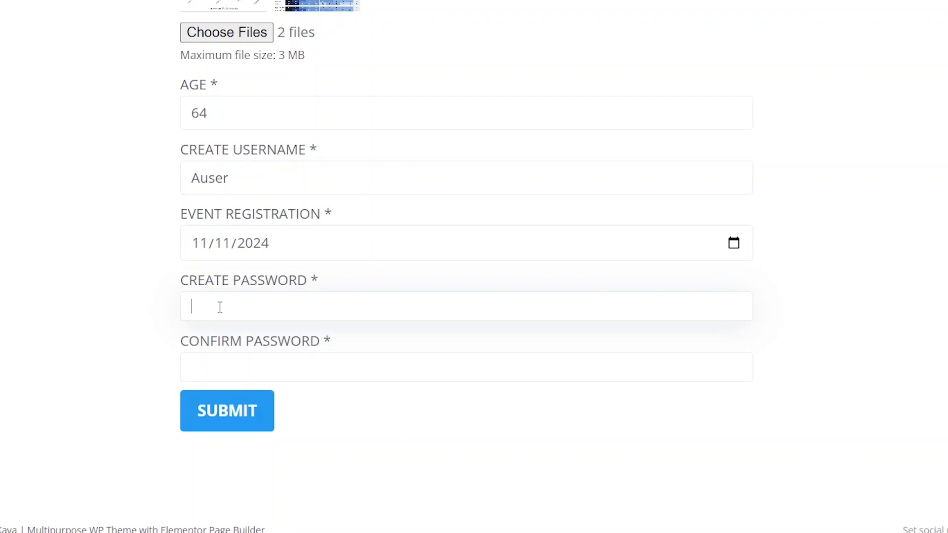
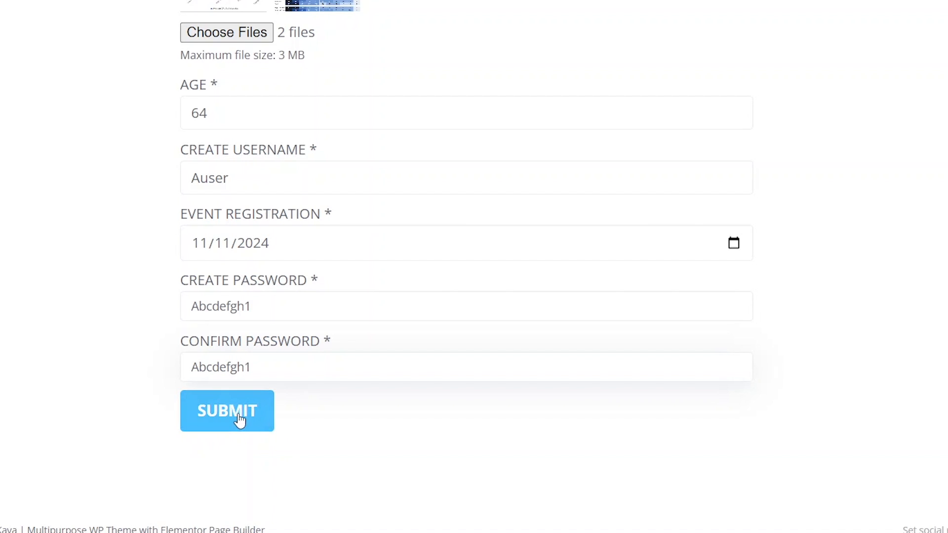
Submit Form2 and confirm the 'Form successfully submitted.' message below it.
{"action": "left_click", "coordinate": [227, 410]}
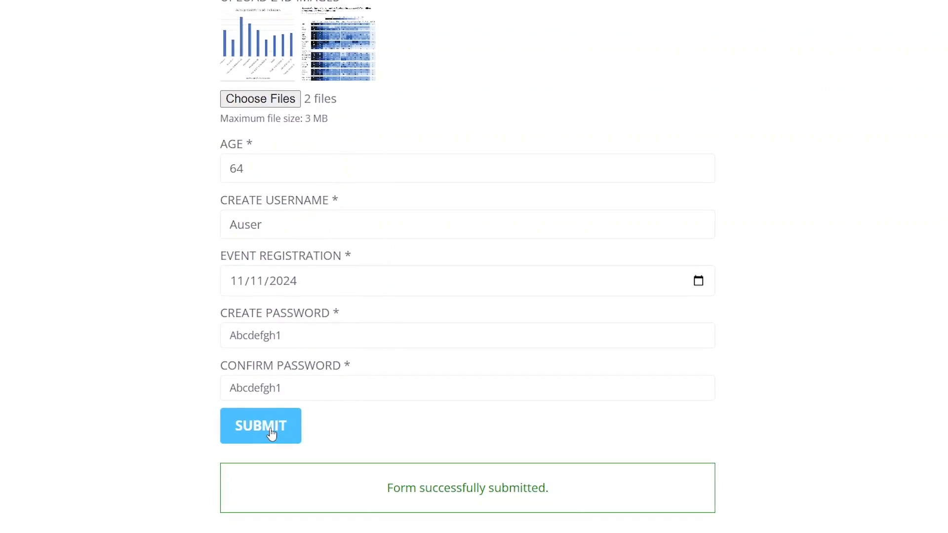
{"action": "scroll", "scroll_direction": "down", "scroll_amount": 3}
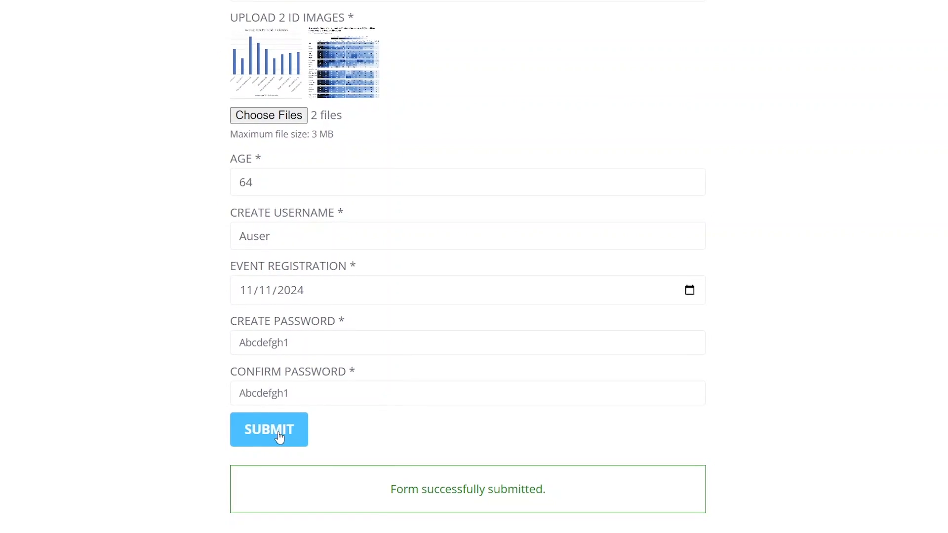